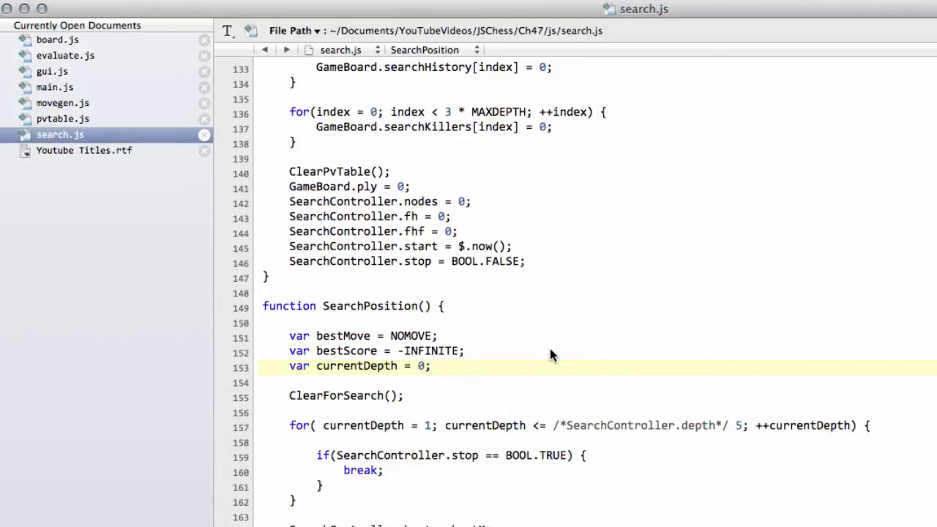
{"action": "mouse_move", "coordinate": [299, 253]}
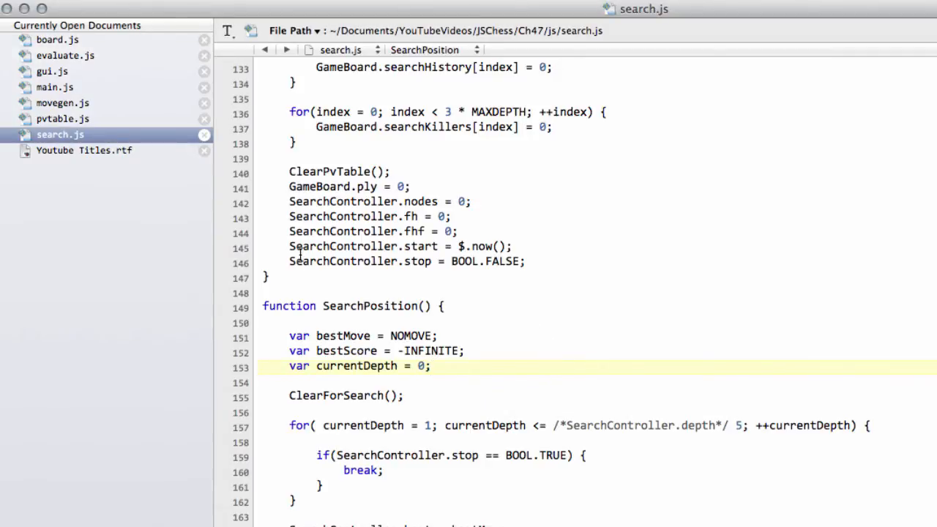
- Open board.js and select MAXDEPTH in the searchKillers array declaration
{"action": "left_click", "coordinate": [430, 366]}
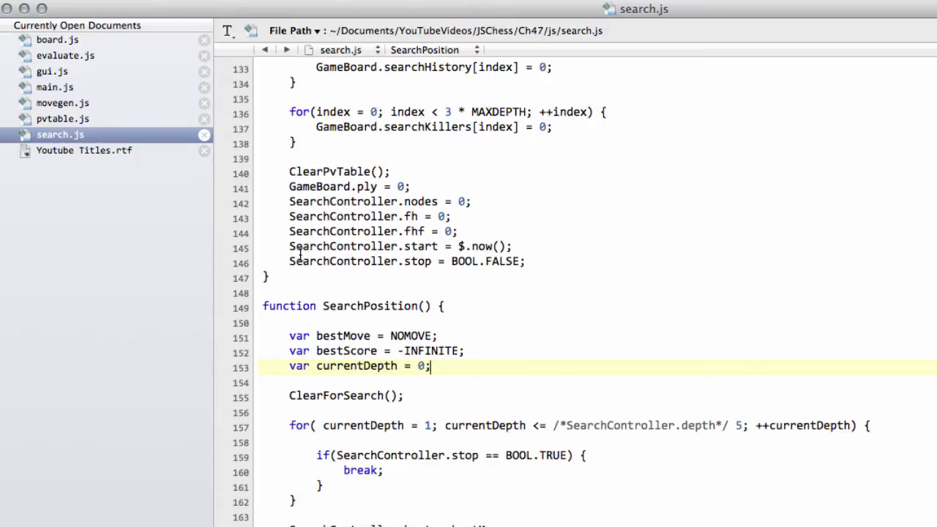
{"action": "mouse_move", "coordinate": [554, 298]}
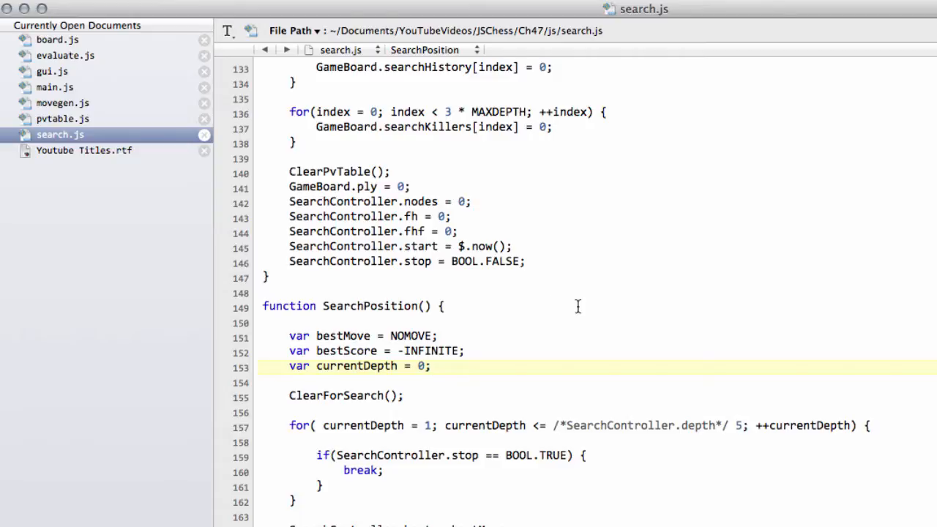
{"action": "mouse_move", "coordinate": [356, 261]}
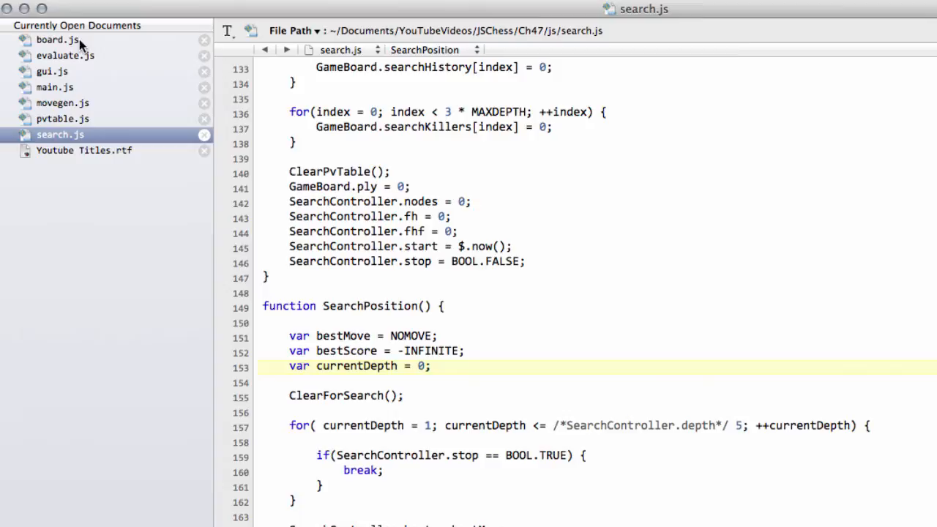
{"action": "left_click", "coordinate": [57, 39]}
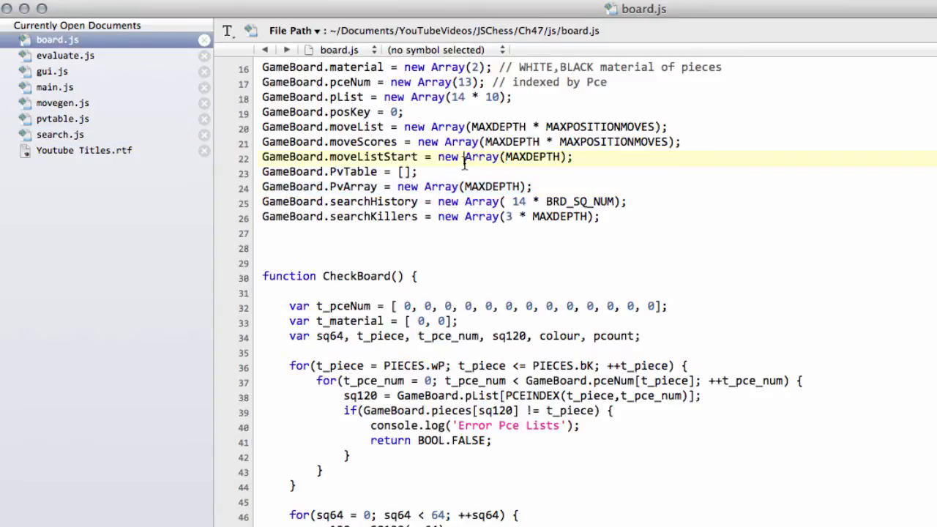
{"action": "left_click", "coordinate": [522, 217]}
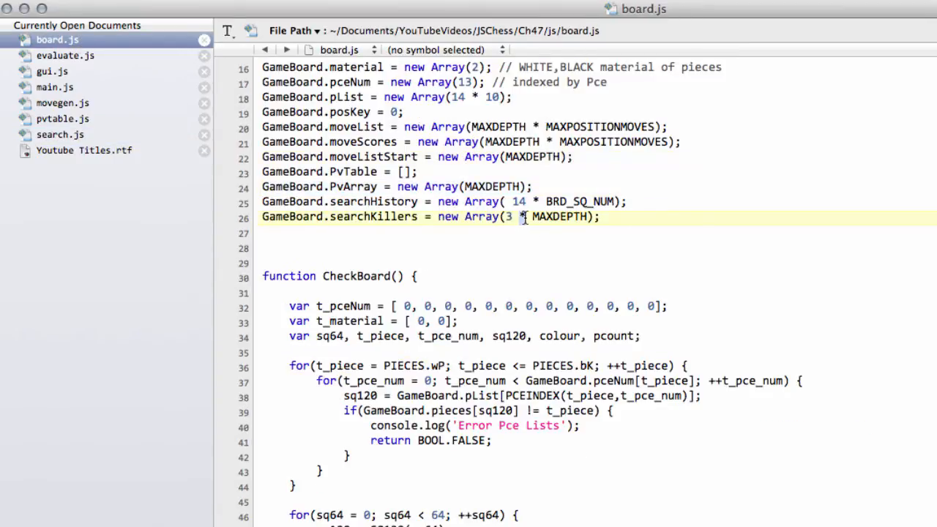
{"action": "mouse_move", "coordinate": [526, 262]}
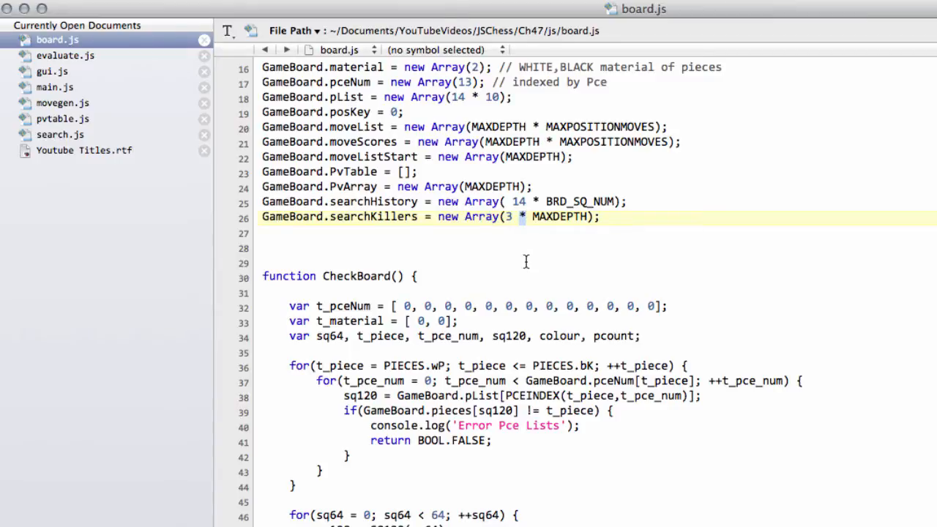
{"action": "mouse_move", "coordinate": [532, 247]}
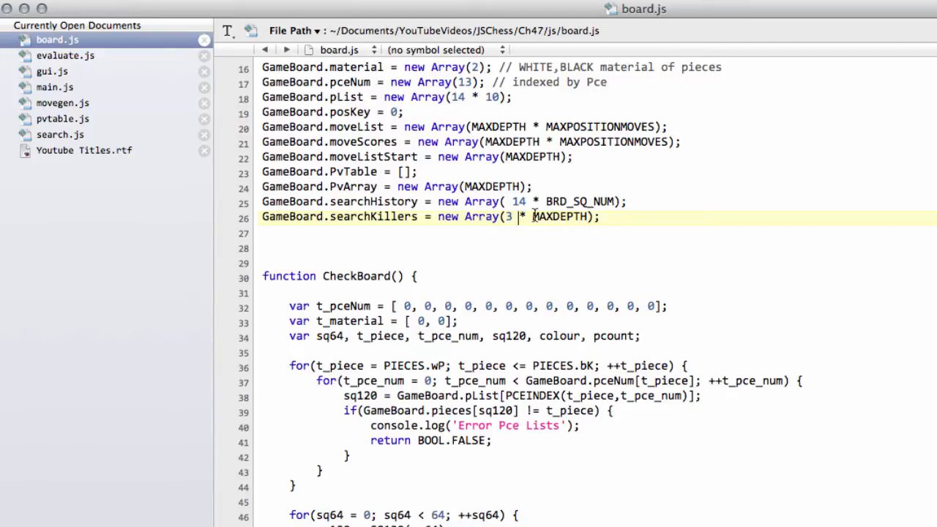
{"action": "double_click", "coordinate": [559, 217]}
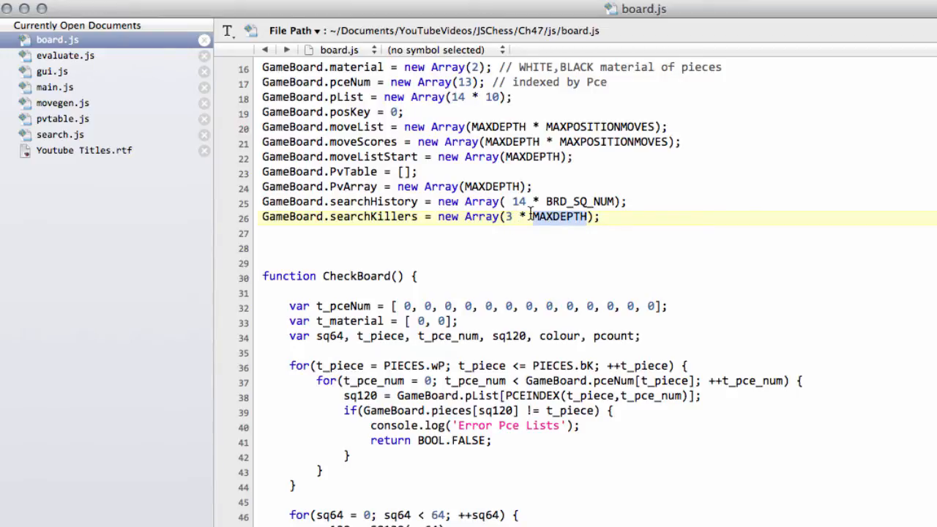
- Open evaluate.js and inspect the BishopPair bonus and black queen scoring lines
{"action": "left_click", "coordinate": [65, 55]}
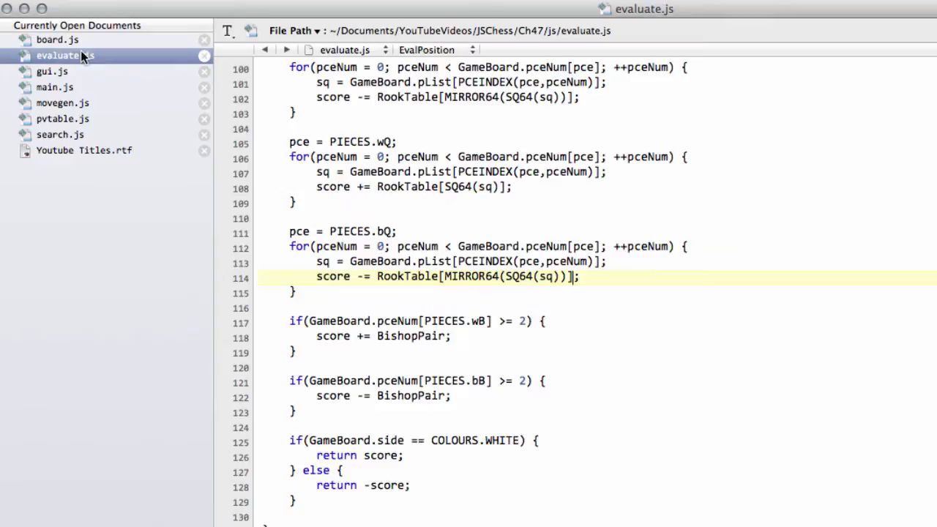
{"action": "scroll", "scroll_direction": "down", "scroll_amount": 3}
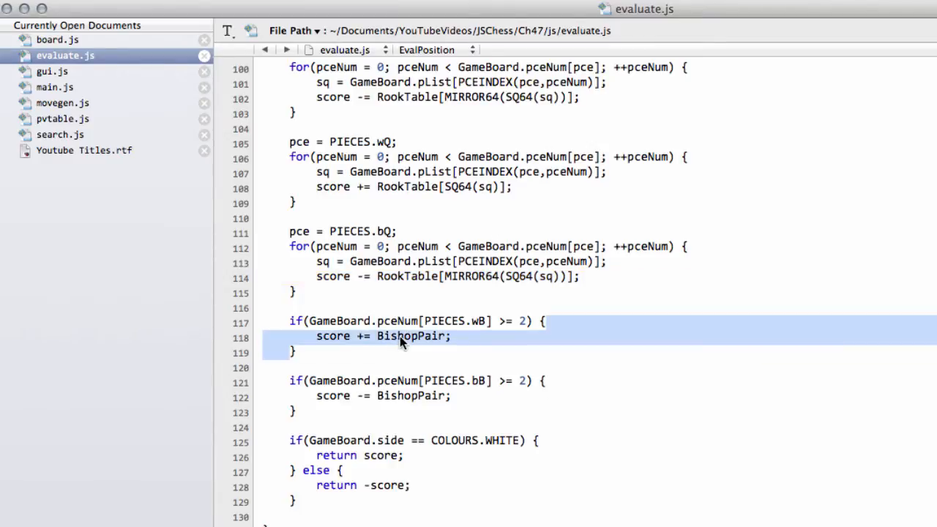
{"action": "double_click", "coordinate": [411, 336]}
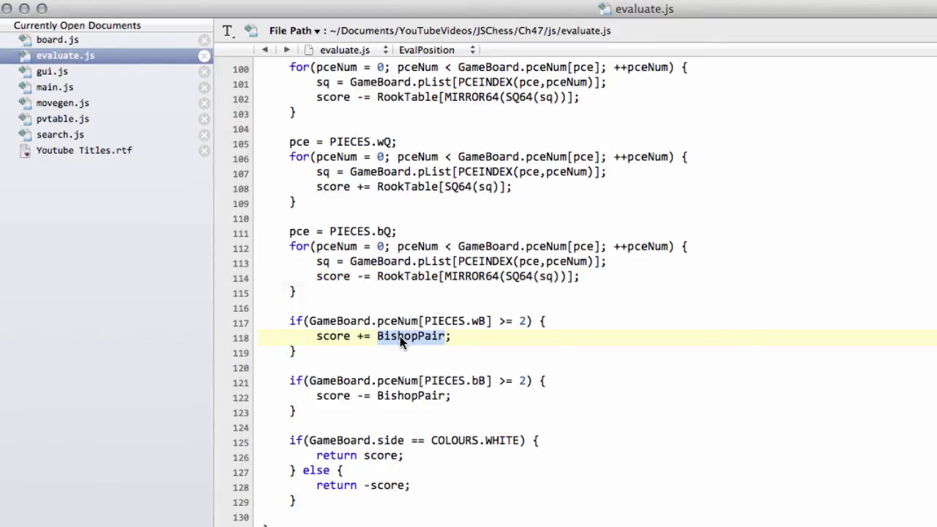
{"action": "mouse_move", "coordinate": [653, 305]}
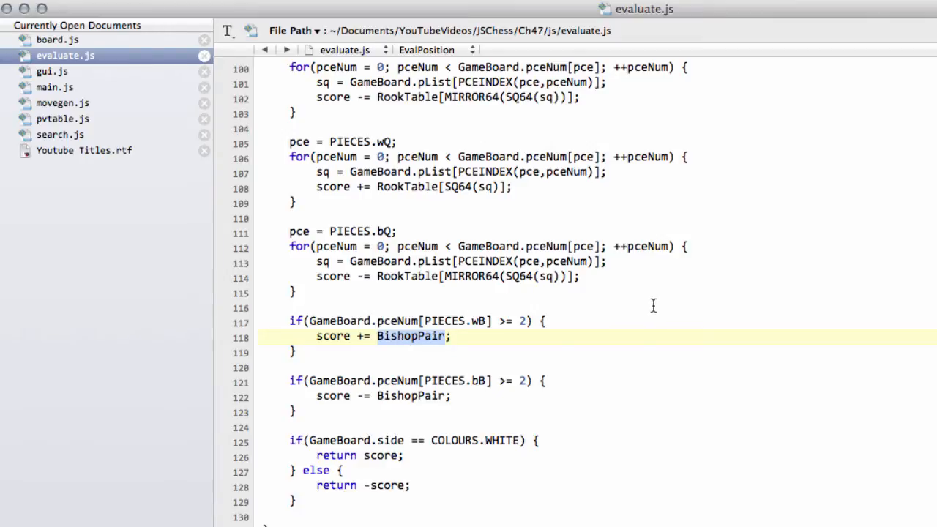
{"action": "left_click", "coordinate": [684, 277]}
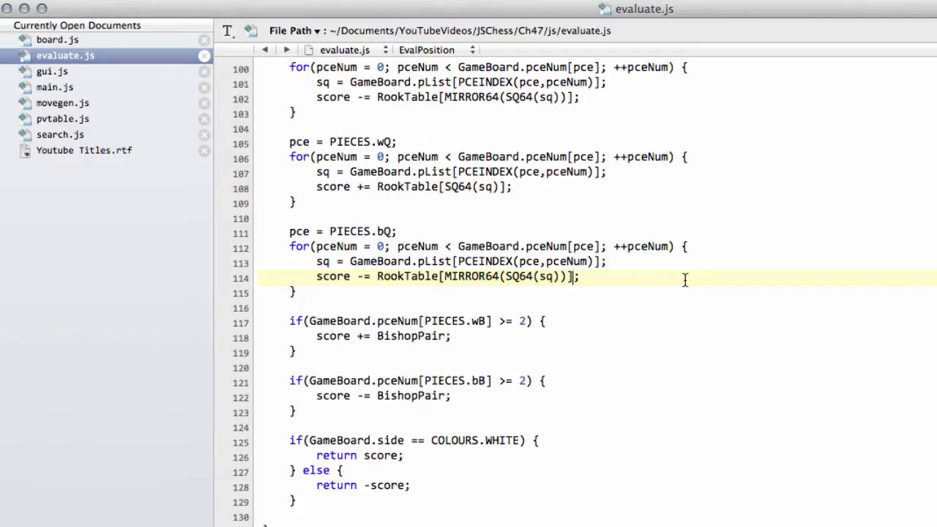
{"action": "mouse_move", "coordinate": [621, 228]}
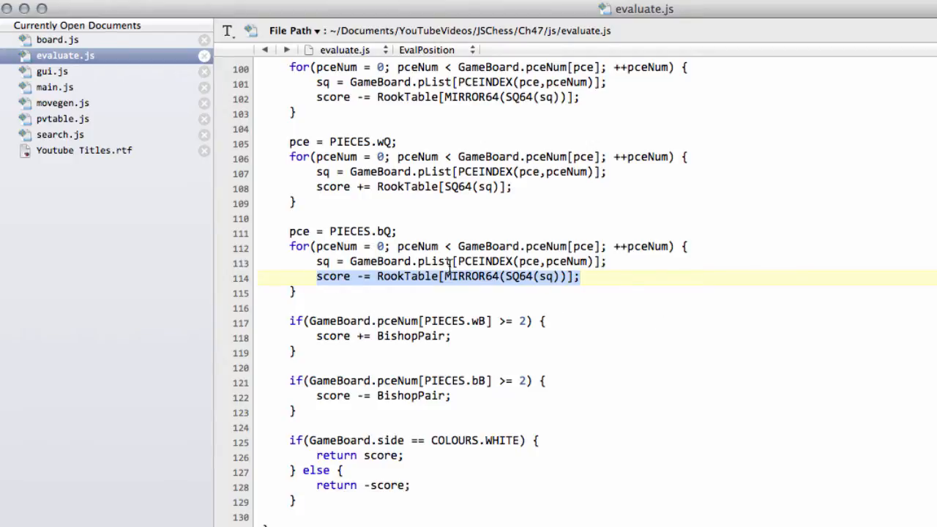
{"action": "mouse_move", "coordinate": [48, 80]}
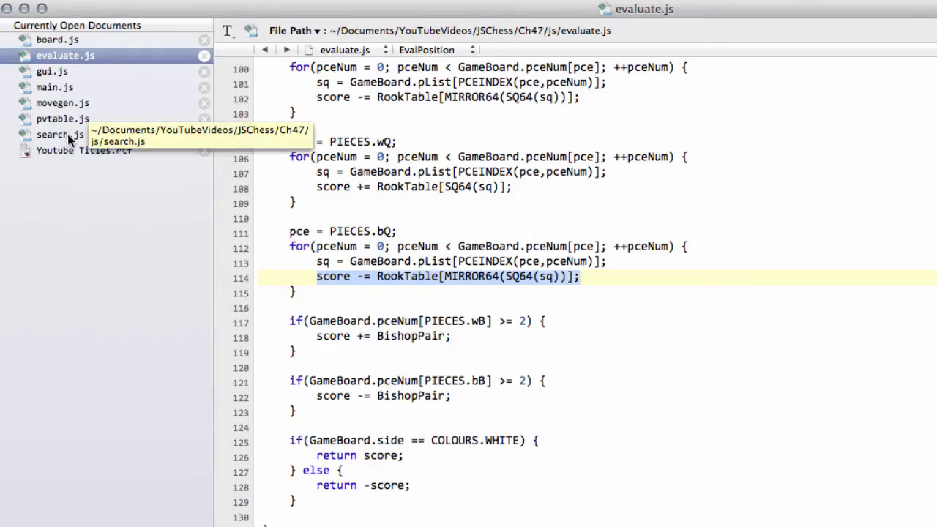
{"action": "mouse_move", "coordinate": [99, 108]}
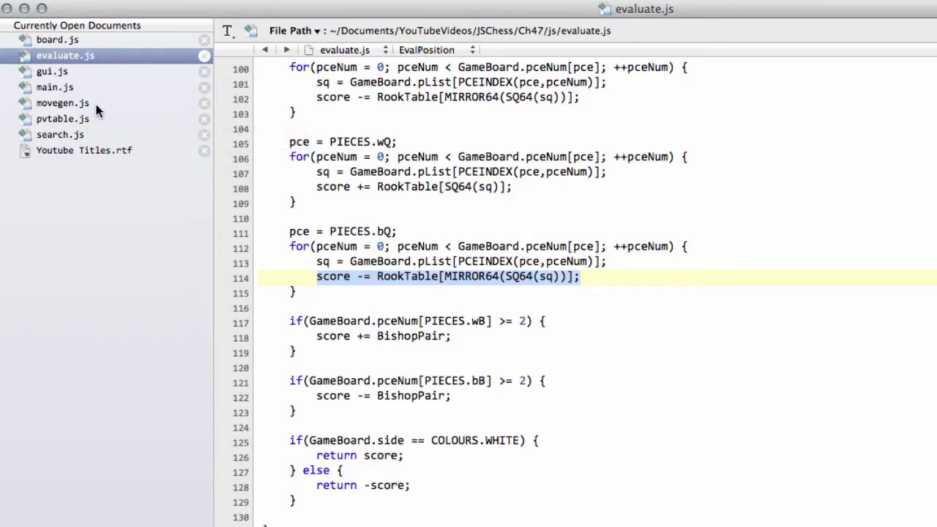
- Review main.js's ParseFen and PrintBoard init calls, then select START_FEN in gui.js
{"action": "left_click", "coordinate": [54, 87]}
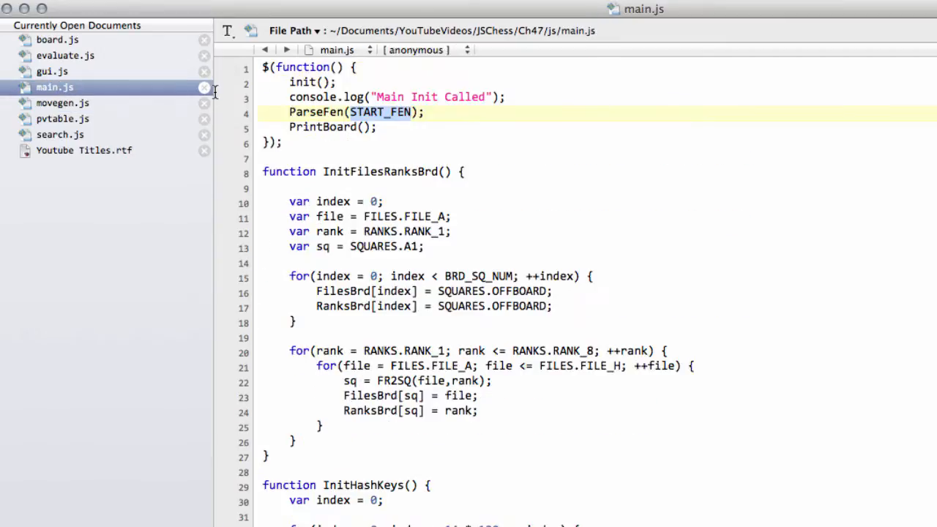
{"action": "left_click", "coordinate": [277, 67]}
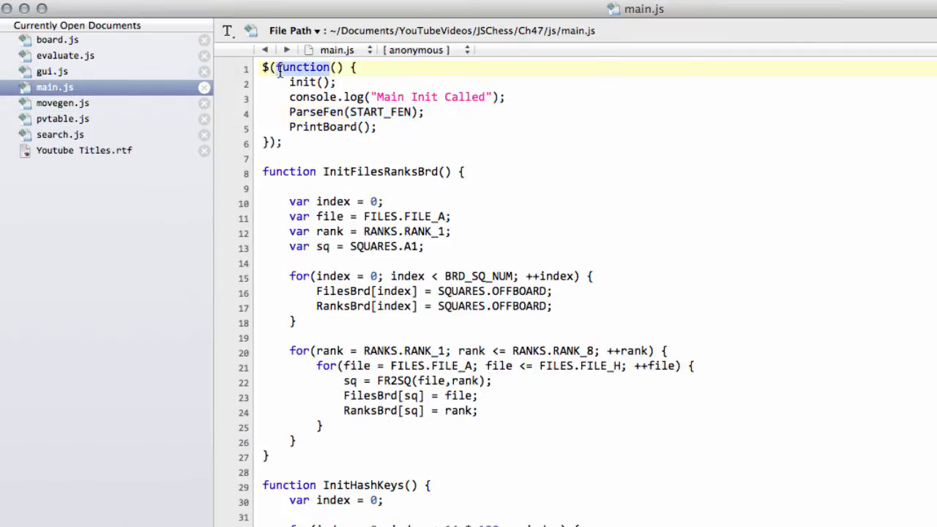
{"action": "double_click", "coordinate": [333, 112]}
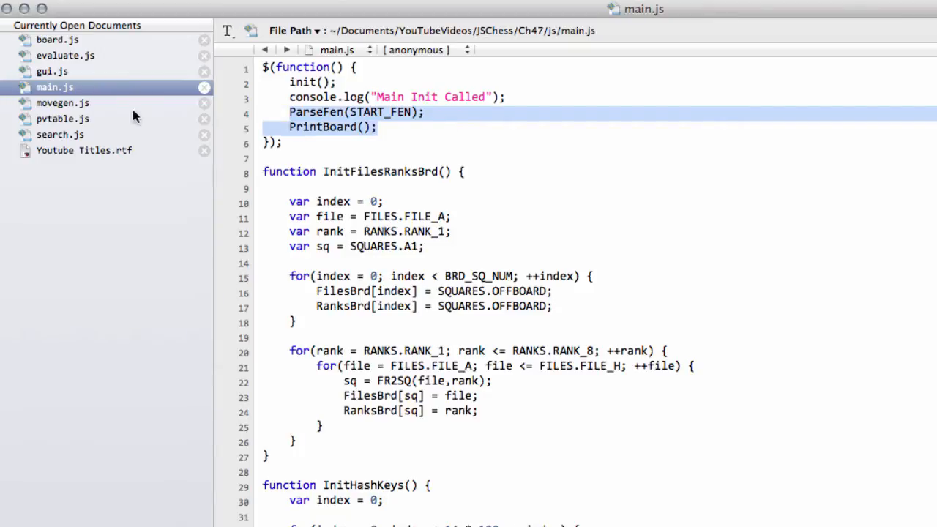
{"action": "left_click", "coordinate": [52, 71]}
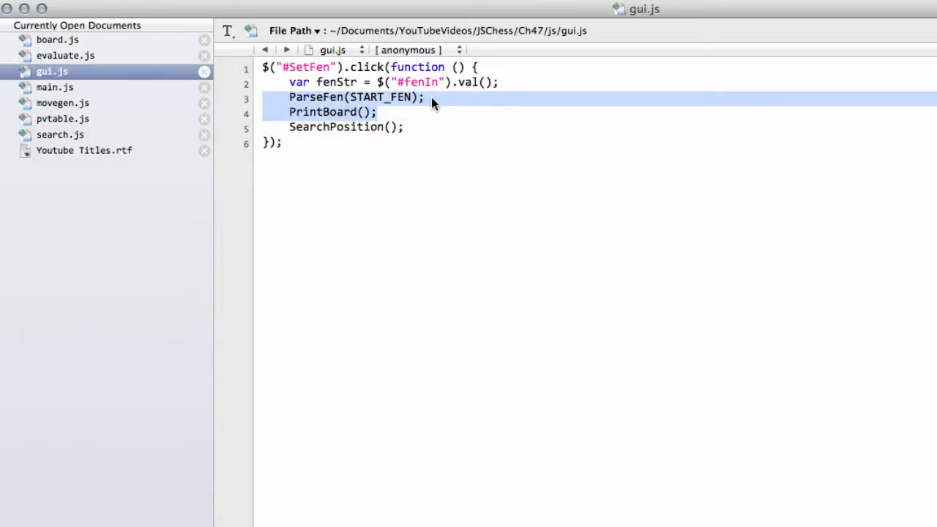
{"action": "double_click", "coordinate": [378, 97]}
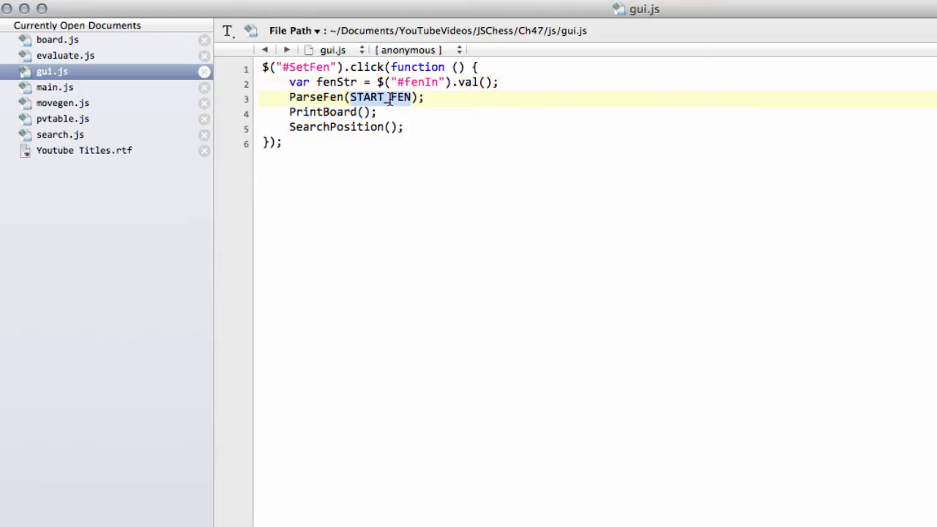
{"action": "mouse_move", "coordinate": [357, 97]}
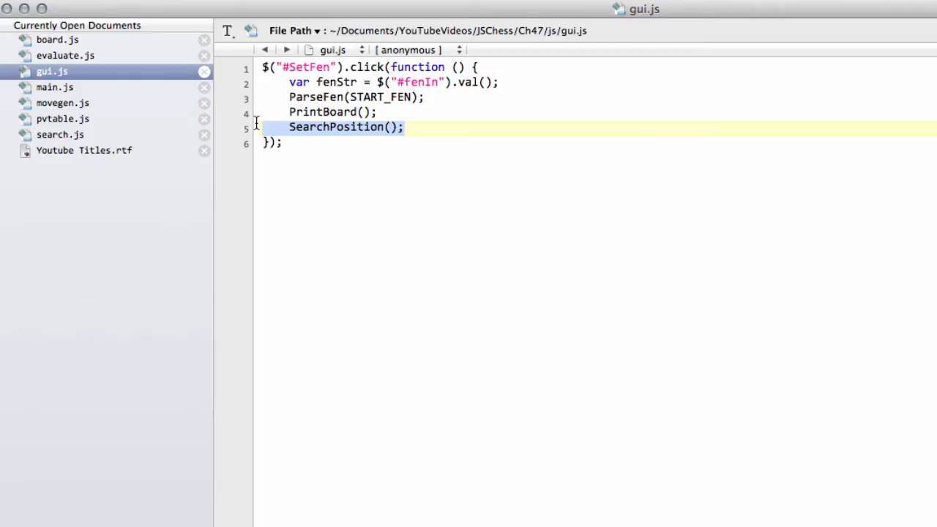
- Open search.js and scroll past ClearForSearch to SearchPosition's depth loop capped at 5
{"action": "left_click", "coordinate": [60, 135]}
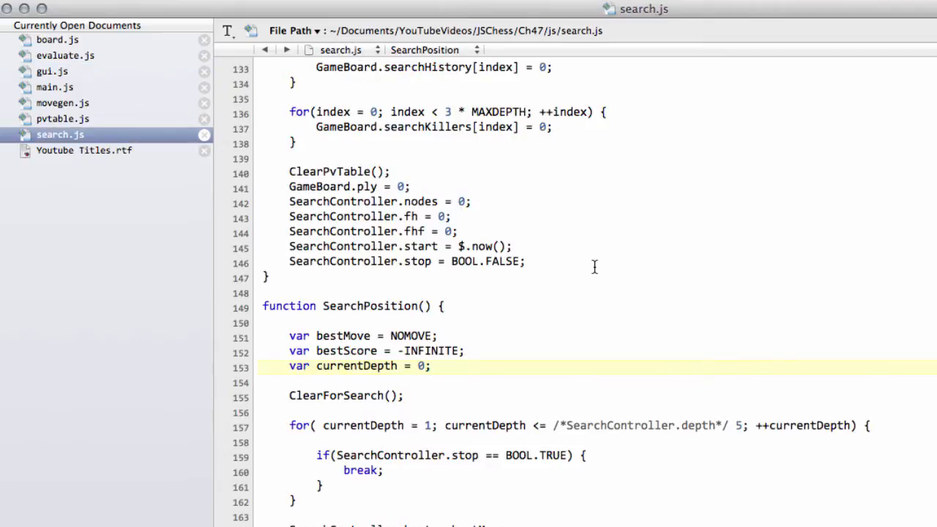
{"action": "scroll", "scroll_direction": "down", "scroll_amount": 3}
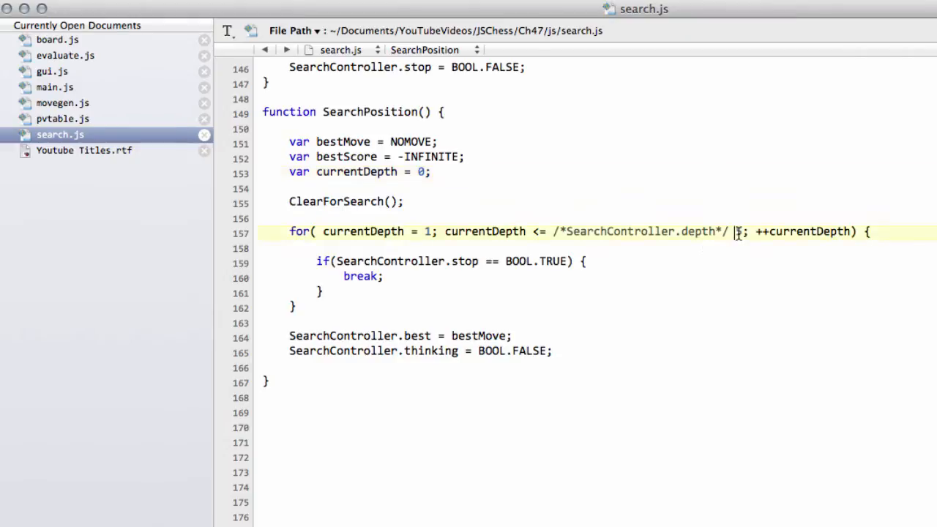
{"action": "type", "text": "5"}
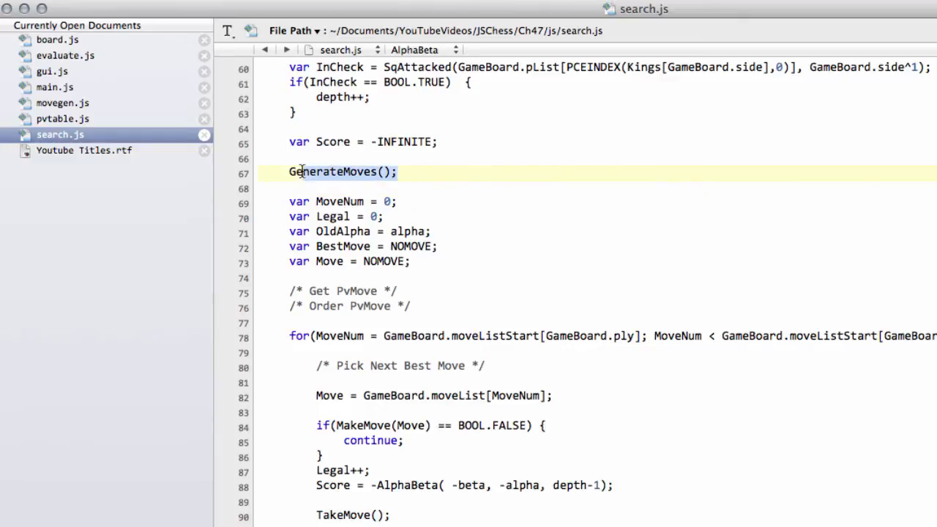
{"action": "left_click", "coordinate": [452, 186]}
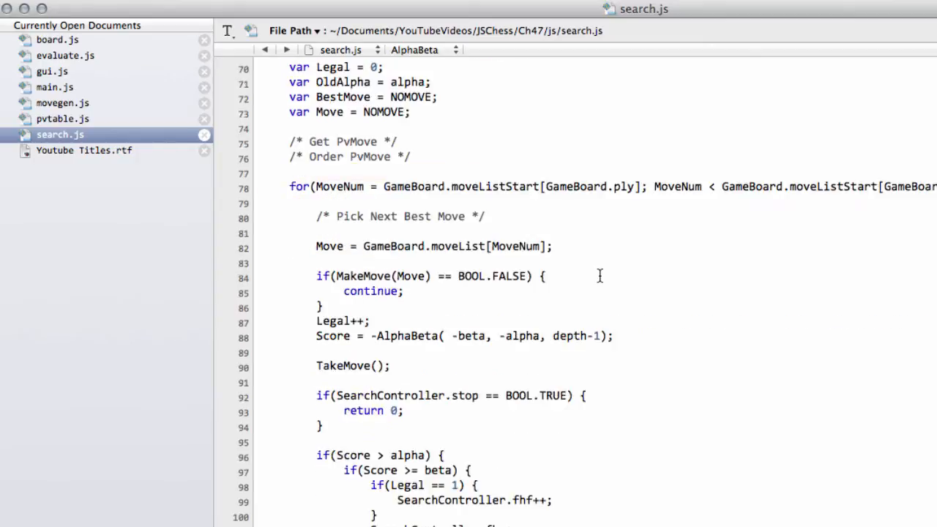
{"action": "scroll", "scroll_direction": "down", "scroll_amount": 3}
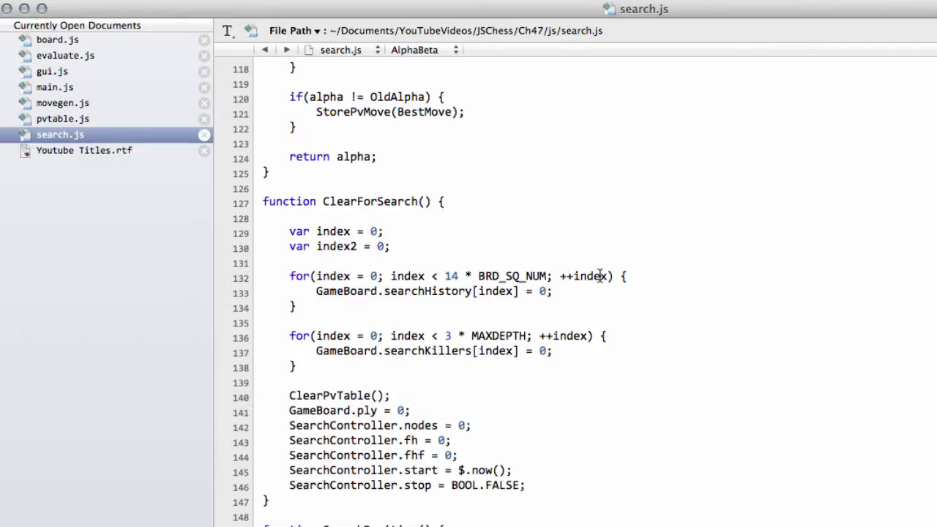
{"action": "scroll", "scroll_direction": "down", "scroll_amount": 3}
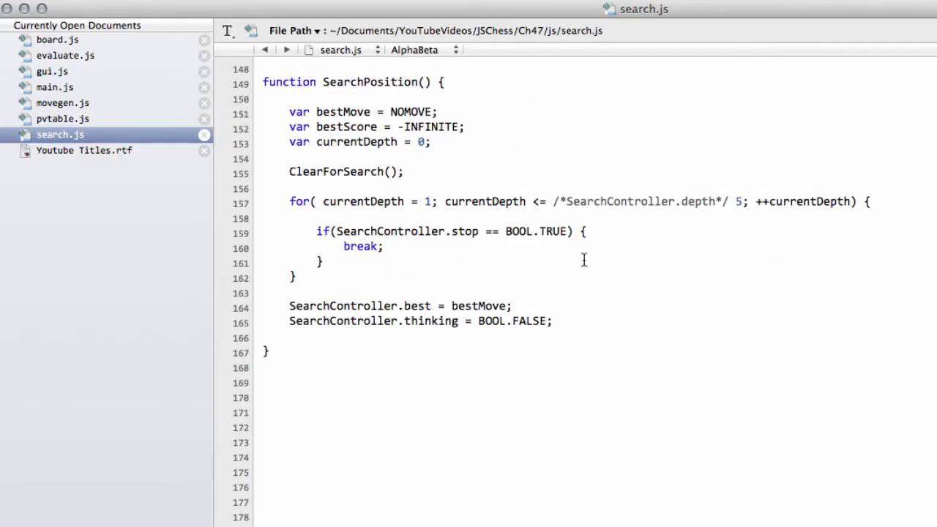
- Add 'bestScore = AlphaBeta(-INFINITE, INFINITE, currentDepth);' inside the depth loop
{"action": "key", "text": "Return"}
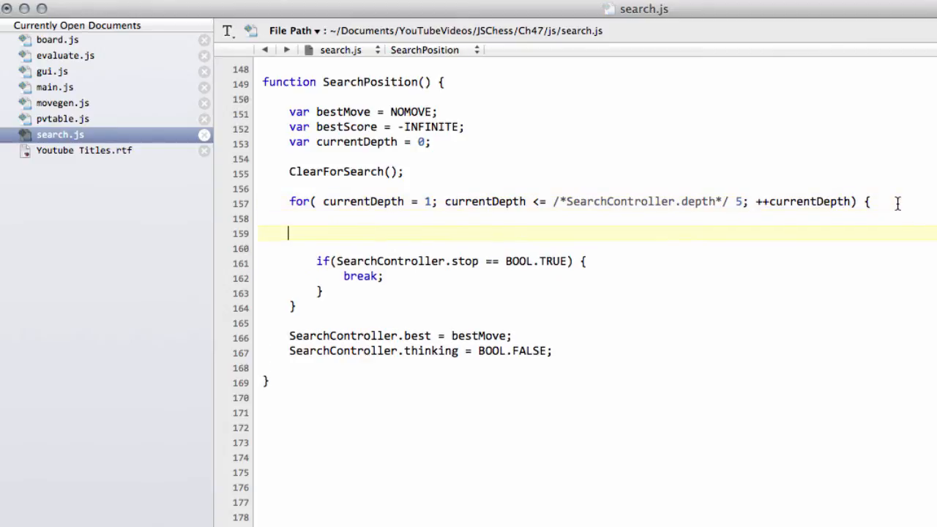
{"action": "type", "text": "bestScore = Ap"}
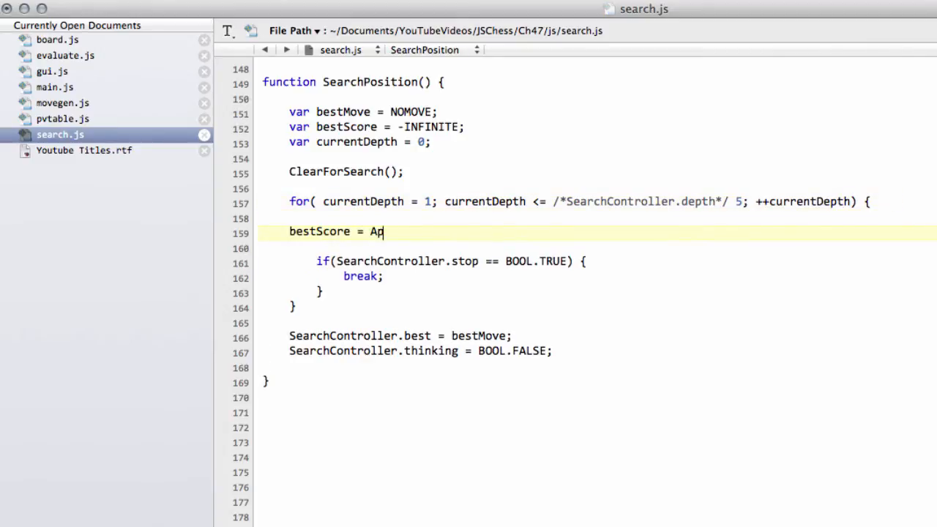
{"action": "type", "text": "lphaBe"}
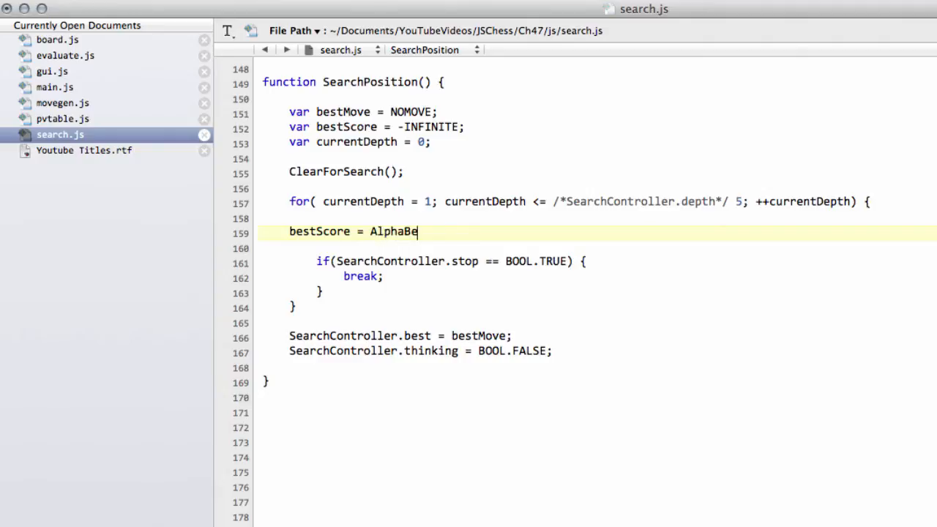
{"action": "type", "text": "t"}
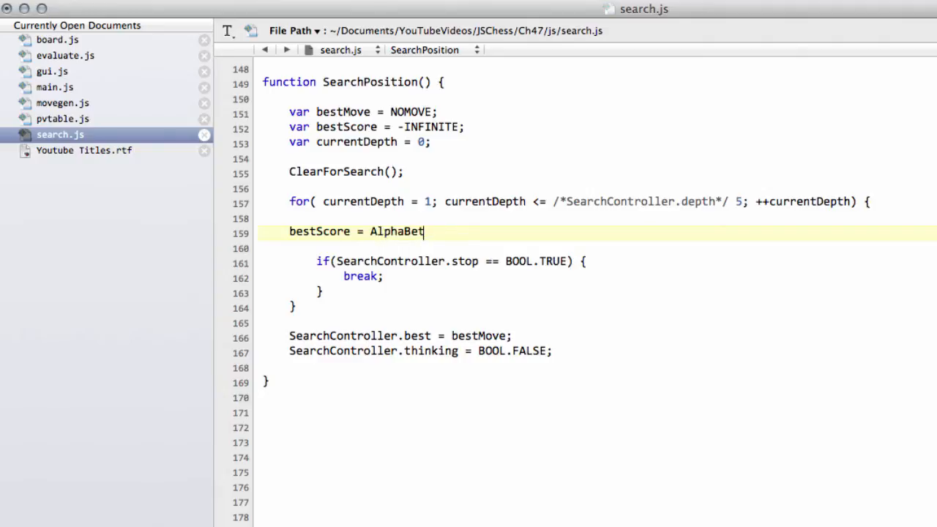
{"action": "type", "text": "a(-INF"}
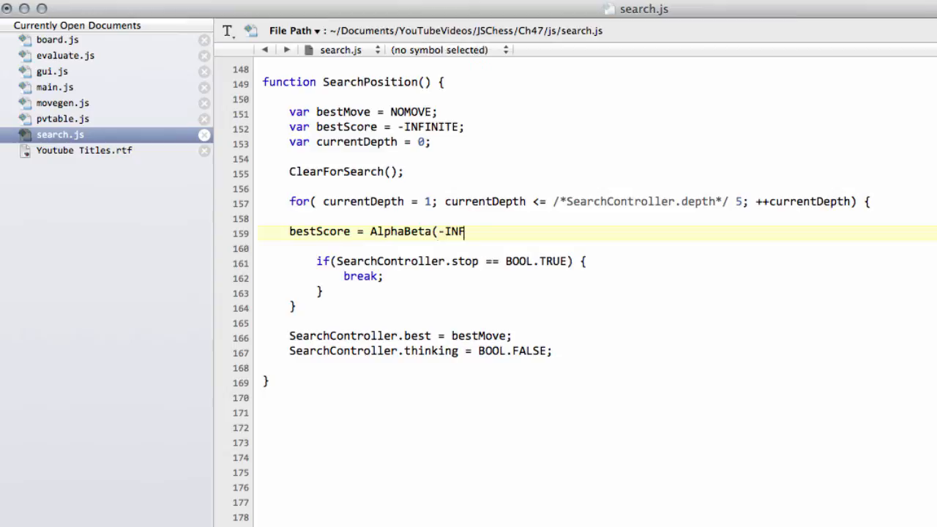
{"action": "type", "text": "INITE,"}
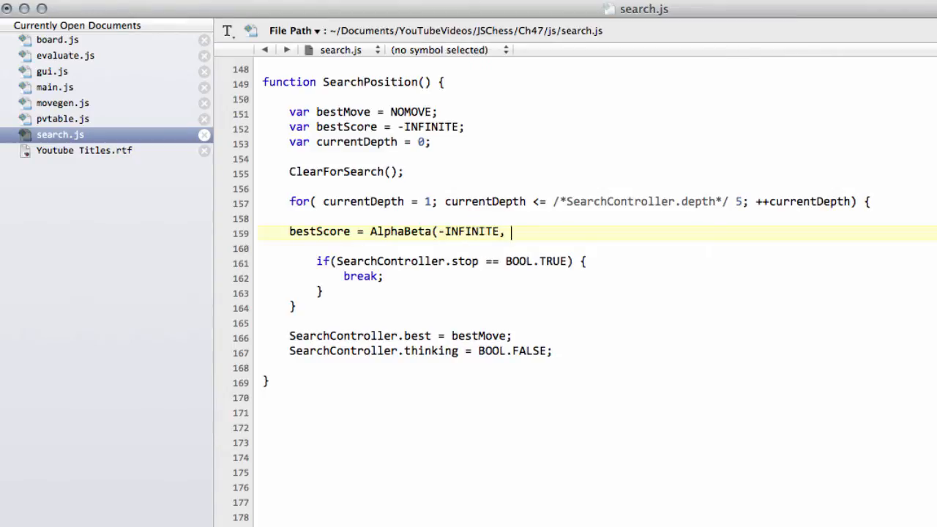
{"action": "type", "text": "INFINTIE"}
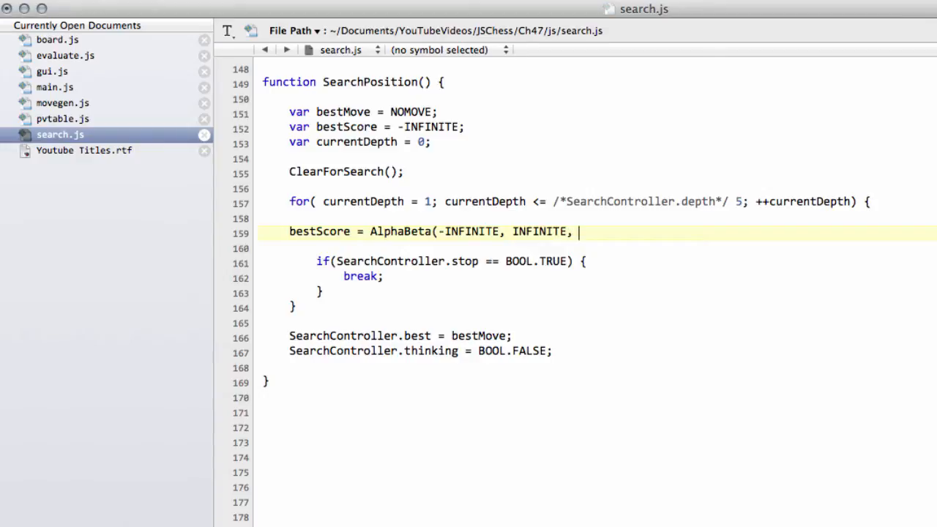
{"action": "type", "text": "currentD"}
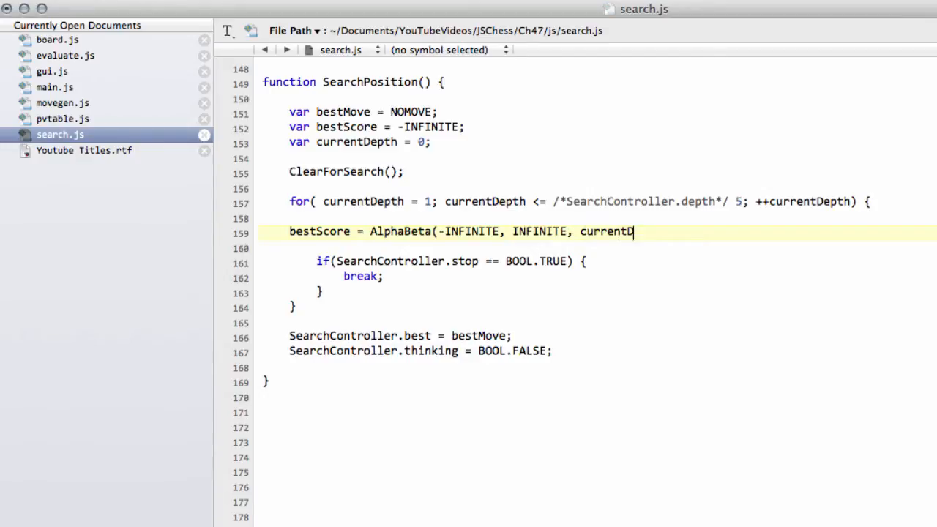
{"action": "type", "text": "epth);"}
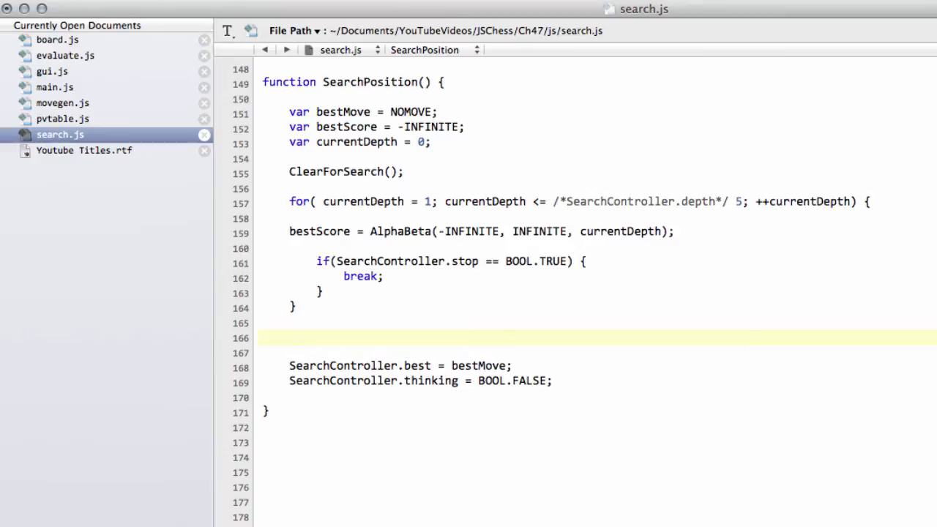
{"action": "type", "text": "bestScor"}
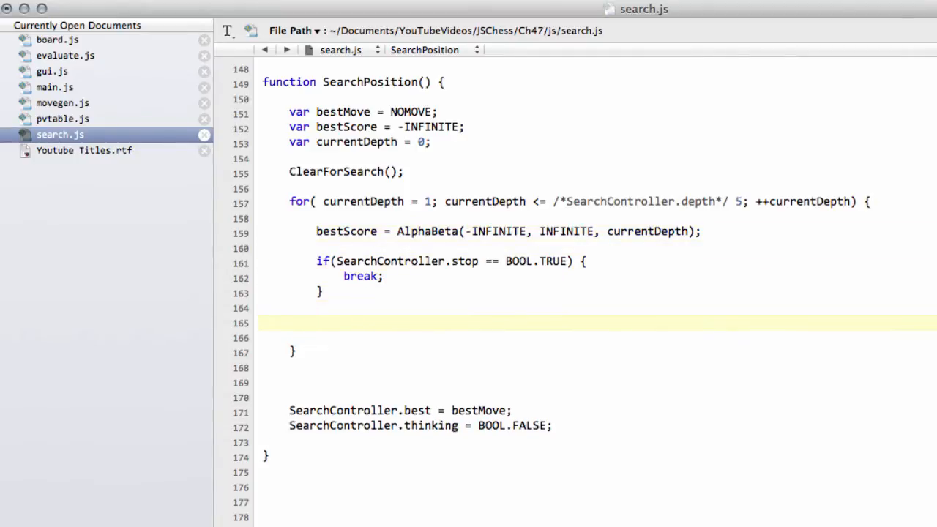
- After the break check, add 'bestMove = ProbePvTable();'
{"action": "type", "text": "bestM"}
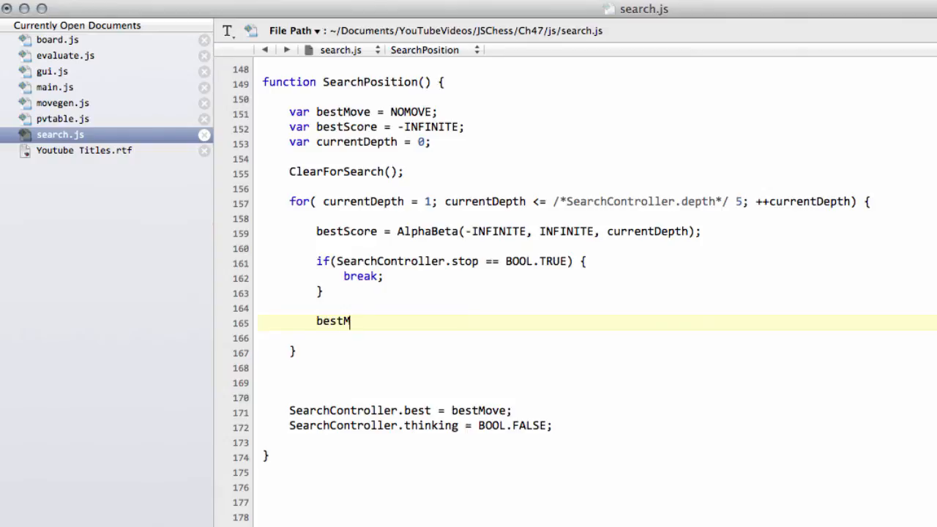
{"action": "type", "text": "ove 0 Pro"}
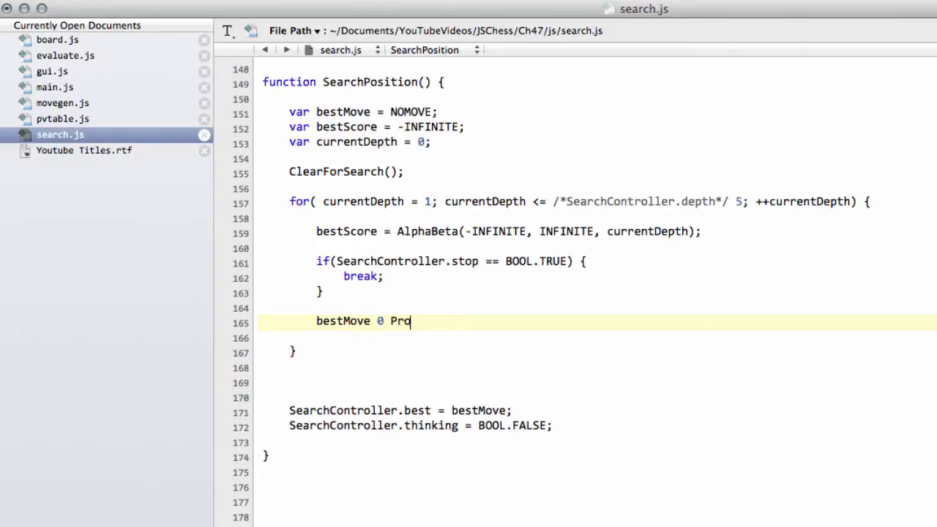
{"action": "key", "text": "Backspace"}
{"action": "type", "text": "="}
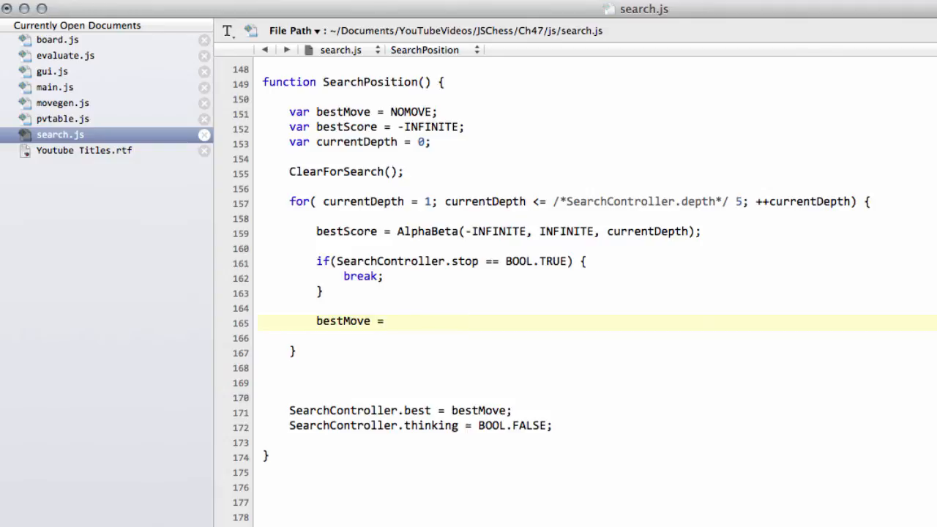
{"action": "type", "text": "Probe"}
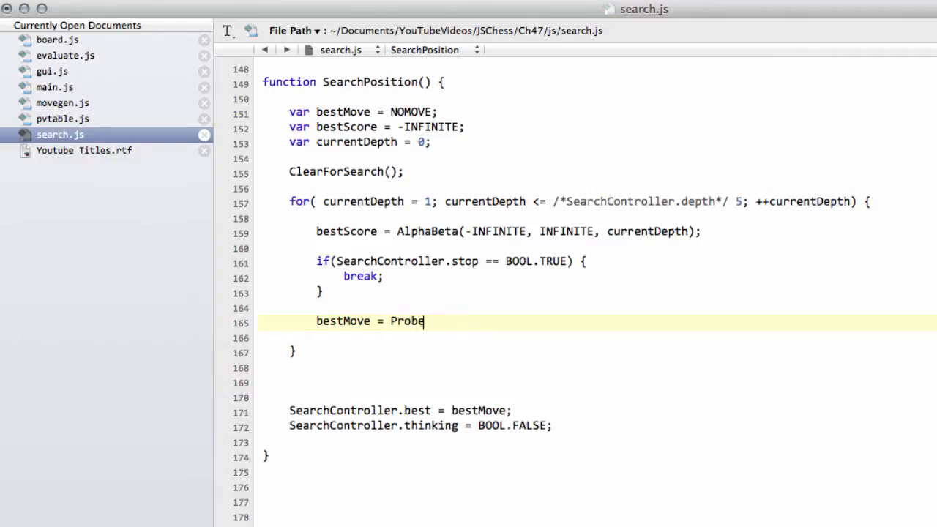
{"action": "type", "text": "PvTable();"}
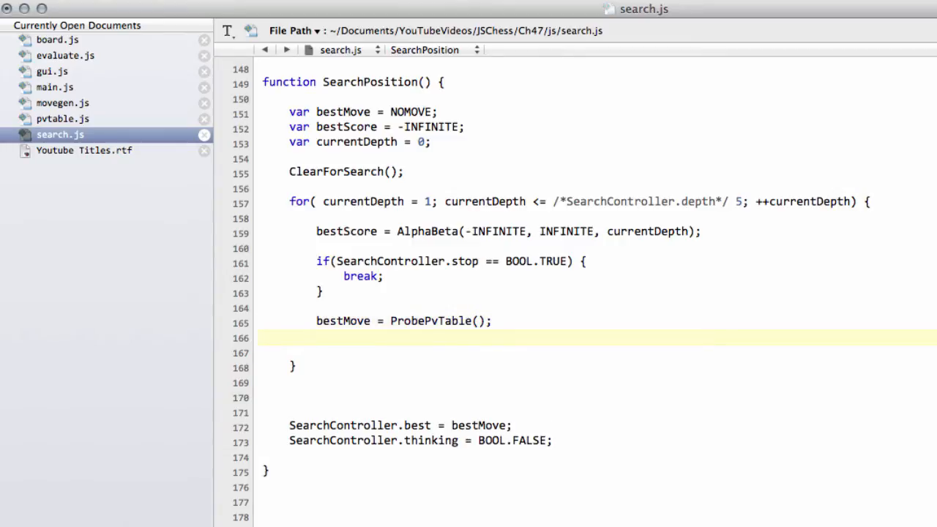
{"action": "left_click", "coordinate": [316, 337]}
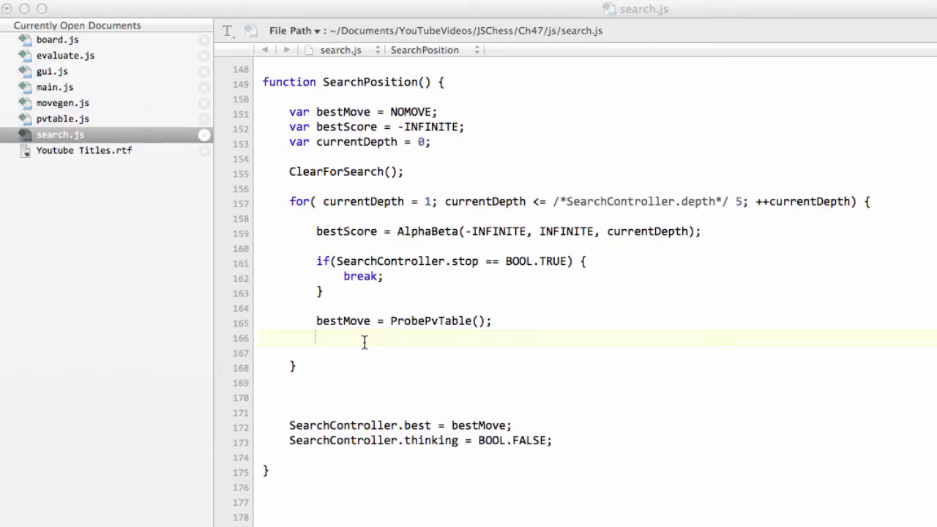
- Declare var line and start it as 'D:' + currentDepth + ' Best:'
{"action": "type", "text": "var"}
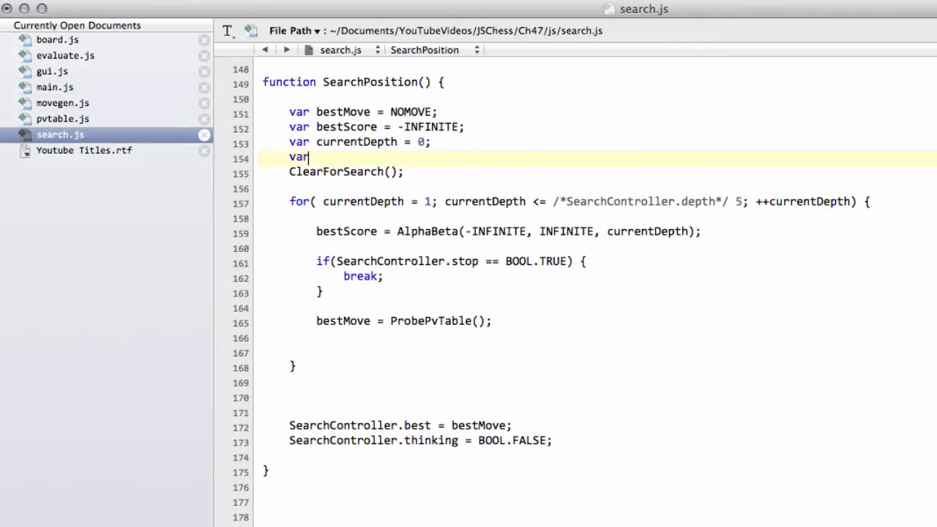
{"action": "type", "text": "line;"}
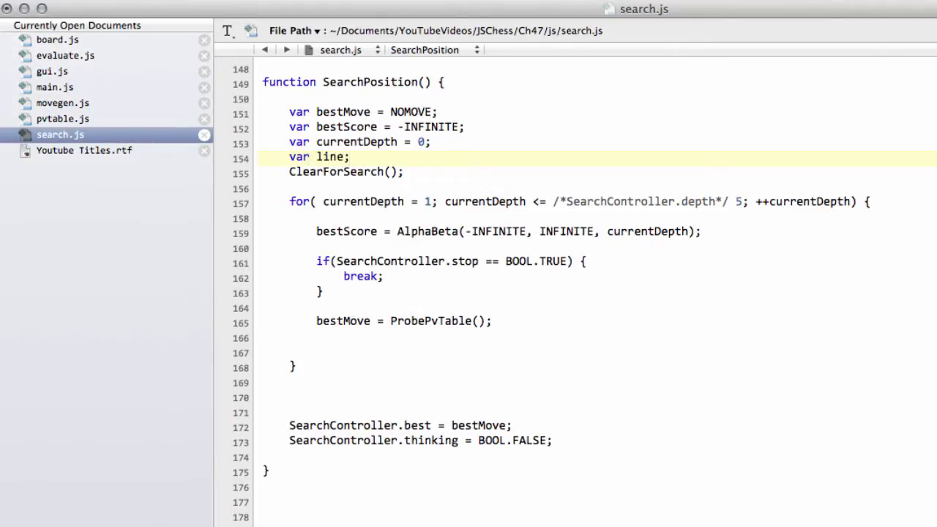
{"action": "left_click", "coordinate": [316, 337]}
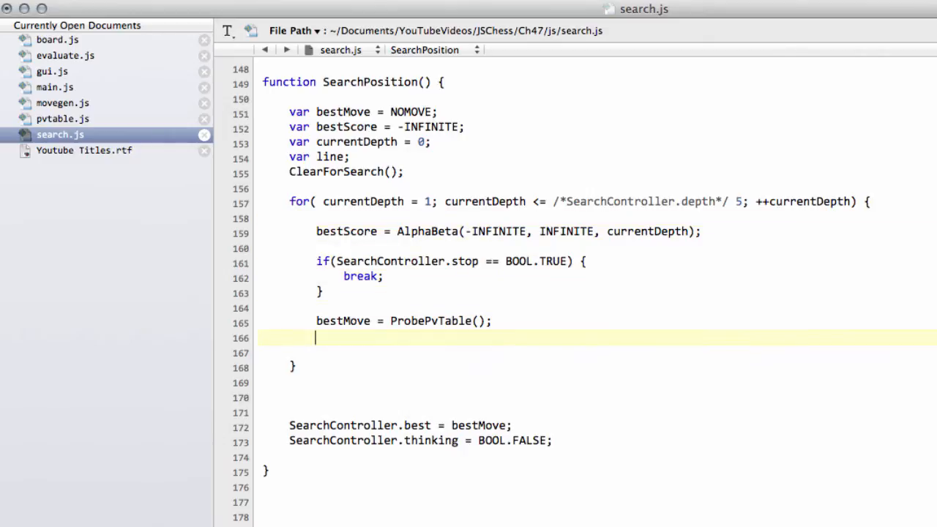
{"action": "type", "text": "line"}
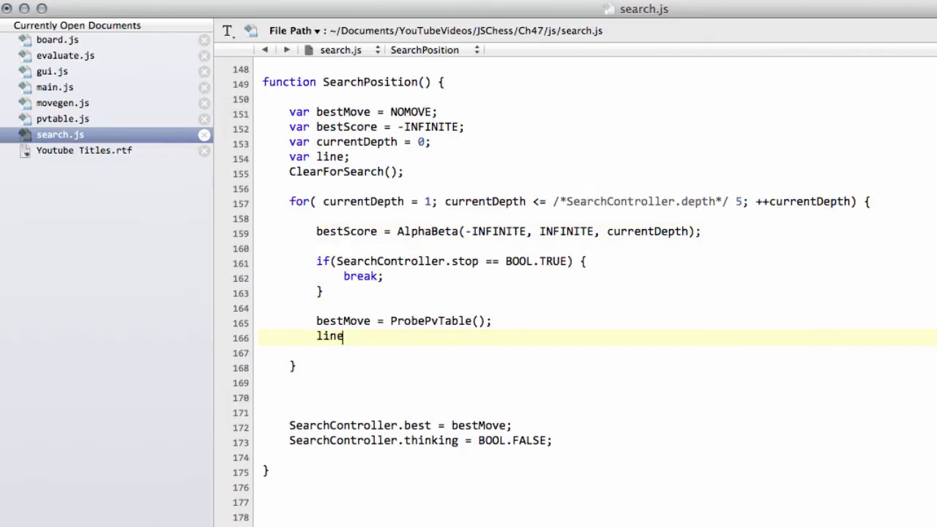
{"action": "type", "text": "= '"}
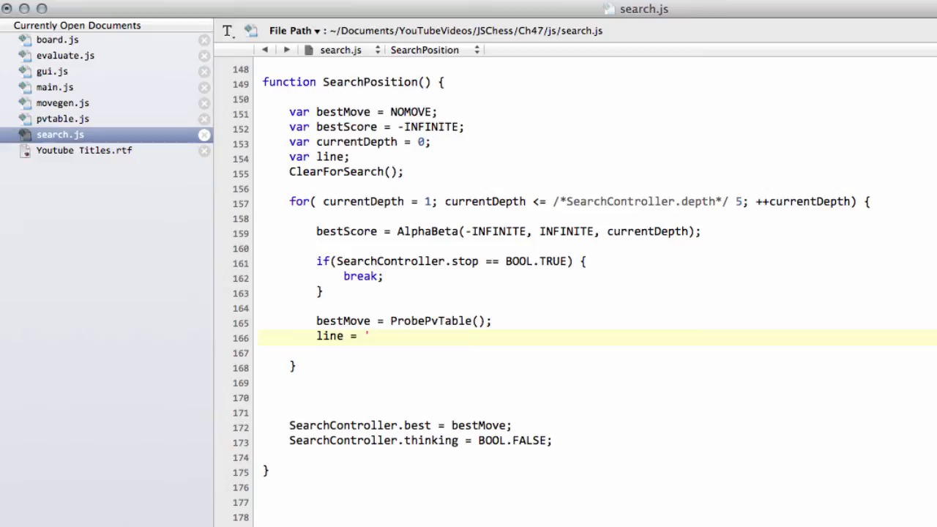
{"action": "type", "text": "Dpth"}
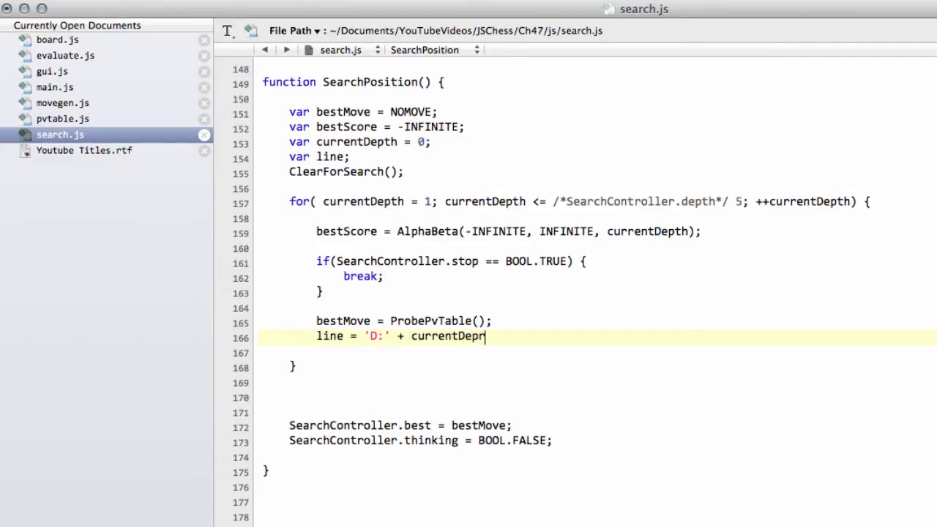
{"action": "type", "text": "th"}
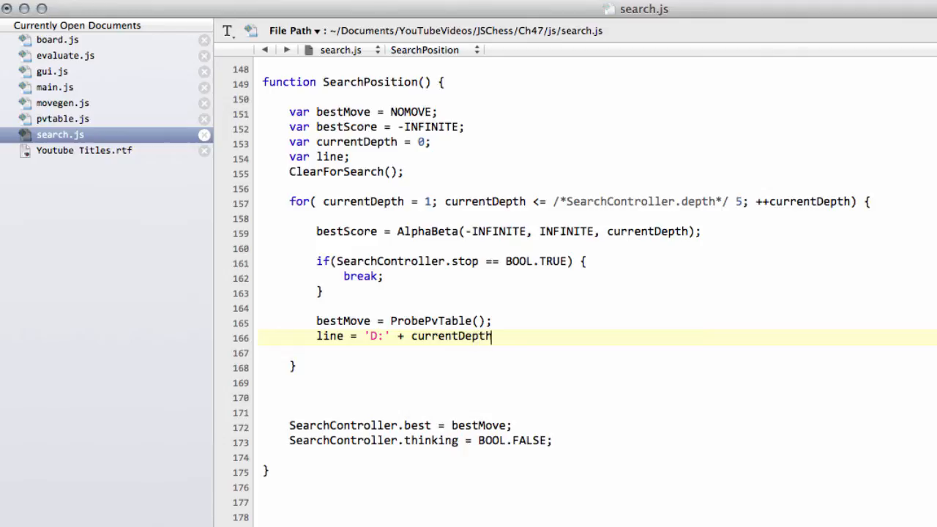
{"action": "type", "text": "+ ' Bes"}
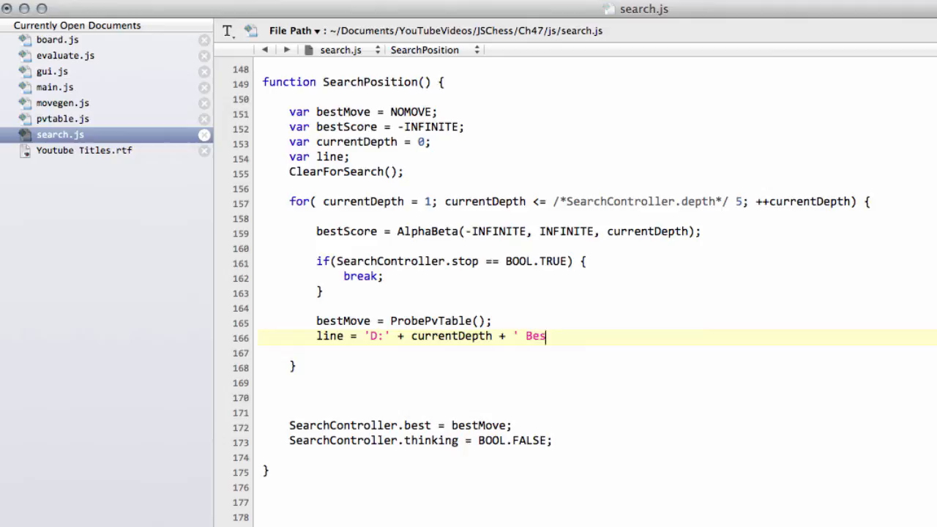
{"action": "type", "text": "t:' +"}
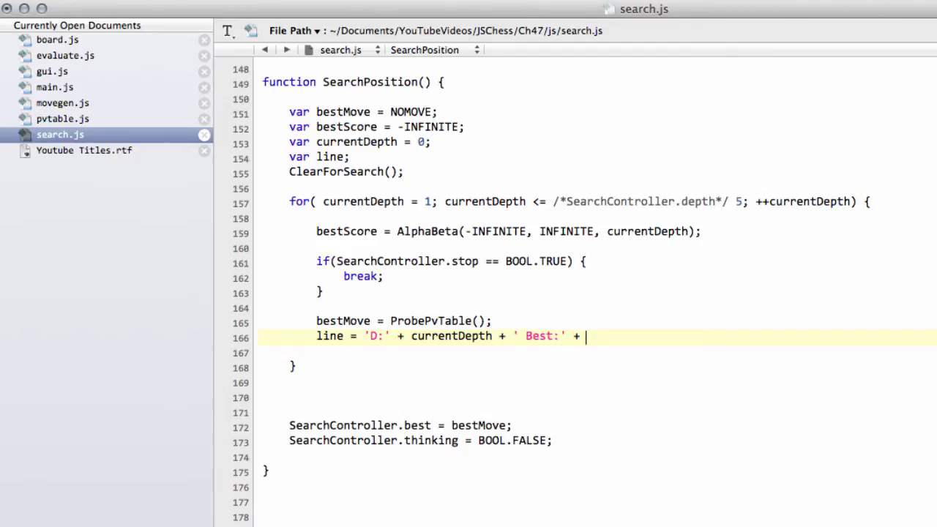
- Append PrMove(bestMove), ' Score:' + bestScore and ' nodes:' + SearchController.nodes to line
{"action": "type", "text": "PrMove("}
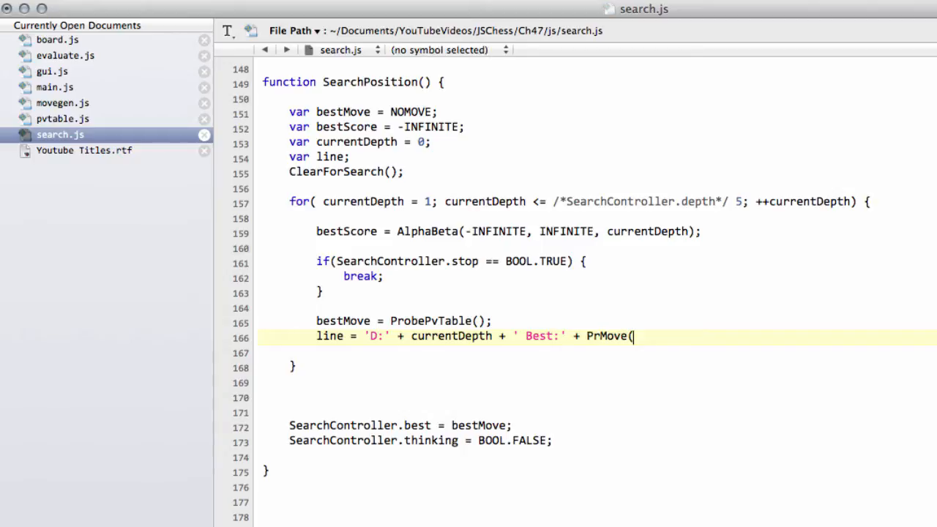
{"action": "type", "text": "best"}
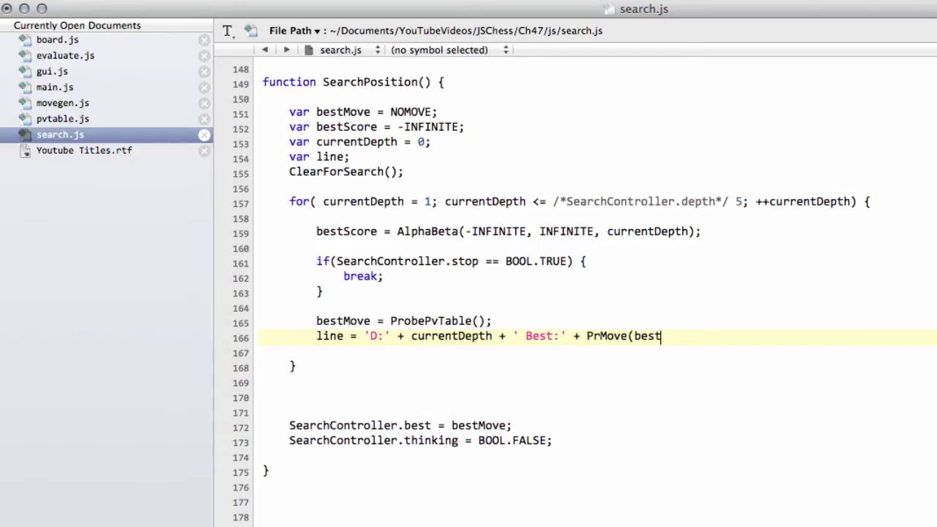
{"action": "type", "text": "Move)"}
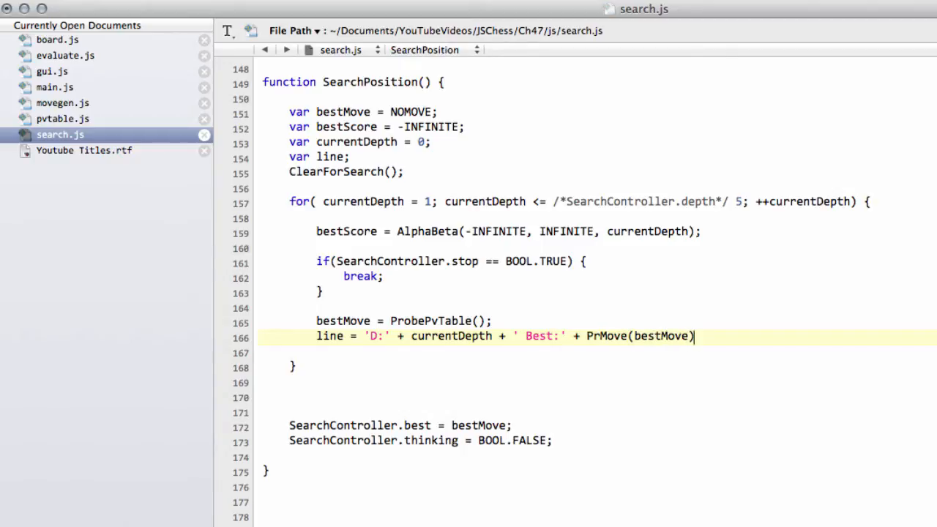
{"action": "type", "text": "+"}
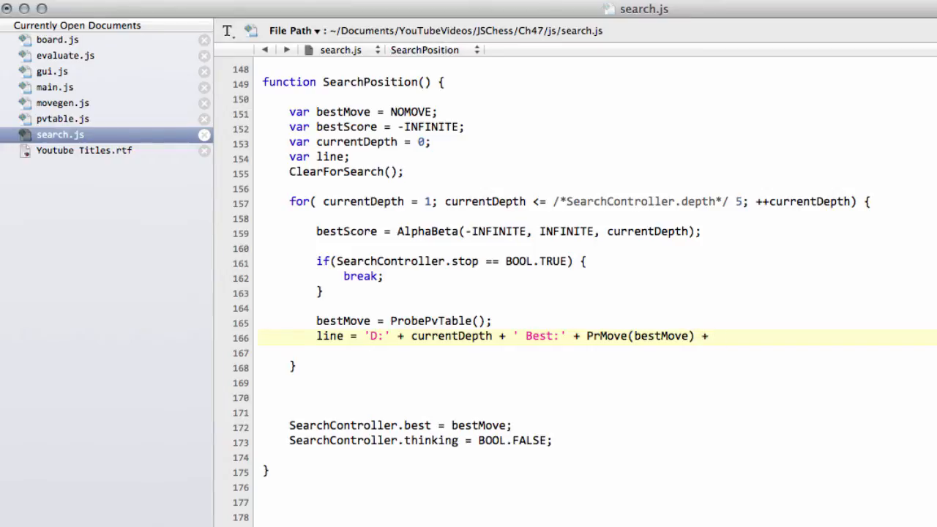
{"action": "type", "text": "' Score:' +"}
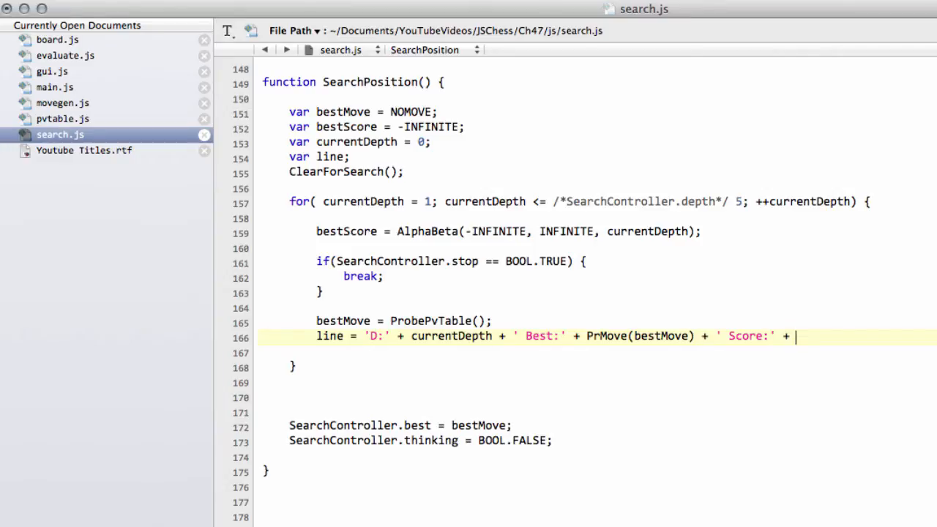
{"action": "type", "text": "bestScore +"}
{"action": "type", "text": "'"}
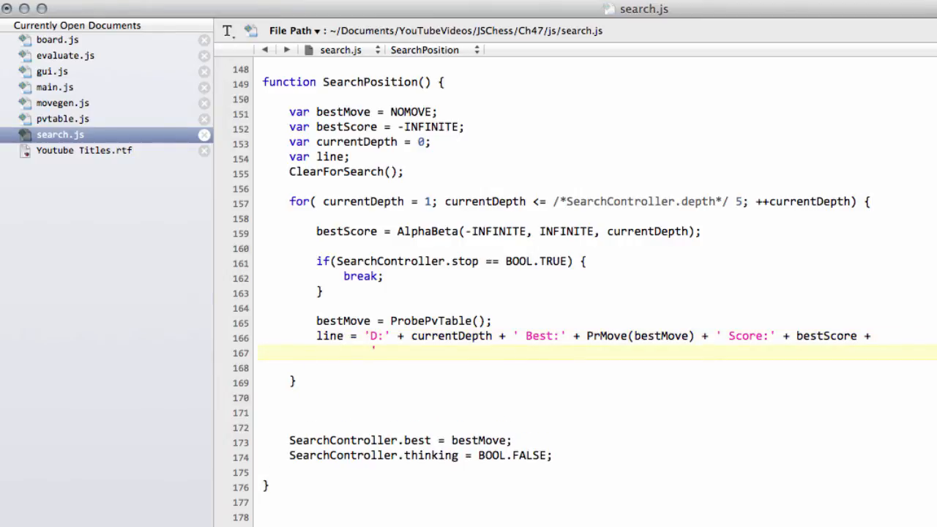
{"action": "type", "text": "nodes"}
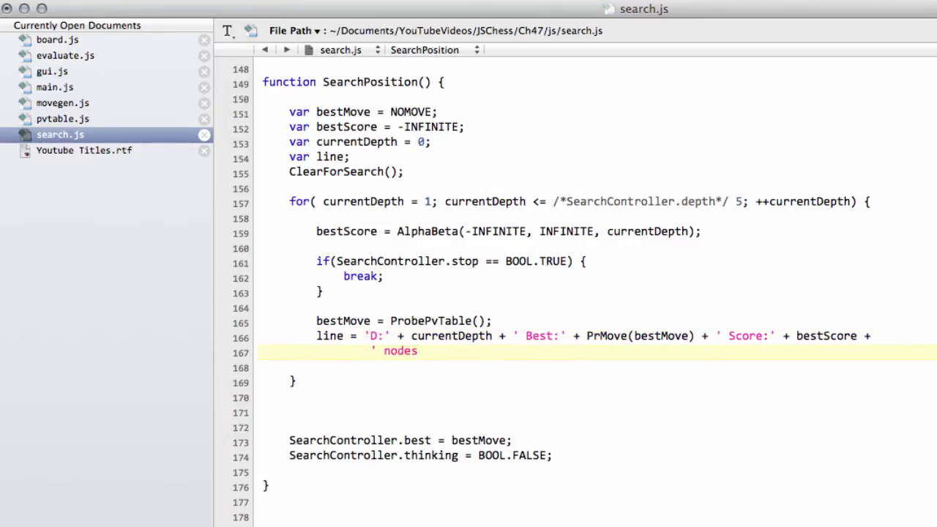
{"action": "type", "text": "'"}
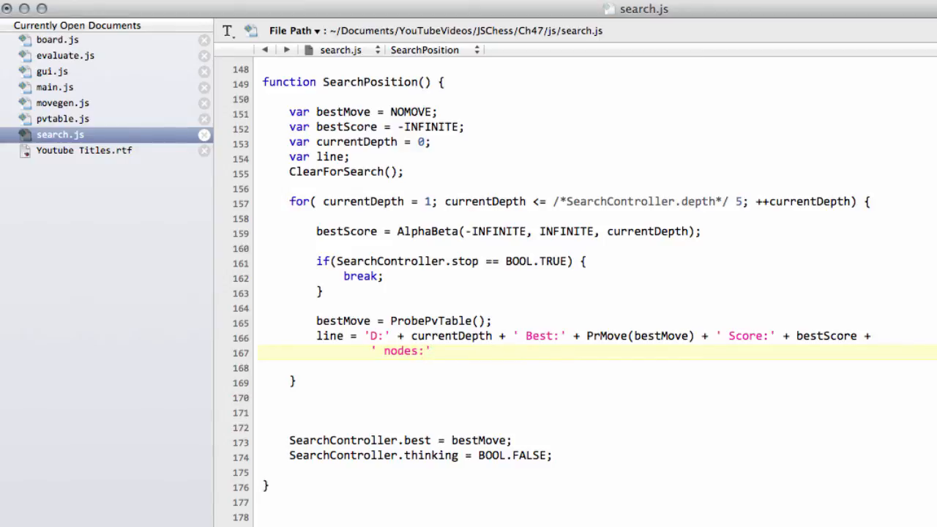
{"action": "type", "text": "+"}
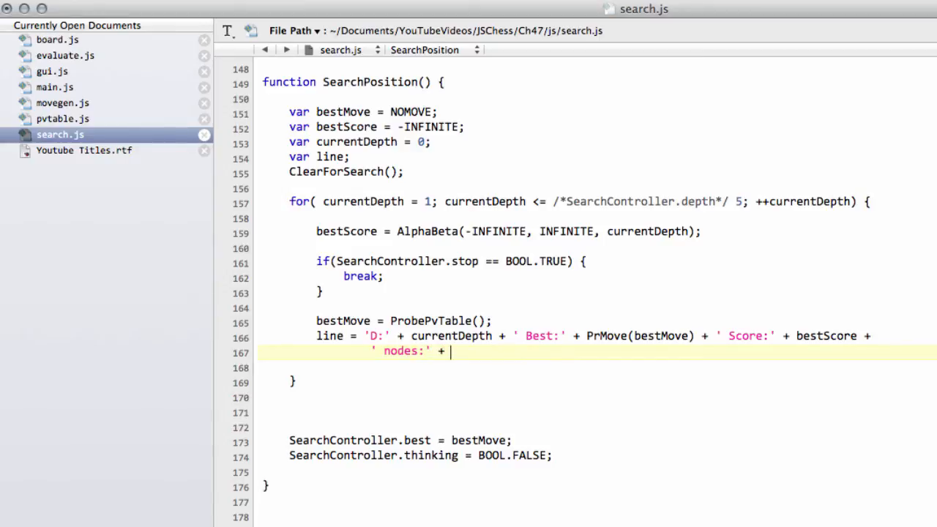
{"action": "type", "text": "SearchController.n"}
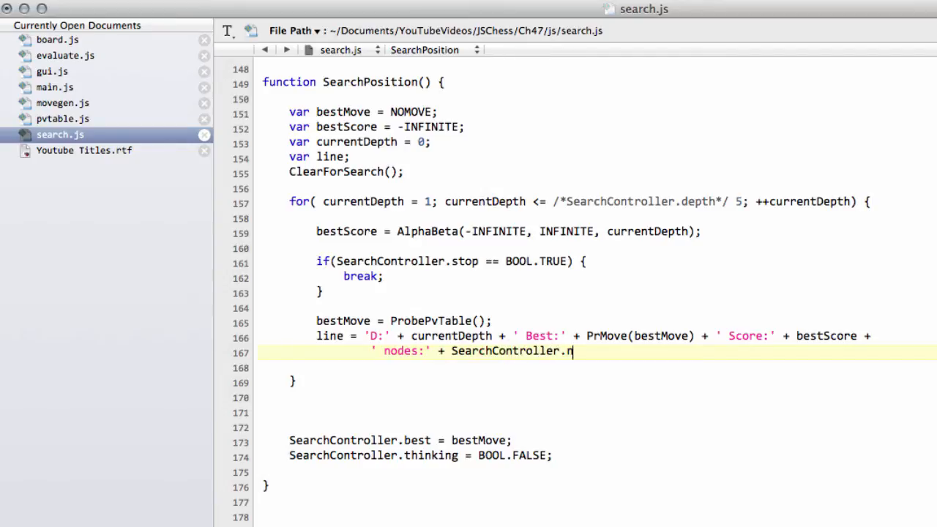
{"action": "type", "text": "odes;"}
{"action": "type", "text": "c"}
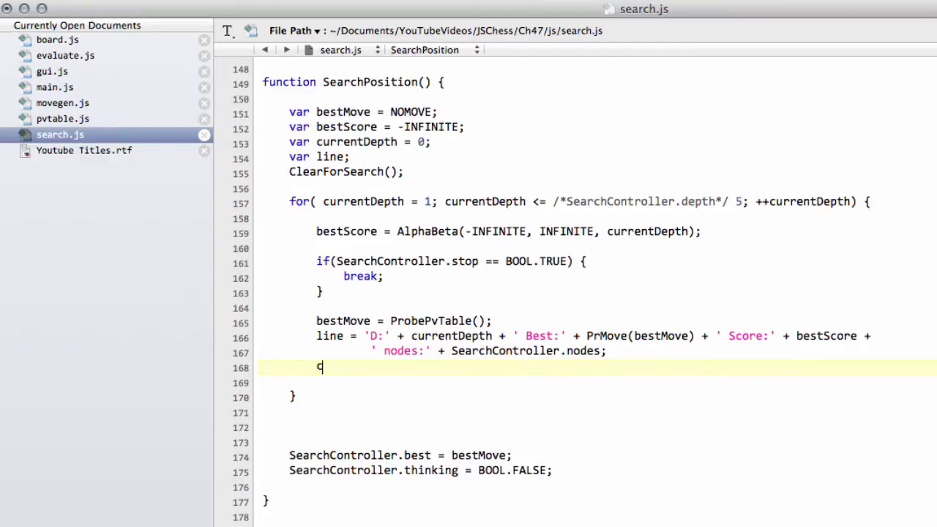
- Add console.log(line); on the next line of the depth loop
{"action": "type", "text": "onsole.lo"}
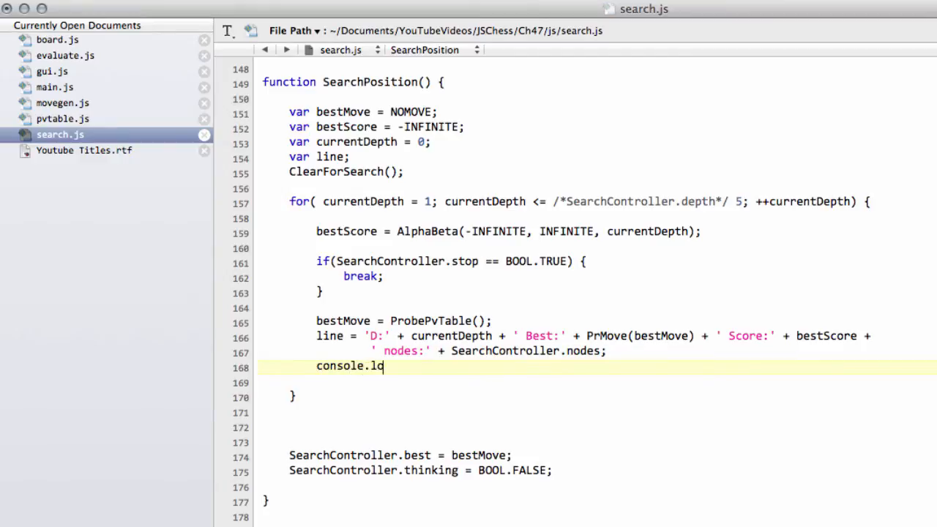
{"action": "type", "text": "g(line"}
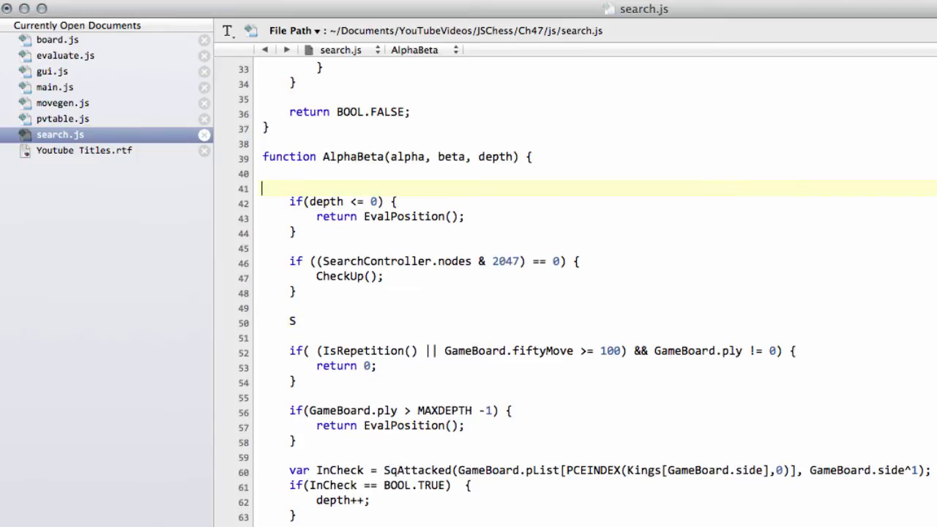
- Insert SearchController.nodes++; as AlphaBeta's first line and scroll through the function
{"action": "type", "text": "earchController.nodes++;"}
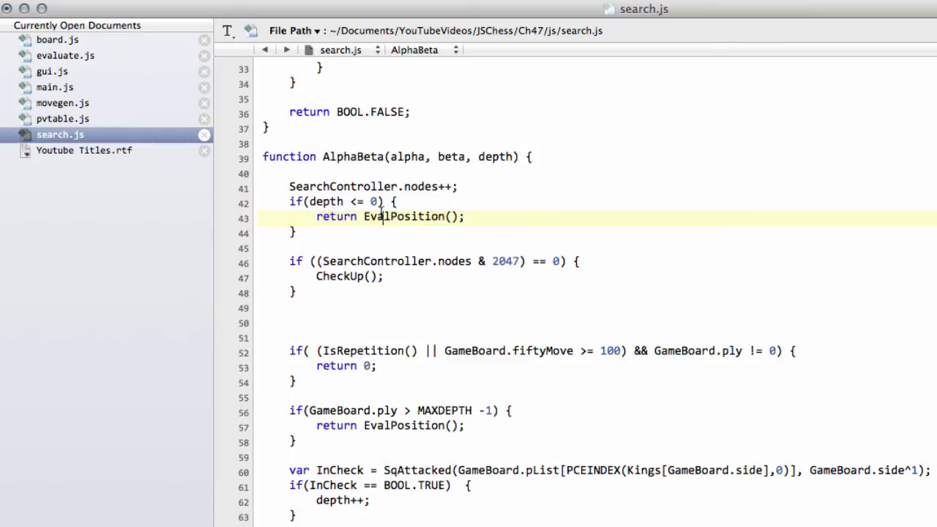
{"action": "double_click", "coordinate": [408, 217]}
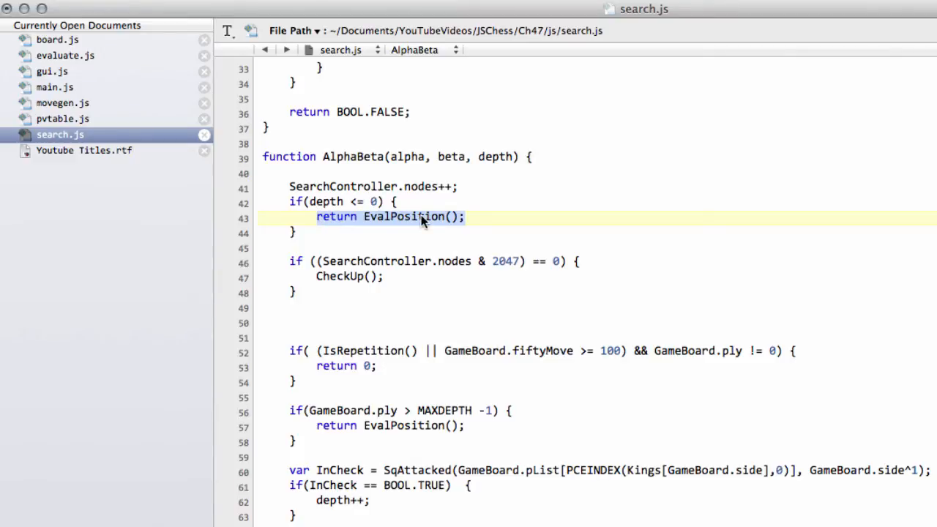
{"action": "left_click", "coordinate": [461, 187]}
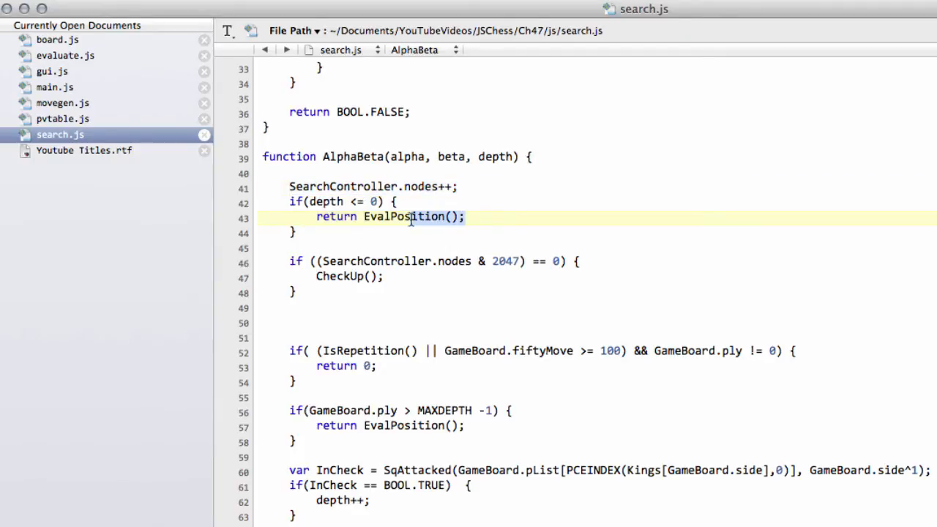
{"action": "scroll", "scroll_direction": "down", "scroll_amount": 3}
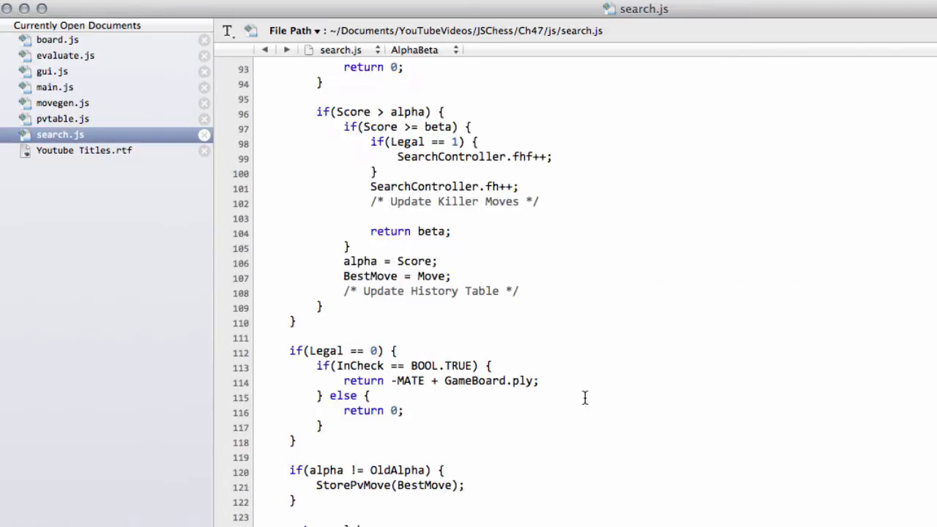
{"action": "scroll", "scroll_direction": "down", "scroll_amount": 3}
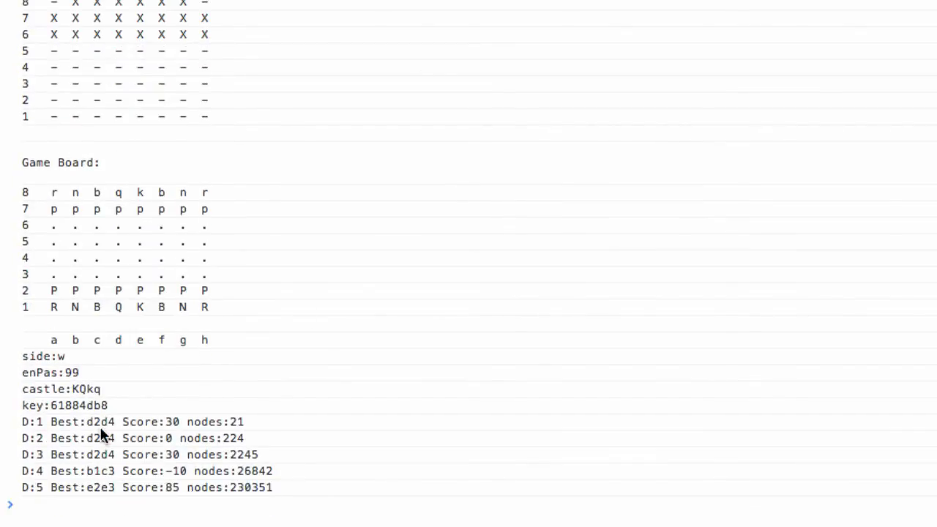
{"action": "mouse_move", "coordinate": [181, 430]}
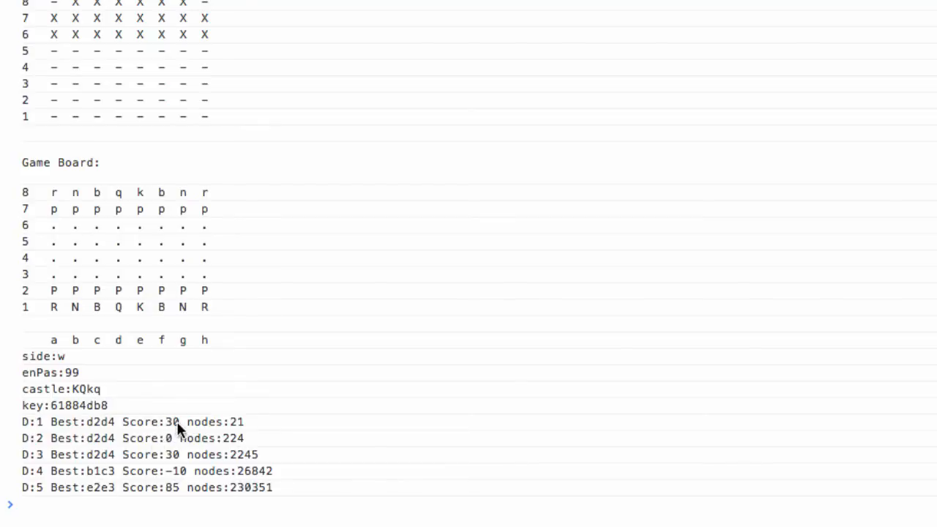
{"action": "mouse_move", "coordinate": [242, 431]}
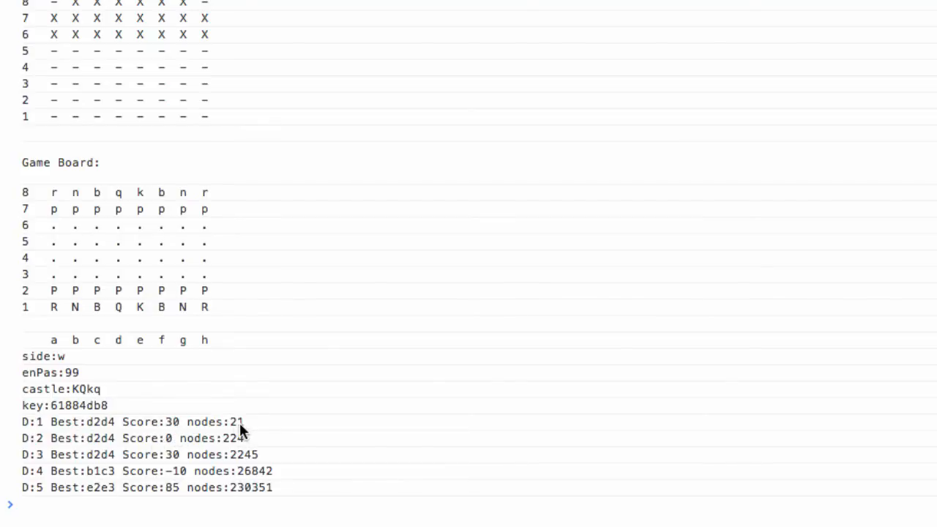
{"action": "mouse_move", "coordinate": [264, 499]}
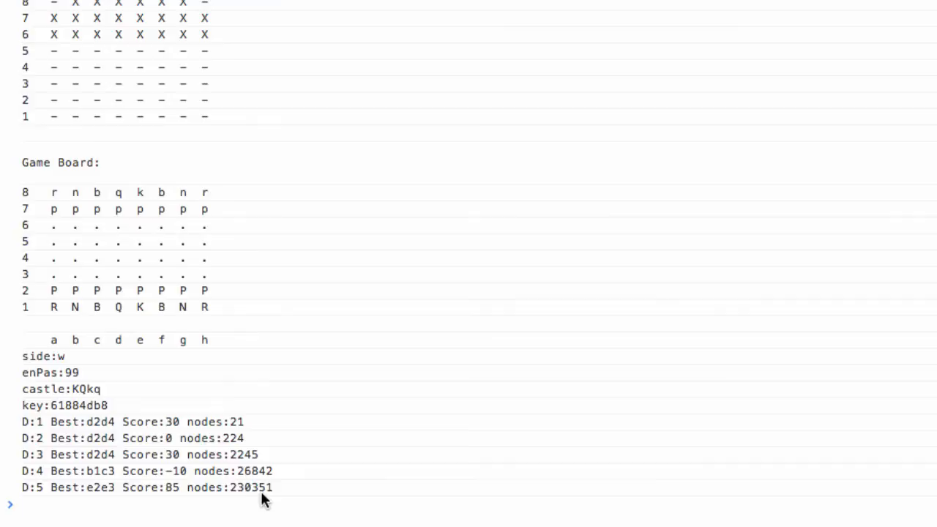
{"action": "mouse_move", "coordinate": [272, 498]}
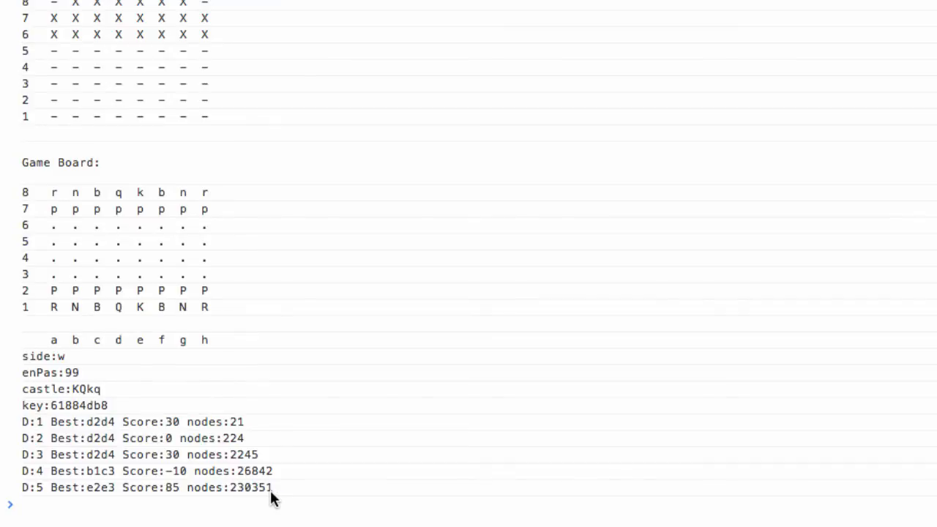
{"action": "mouse_move", "coordinate": [113, 496]}
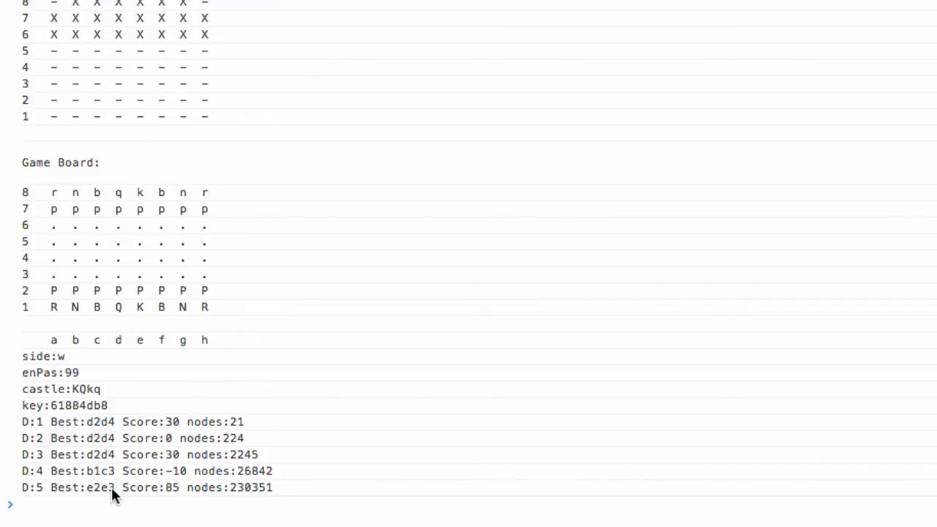
{"action": "mouse_move", "coordinate": [166, 430]}
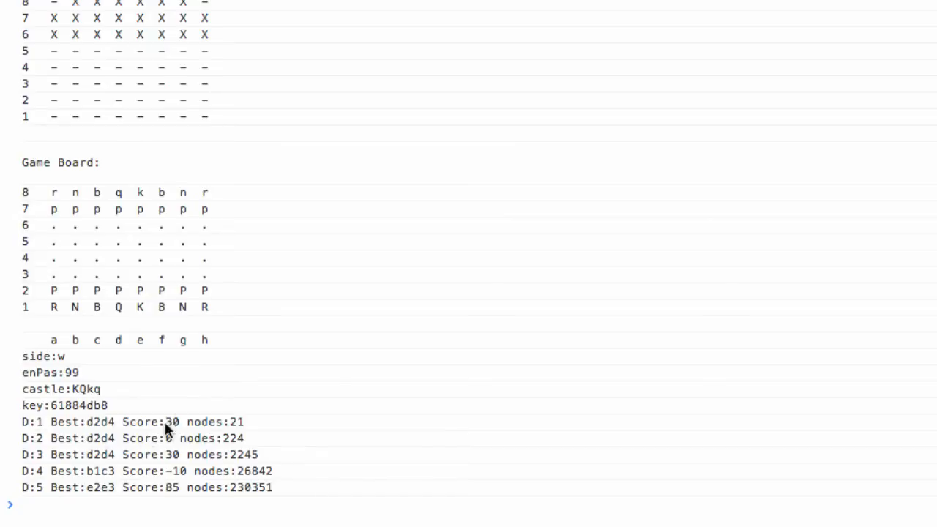
{"action": "mouse_move", "coordinate": [188, 497]}
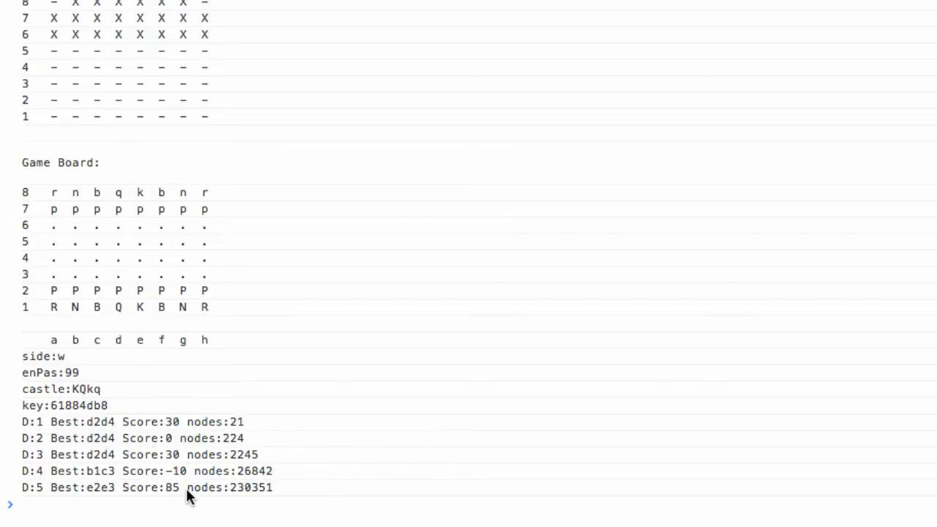
{"action": "mouse_move", "coordinate": [180, 431]}
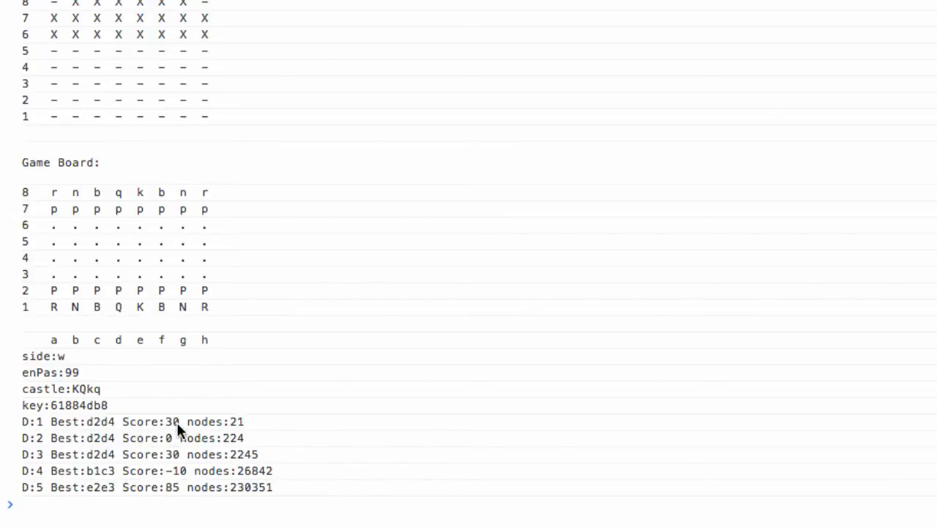
{"action": "mouse_move", "coordinate": [178, 426]}
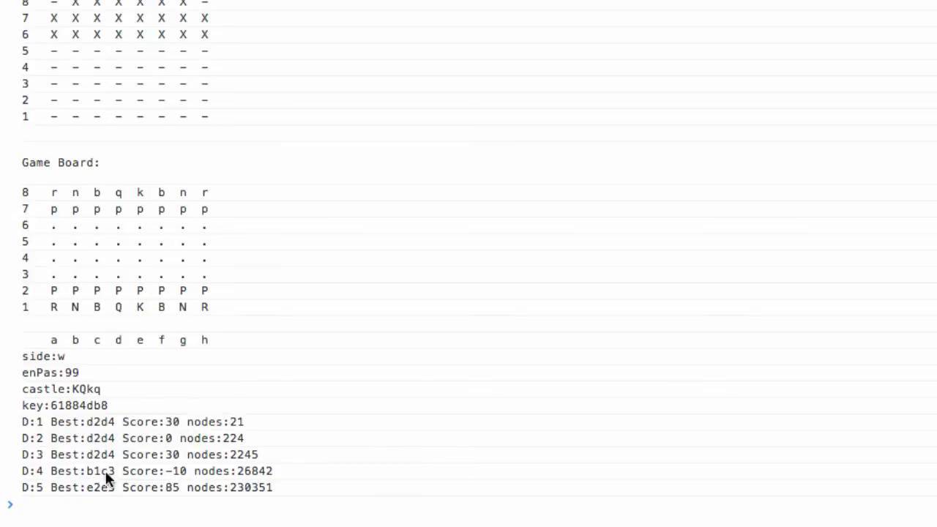
{"action": "mouse_move", "coordinate": [110, 495]}
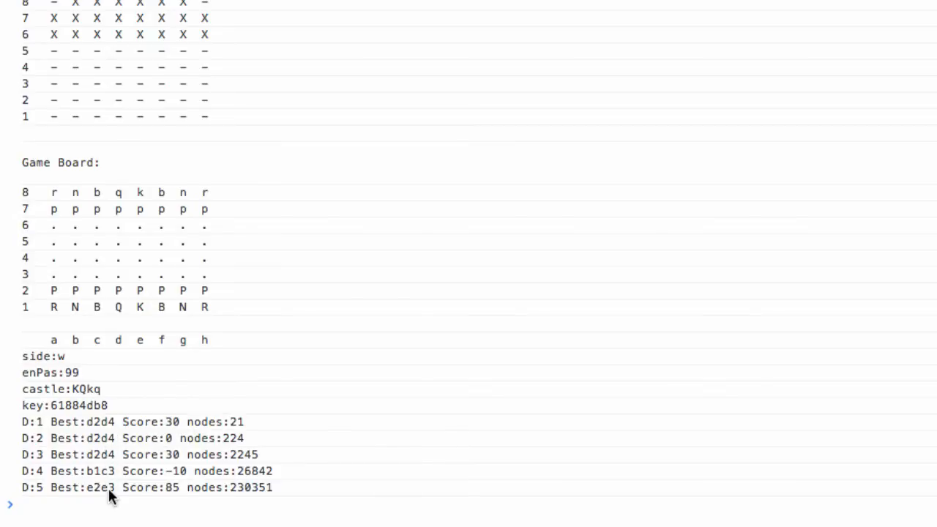
{"action": "mouse_move", "coordinate": [109, 476]}
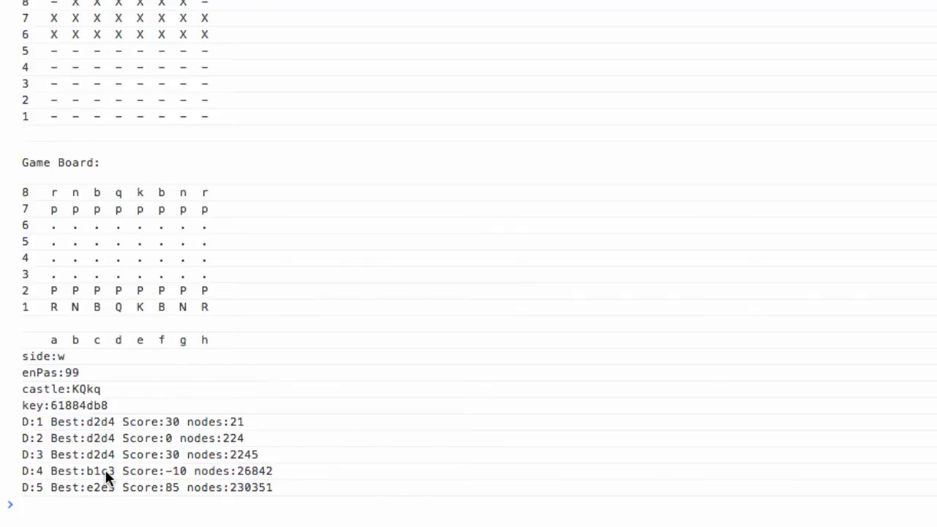
{"action": "mouse_move", "coordinate": [144, 494]}
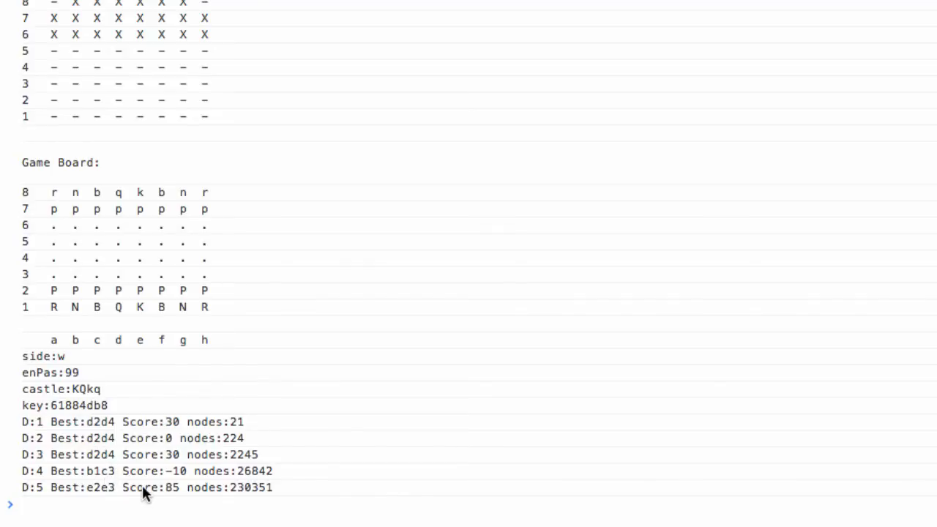
{"action": "mouse_move", "coordinate": [82, 494]}
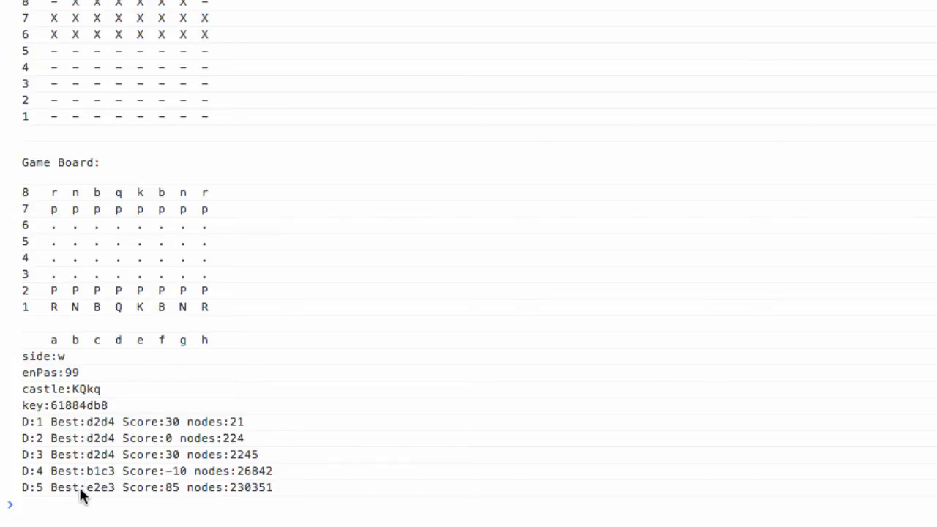
{"action": "mouse_move", "coordinate": [121, 496]}
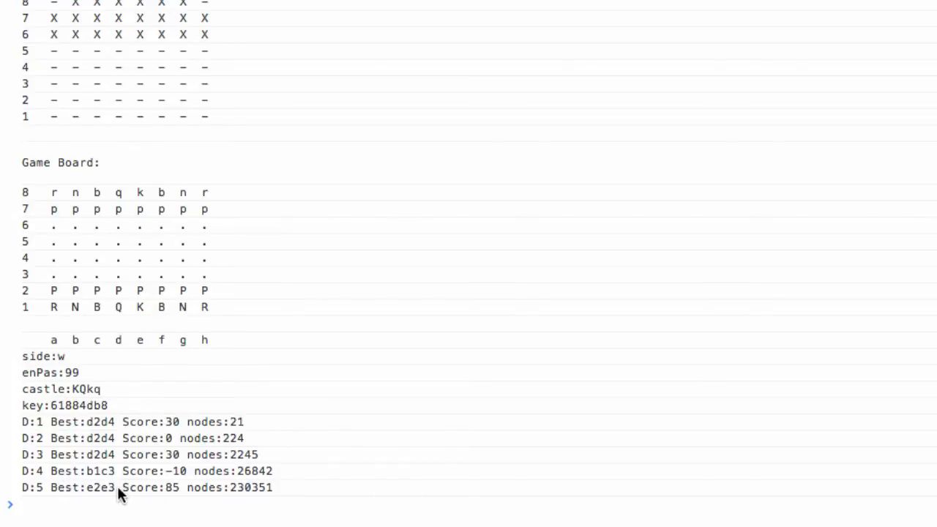
{"action": "mouse_move", "coordinate": [170, 497]}
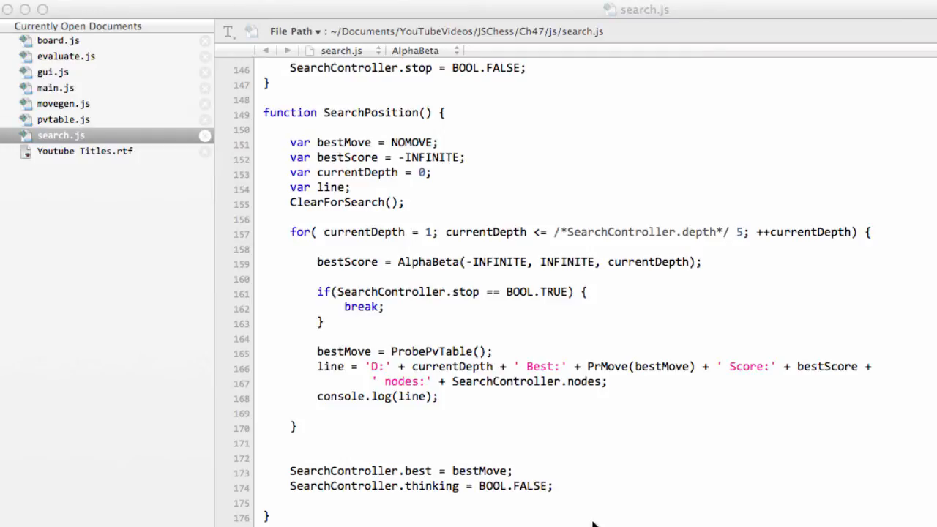
{"action": "mouse_move", "coordinate": [69, 119]}
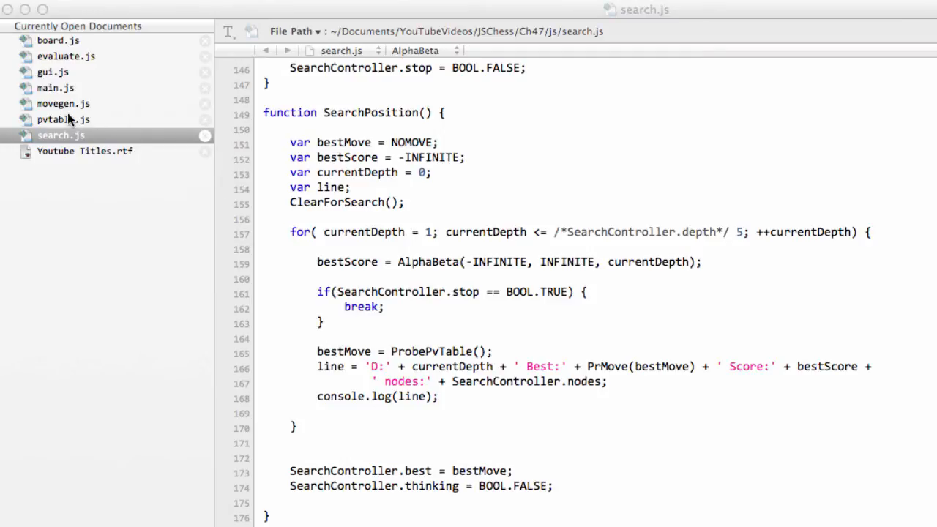
- Switch from the Chrome console results to pvtable.js in Smultron
{"action": "left_click", "coordinate": [64, 119]}
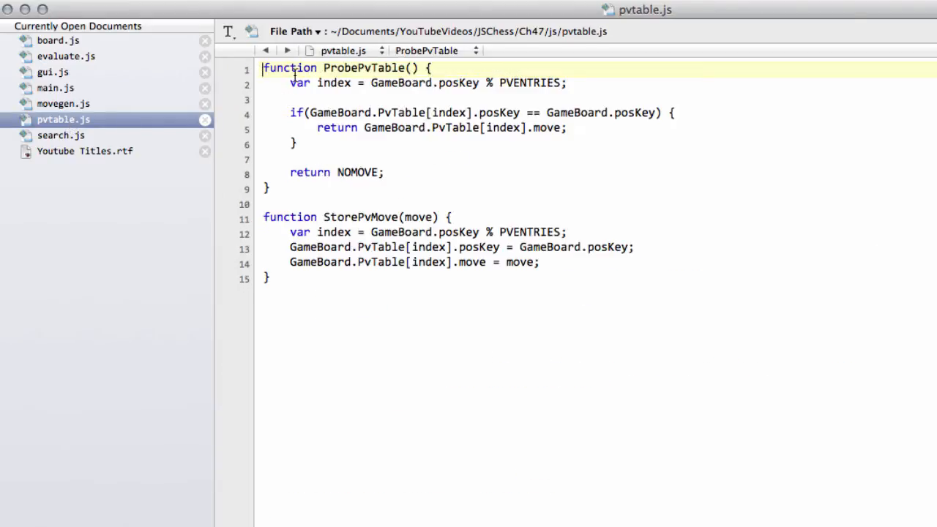
- Check GameBoard.PvArray in board.js, then begin GetPvLine(depth) with var move = ProbePvTable();
{"action": "key", "text": "Return"}
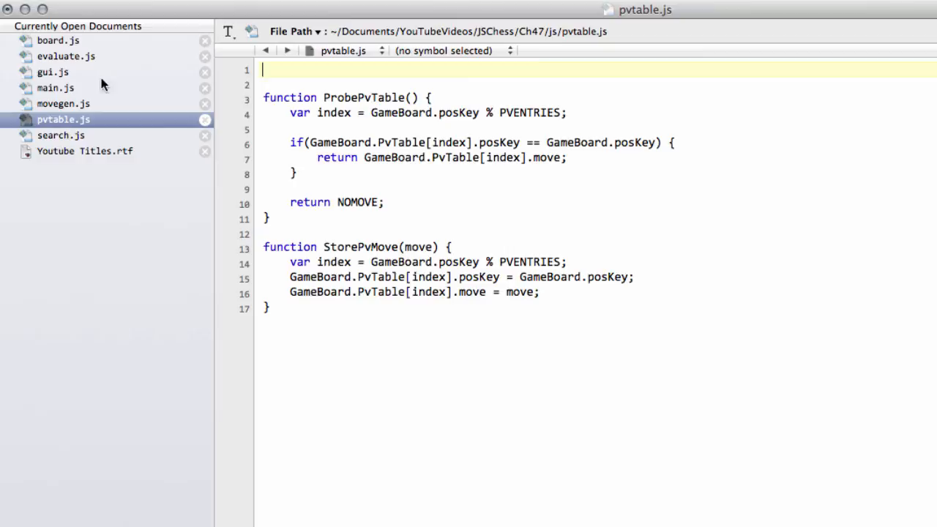
{"action": "left_click", "coordinate": [58, 40]}
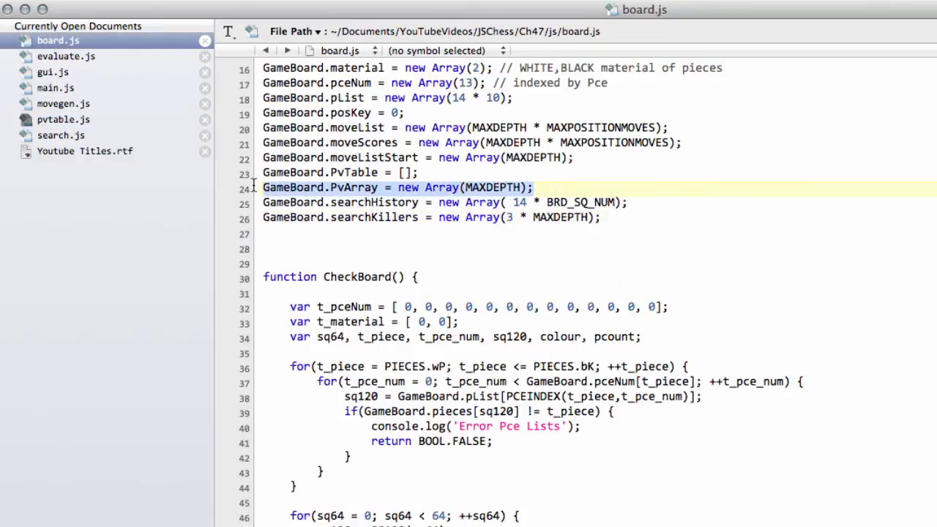
{"action": "left_click", "coordinate": [63, 119]}
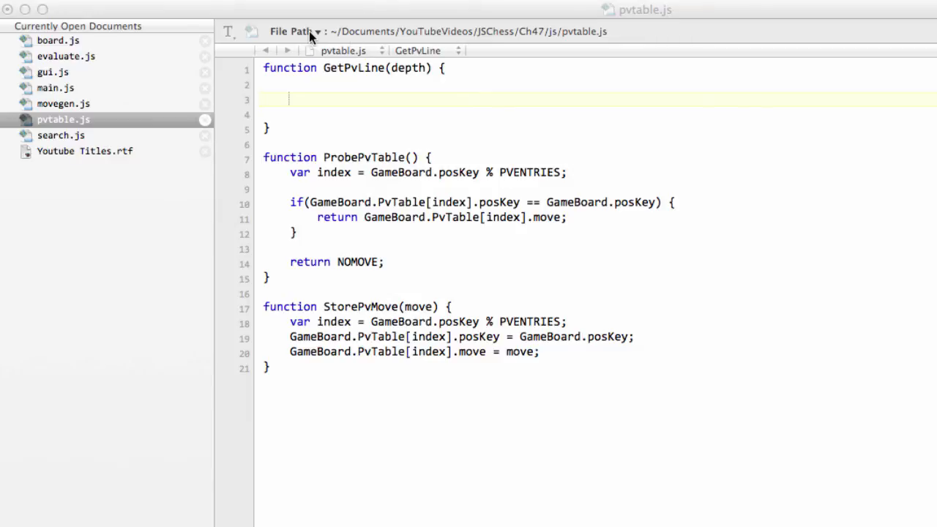
{"action": "type", "text": "var move = ProbePvTable();"}
{"action": "left_click", "coordinate": [598, 114]}
{"action": "type", "text": "var count = 0;"}
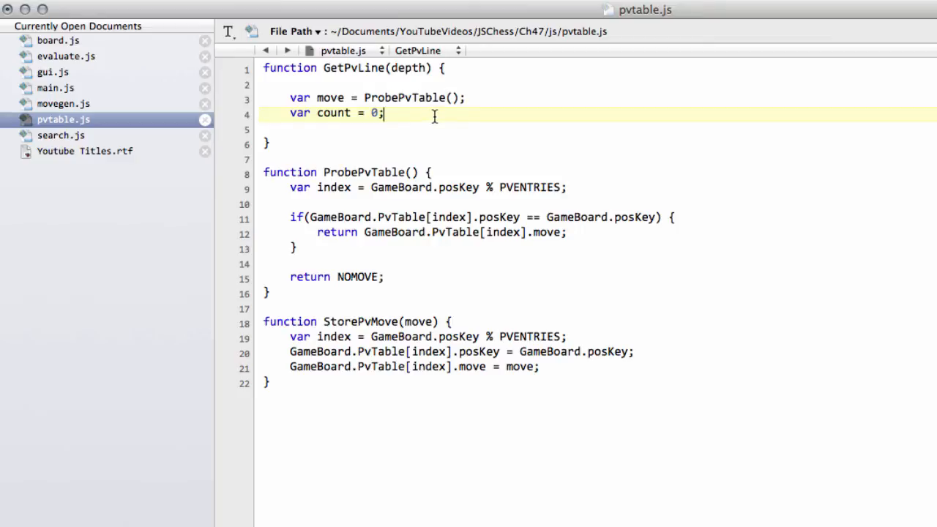
{"action": "mouse_move", "coordinate": [439, 132]}
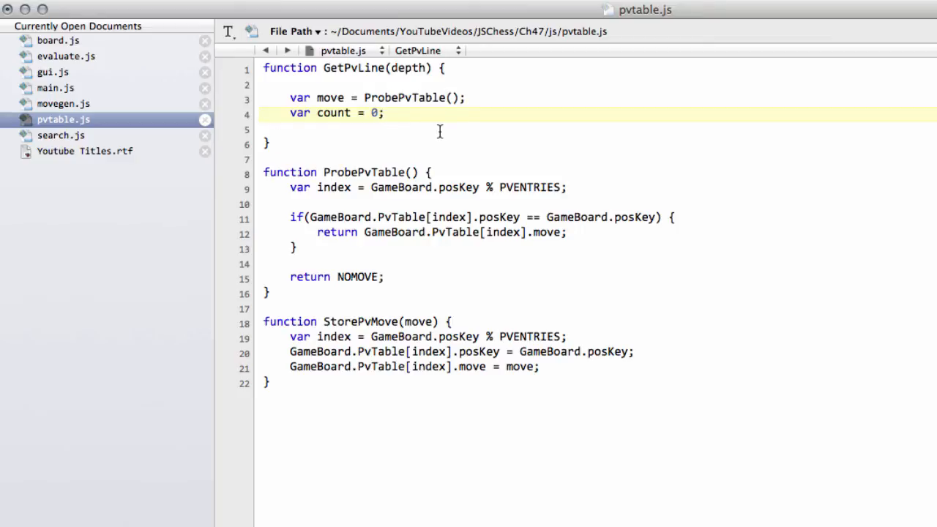
{"action": "double_click", "coordinate": [410, 68]}
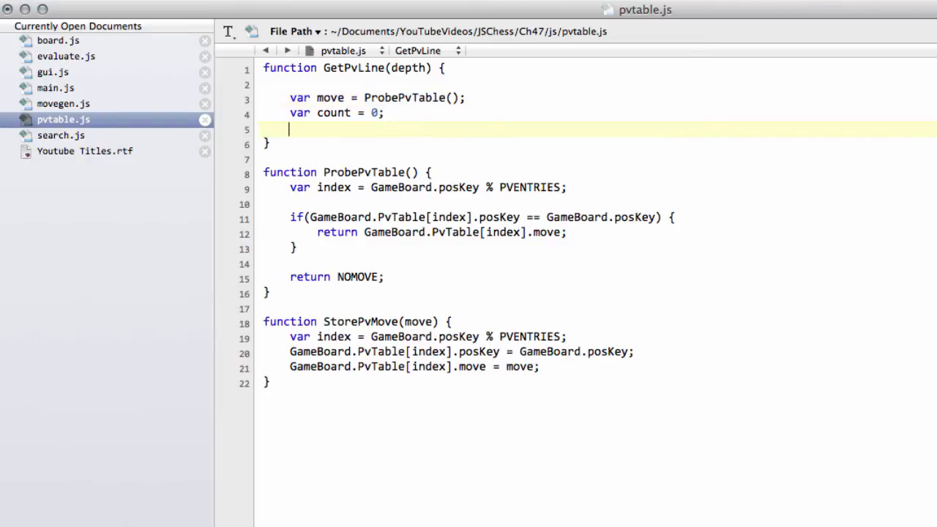
{"action": "key", "text": "Return"}
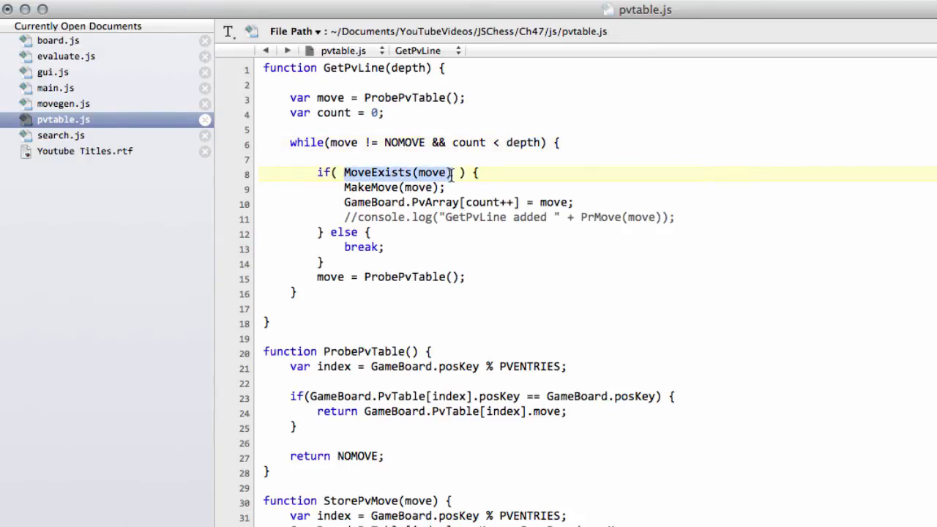
- Add 'return count;' to GetPvLine, then highlight the function name and its MoveExists call
{"action": "left_click", "coordinate": [359, 187]}
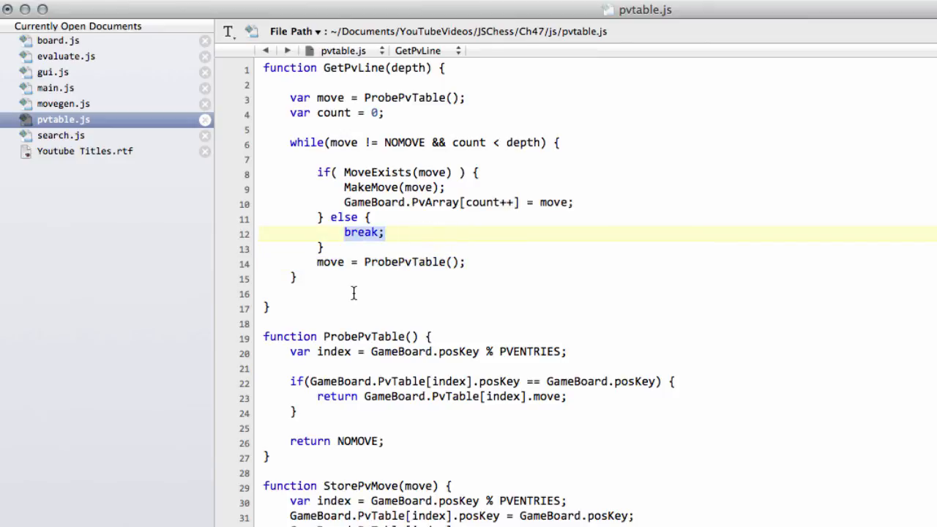
{"action": "type", "text": "return"}
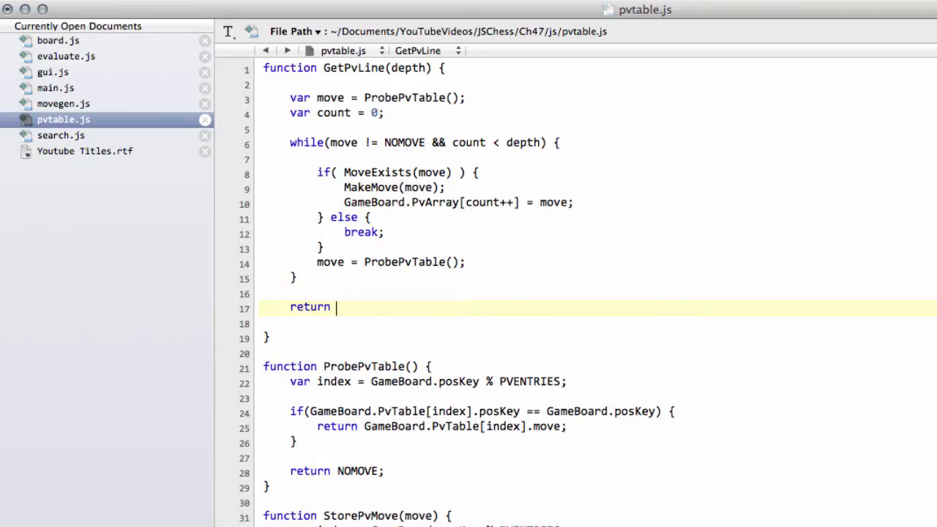
{"action": "type", "text": "cou"}
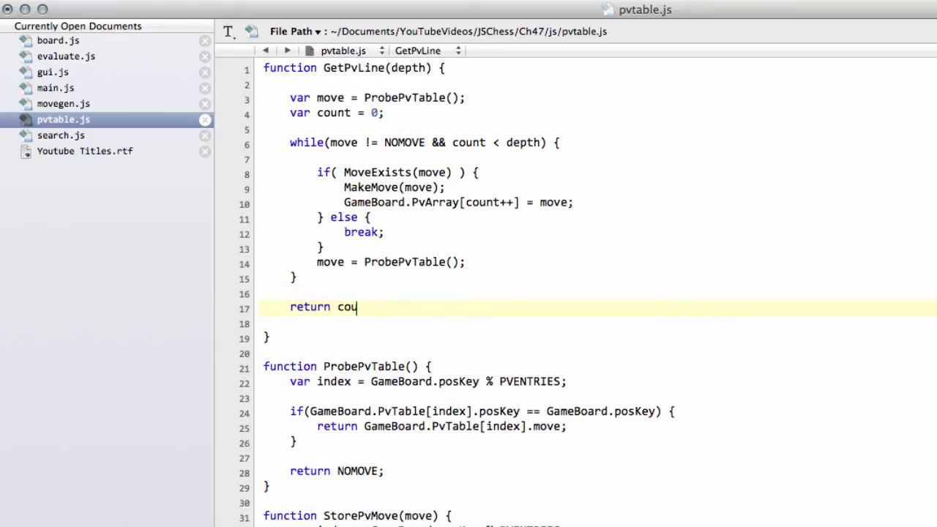
{"action": "type", "text": "nt;"}
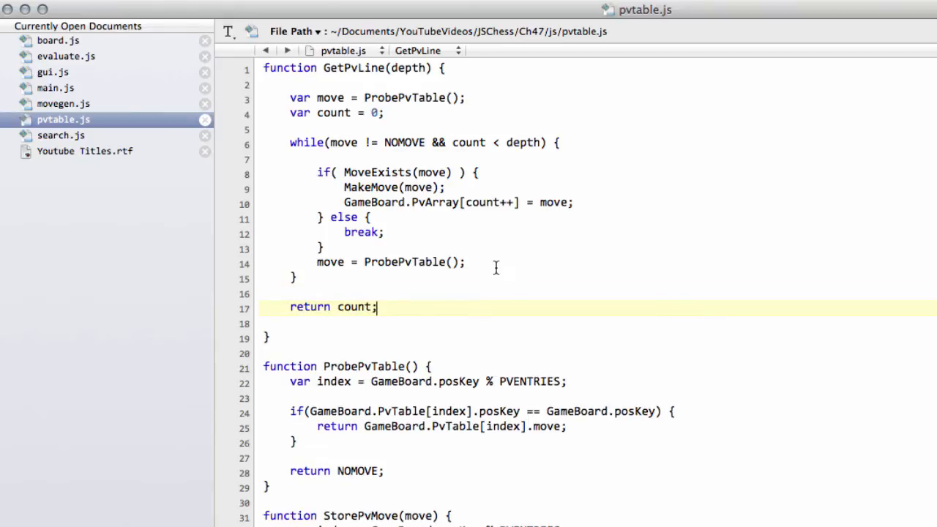
{"action": "left_click", "coordinate": [314, 293]}
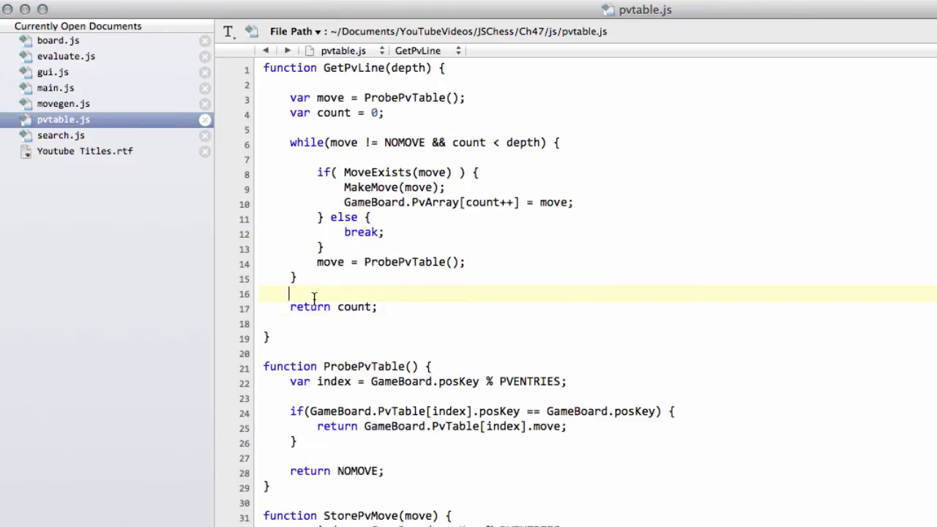
{"action": "mouse_move", "coordinate": [758, 353]}
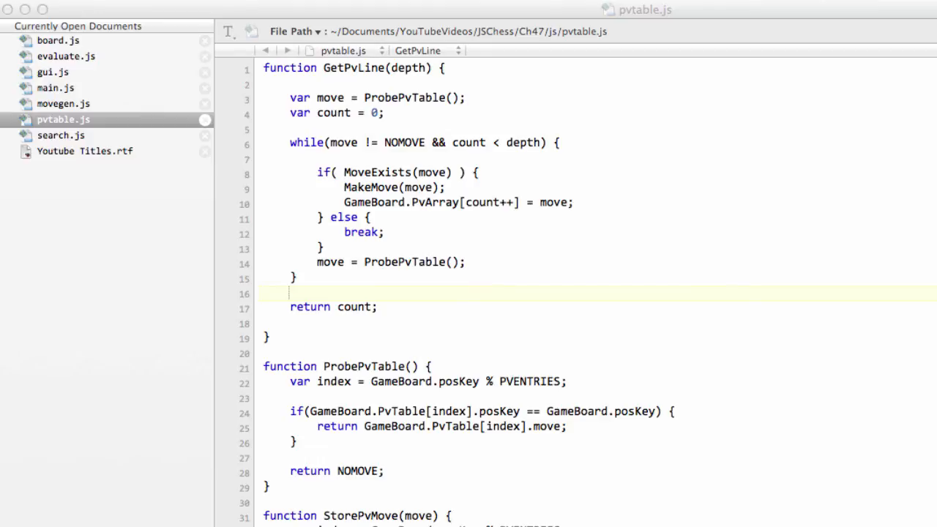
{"action": "mouse_move", "coordinate": [491, 201]}
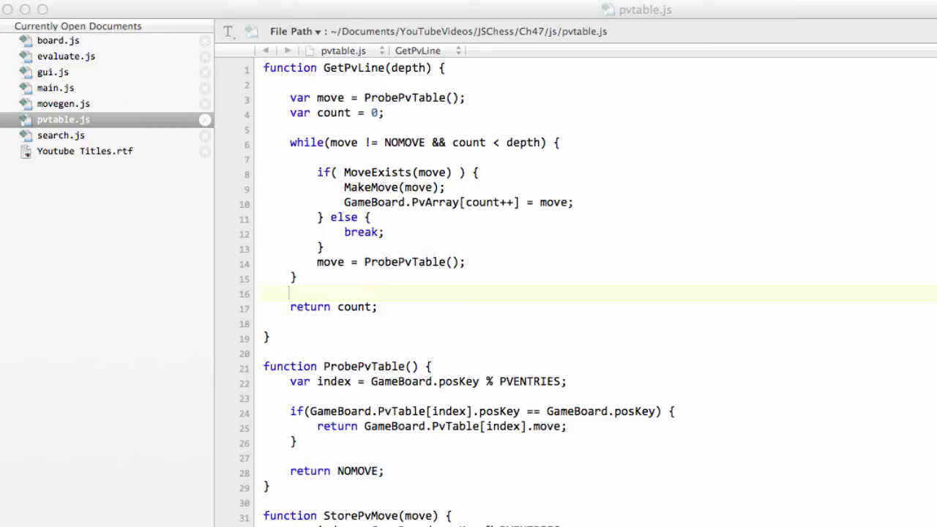
{"action": "mouse_move", "coordinate": [393, 224]}
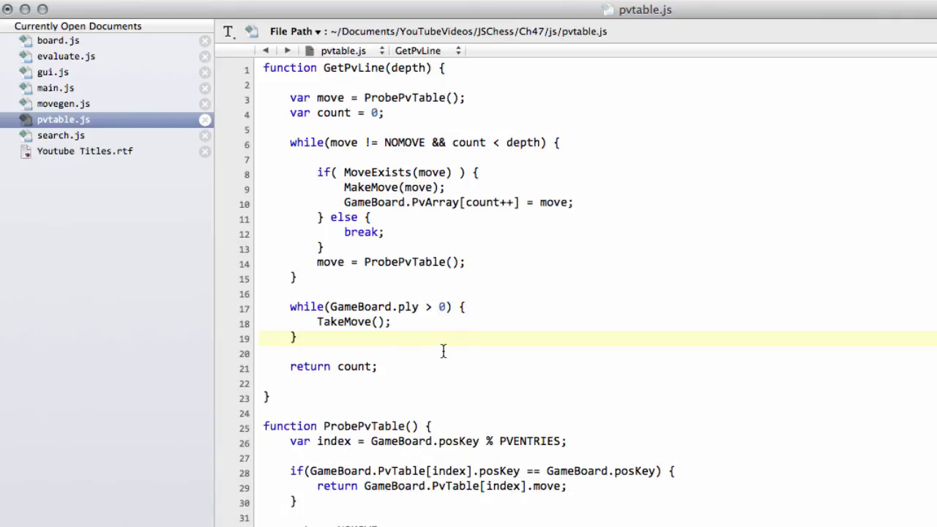
{"action": "double_click", "coordinate": [354, 322]}
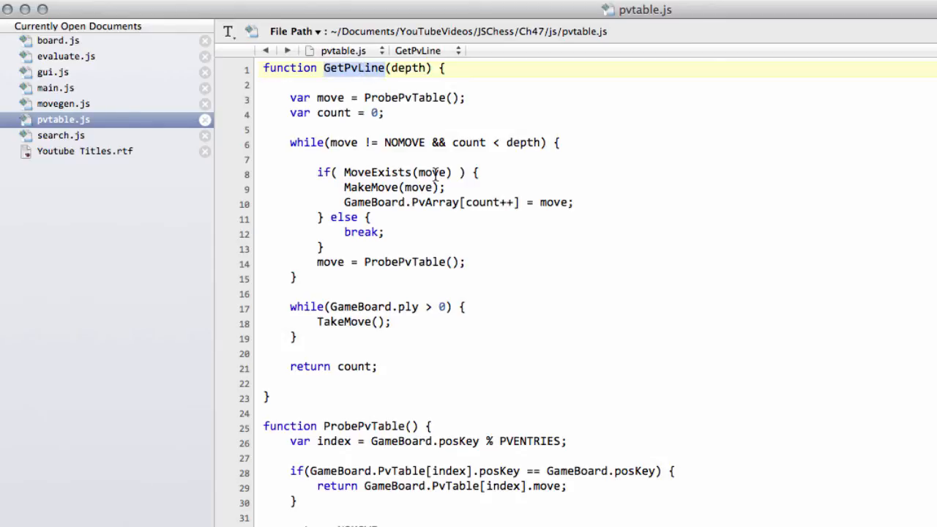
{"action": "double_click", "coordinate": [376, 172]}
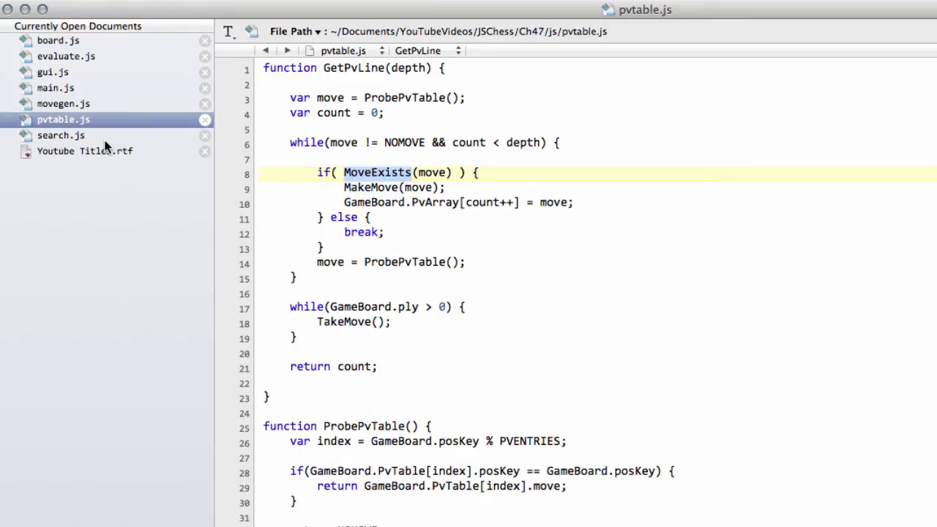
- Review movegen.js's MoveExists: GenerateMoves, moveFound starting at NOMOVE, TakeMove and return BOOL.FALSE
{"action": "left_click", "coordinate": [63, 103]}
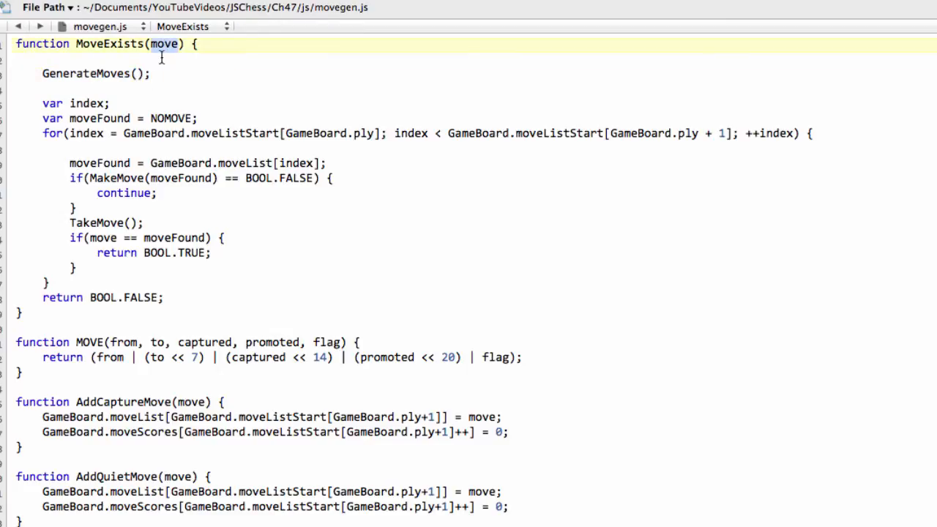
{"action": "double_click", "coordinate": [95, 74]}
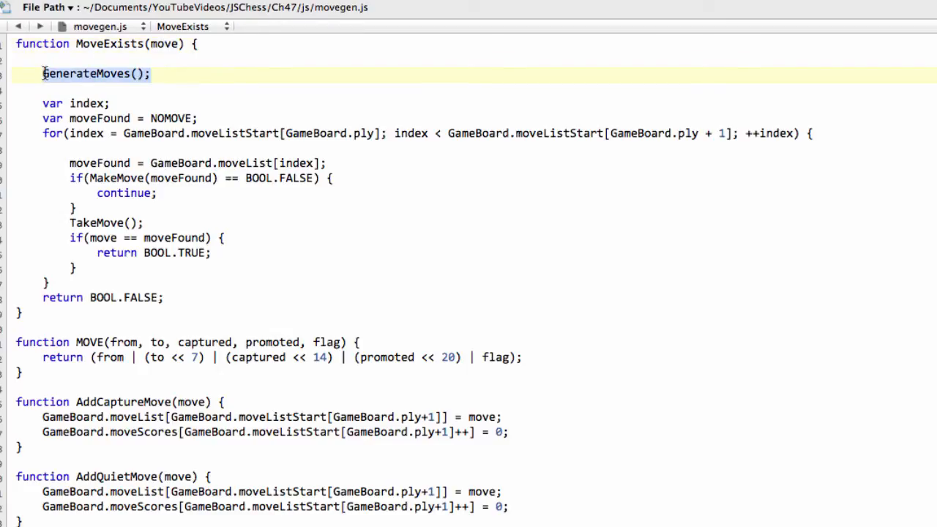
{"action": "left_click", "coordinate": [109, 118]}
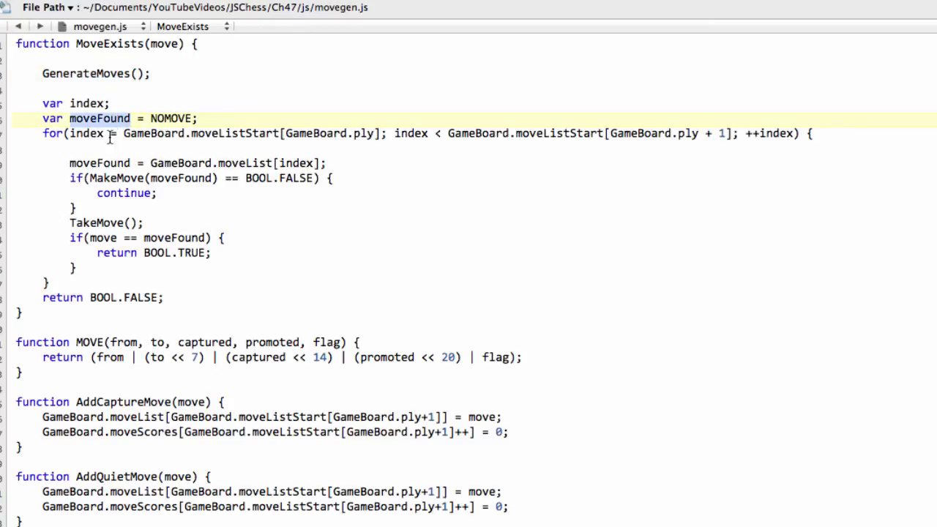
{"action": "double_click", "coordinate": [171, 118]}
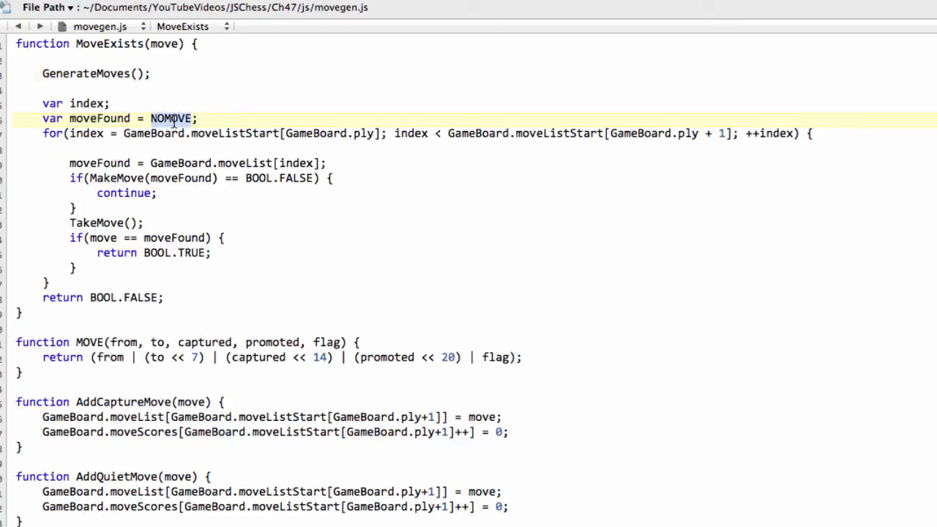
{"action": "left_click", "coordinate": [778, 133]}
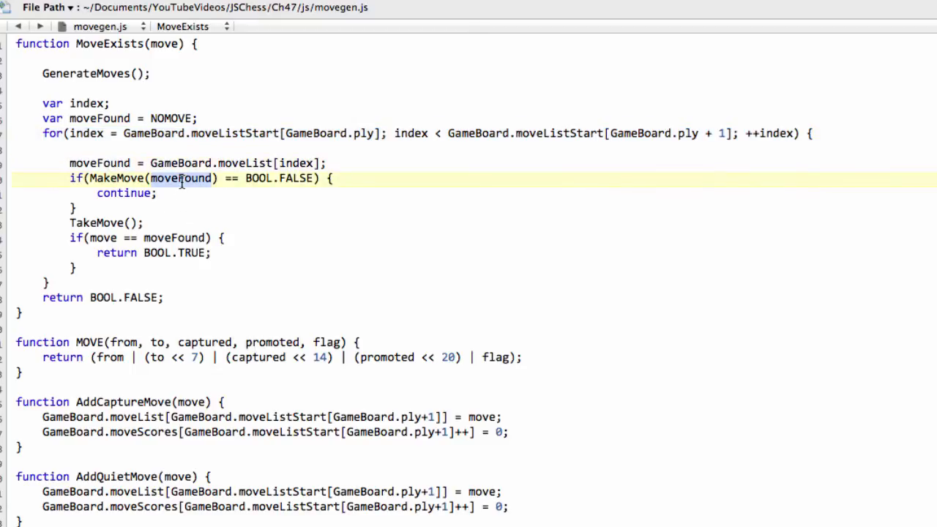
{"action": "double_click", "coordinate": [126, 194]}
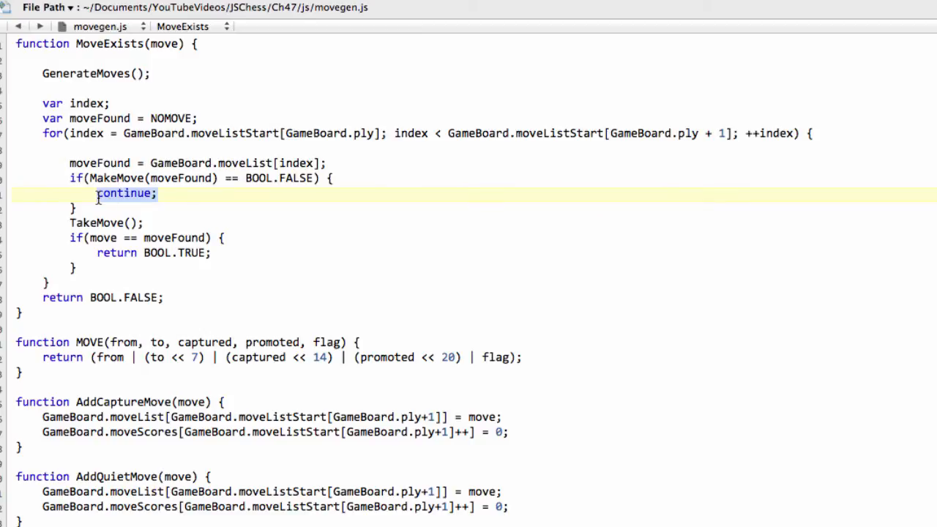
{"action": "left_click", "coordinate": [106, 222]}
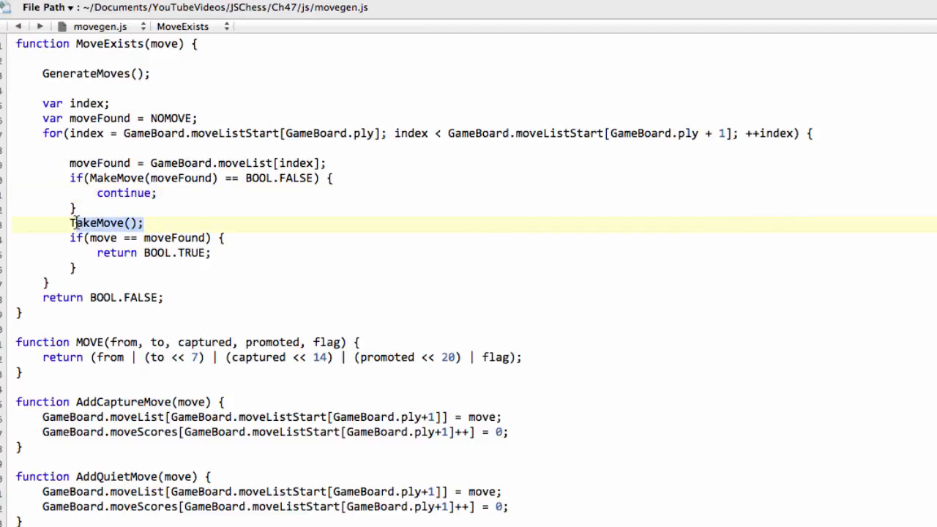
{"action": "left_click", "coordinate": [163, 43]}
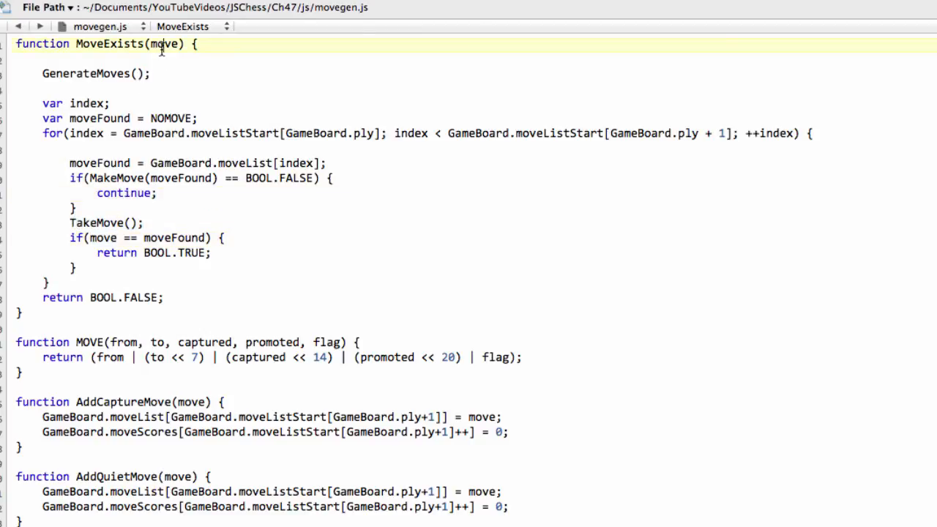
{"action": "left_click", "coordinate": [144, 223]}
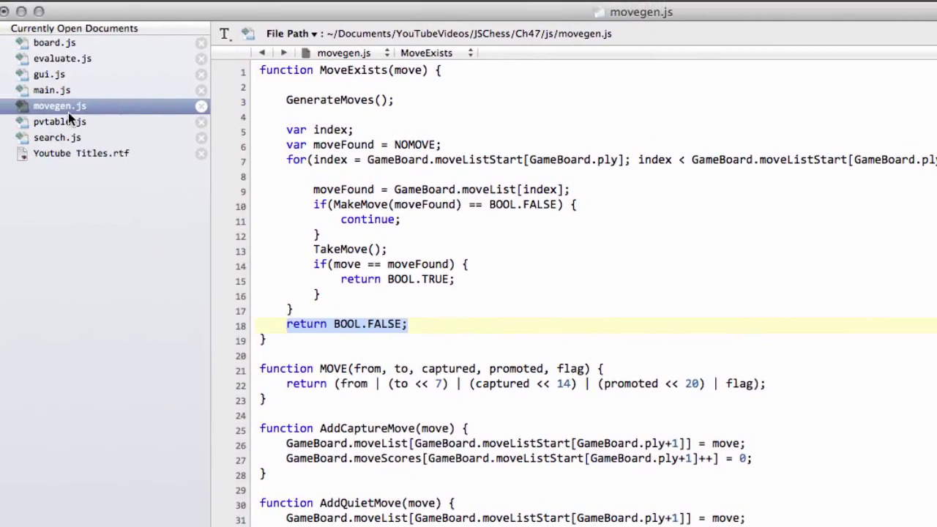
- Rewrite GetPvLine's MoveExists(move) check in pvtable.js as '== BOOL.TRUE'
{"action": "left_click", "coordinate": [60, 122]}
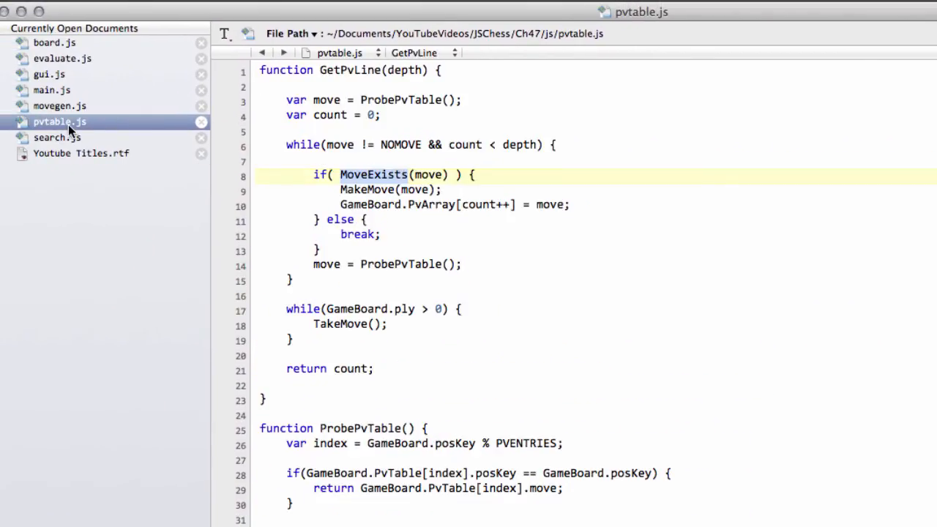
{"action": "left_click", "coordinate": [479, 174]}
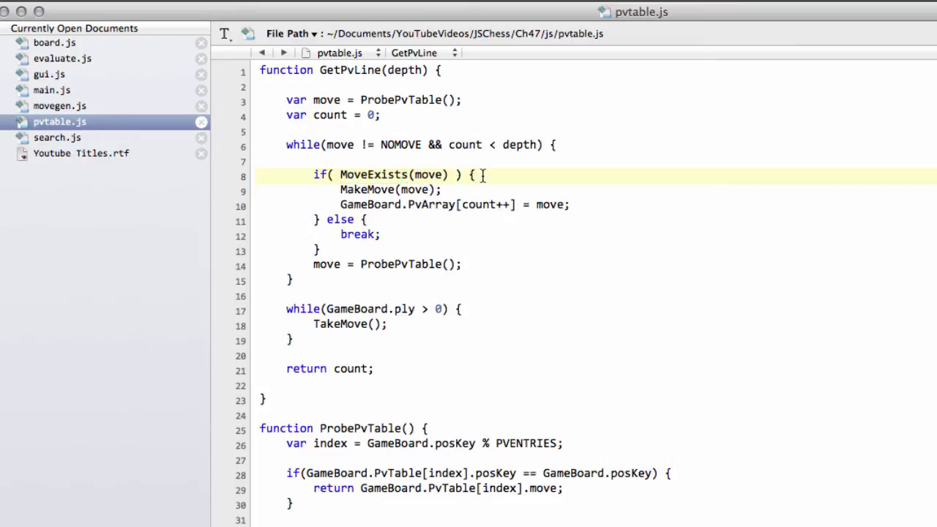
{"action": "type", "text": "== BOOL.RTU"}
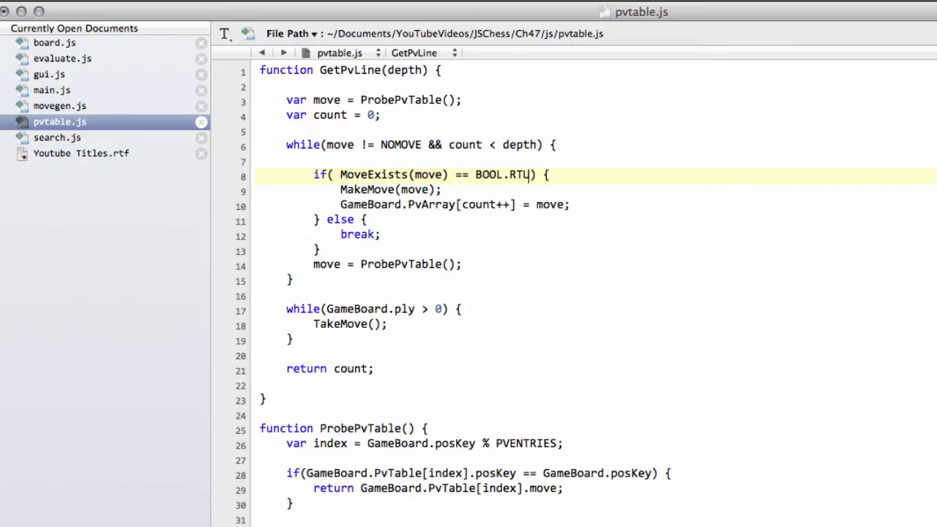
{"action": "type", "text": "E"}
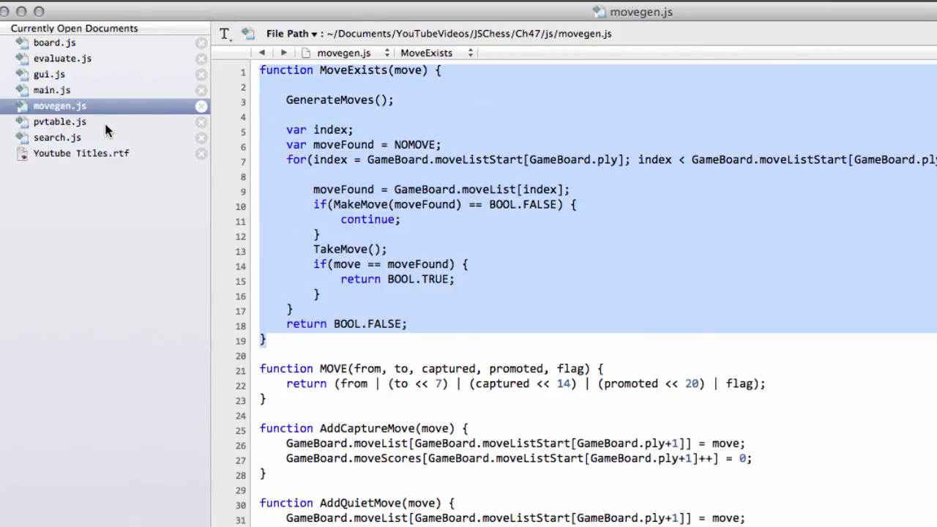
- Declare 'var PvNum;' and 'var c;' in SearchPosition in search.js
{"action": "left_click", "coordinate": [56, 138]}
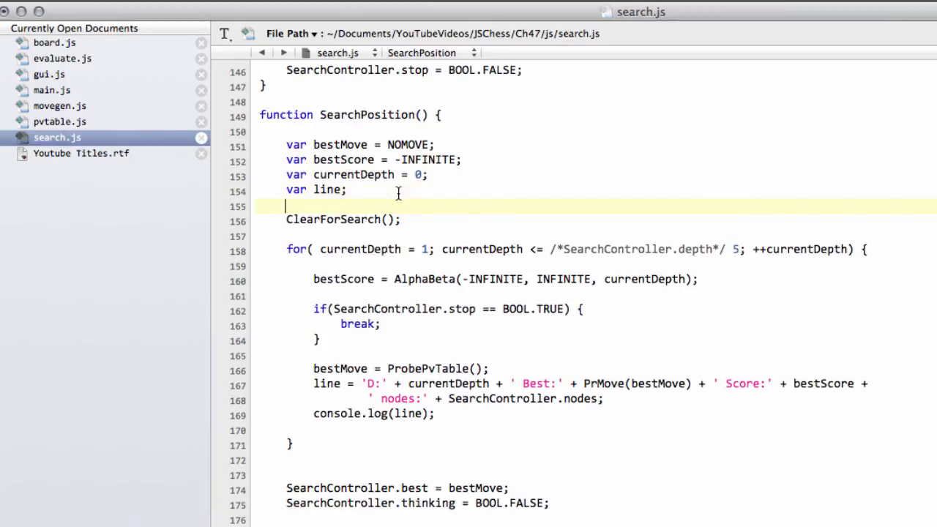
{"action": "type", "text": "var"}
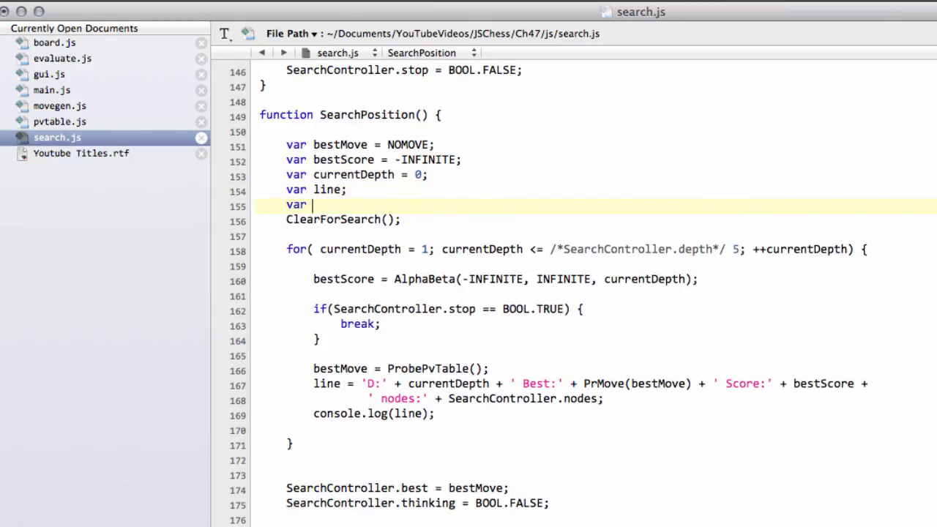
{"action": "type", "text": "pv"}
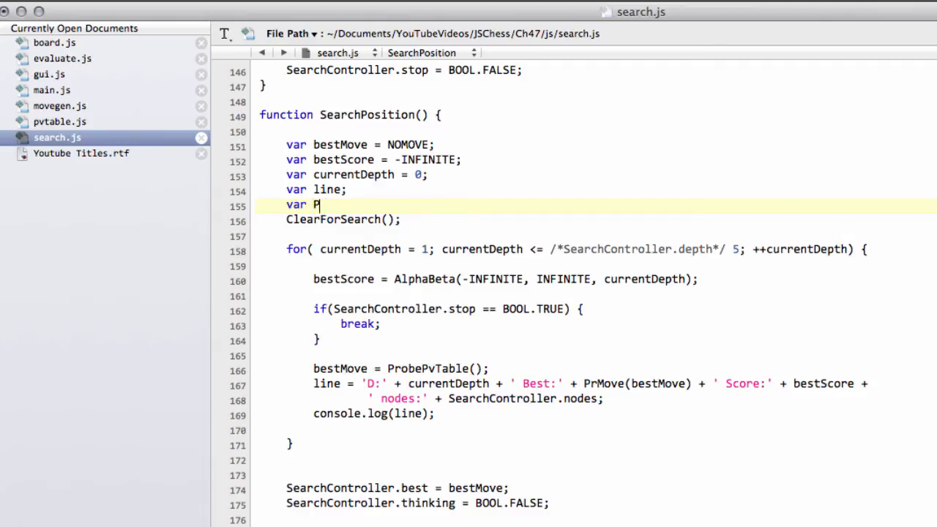
{"action": "type", "text": "vNum;"}
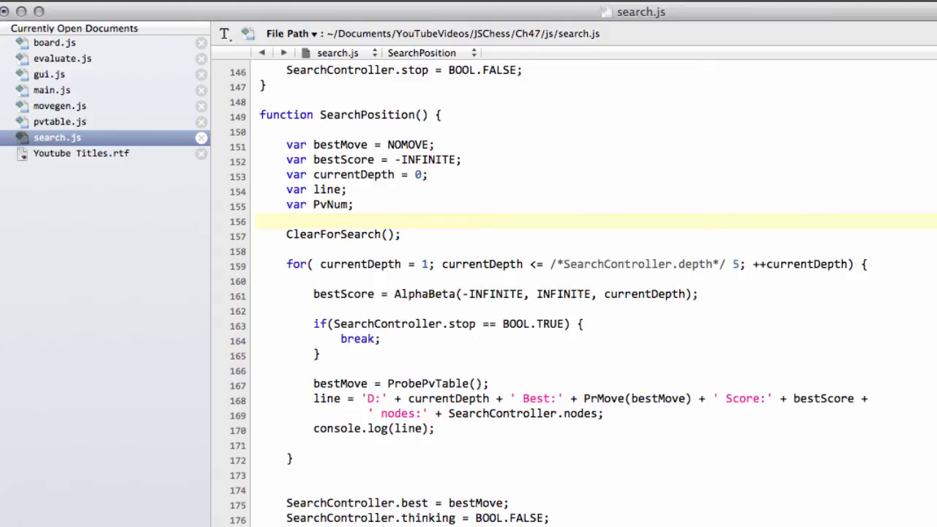
{"action": "type", "text": "var c;"}
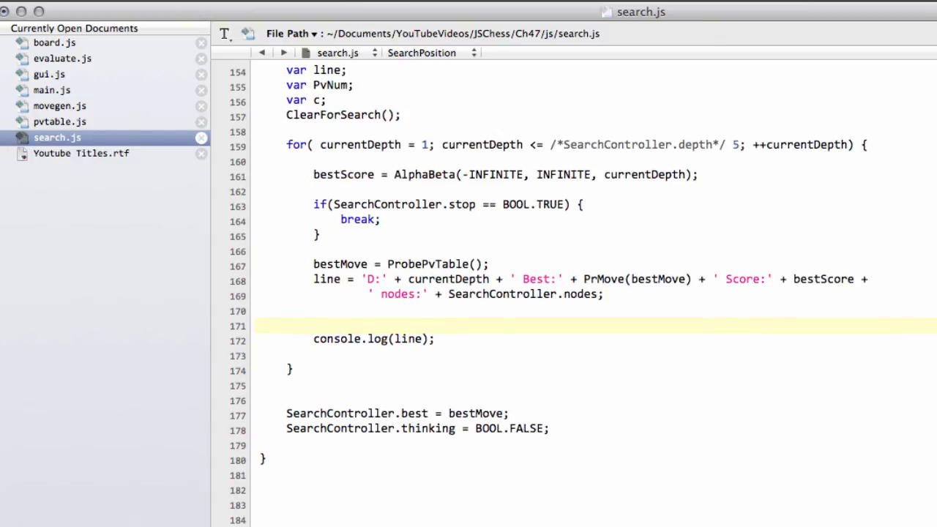
- Assign 'PvNum = GetPvLine(currentDepth);' before console.log(line), checking GetPvLine in pvtable.js
{"action": "type", "text": "PvNum ="}
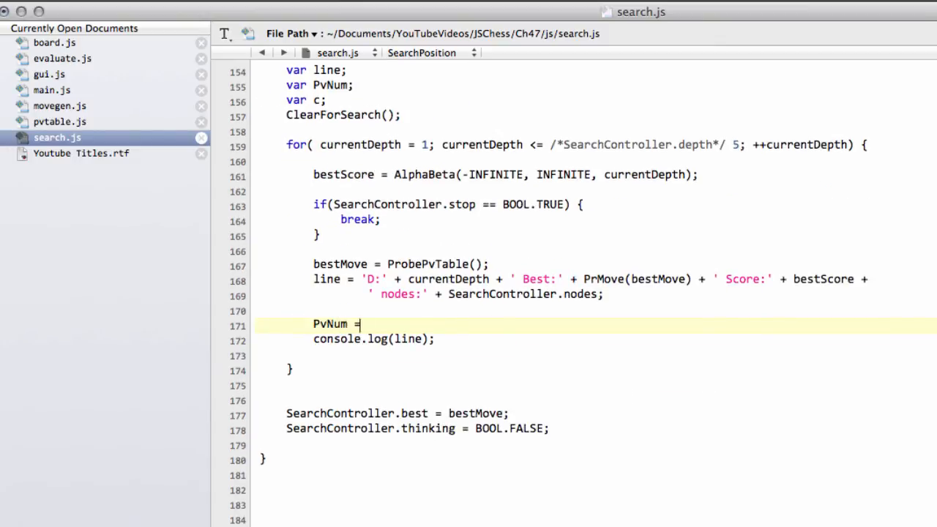
{"action": "left_click", "coordinate": [60, 121]}
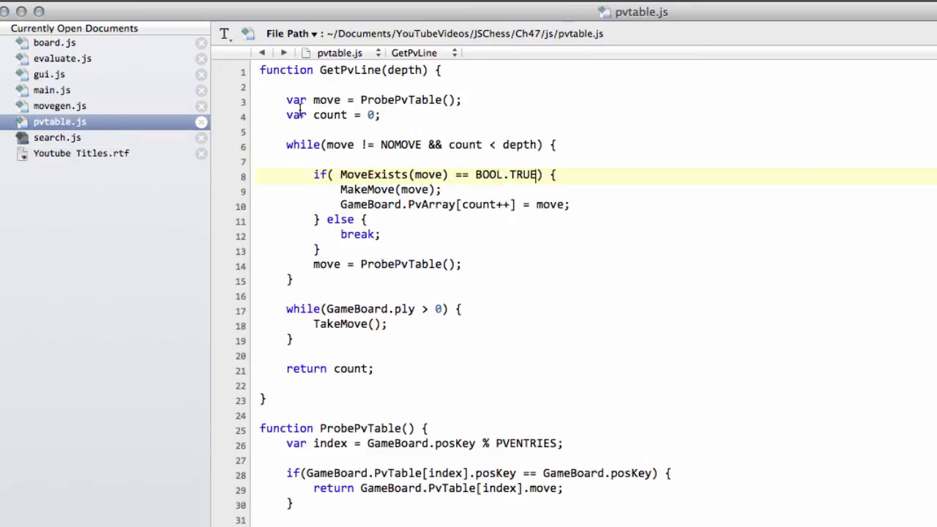
{"action": "left_click", "coordinate": [57, 138]}
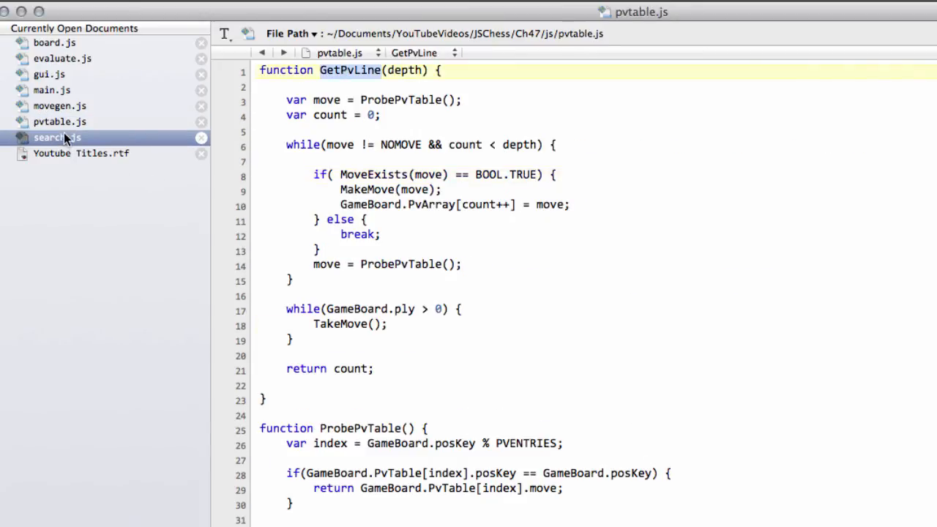
{"action": "left_click", "coordinate": [57, 137]}
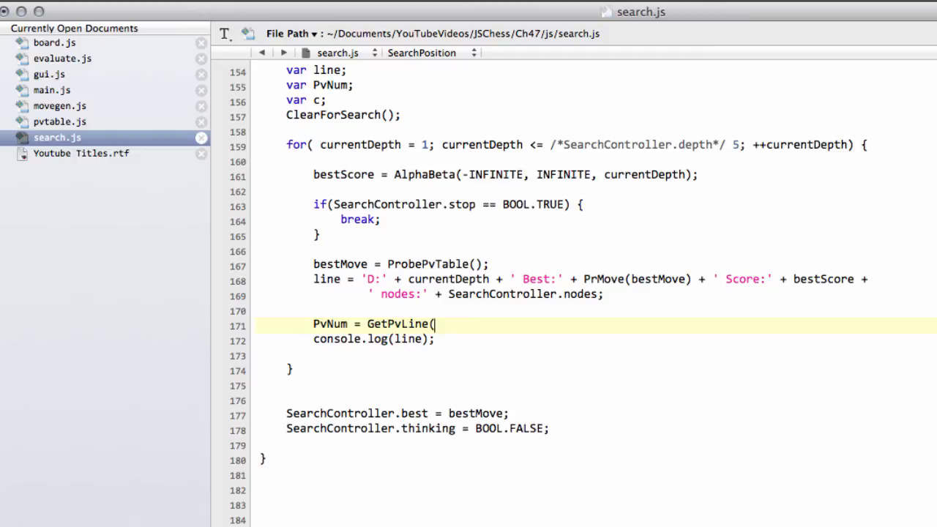
{"action": "type", "text": "currentdept"}
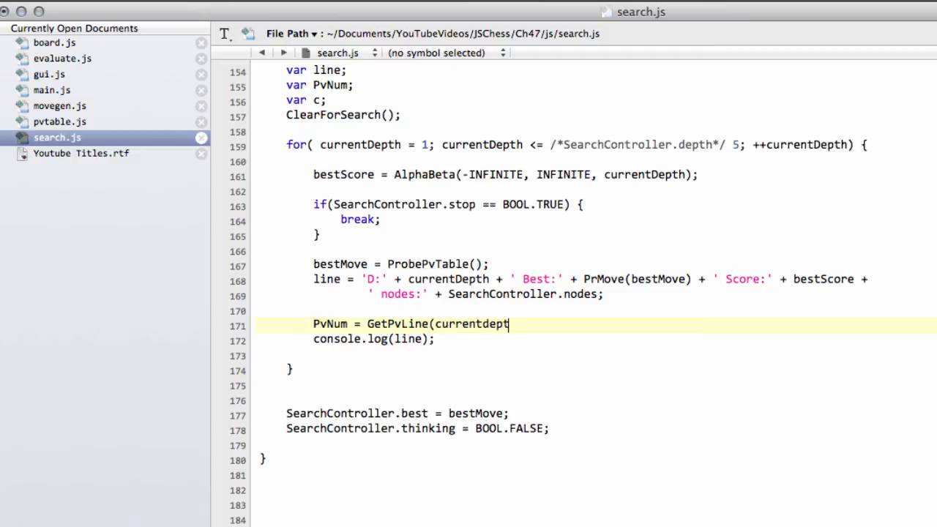
{"action": "type", "text": "h="}
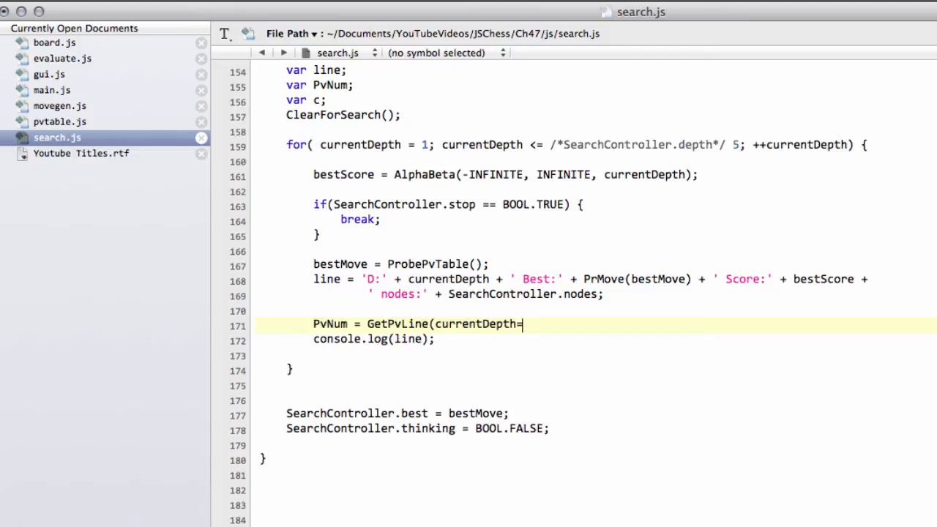
{"action": "type", "text": ");"}
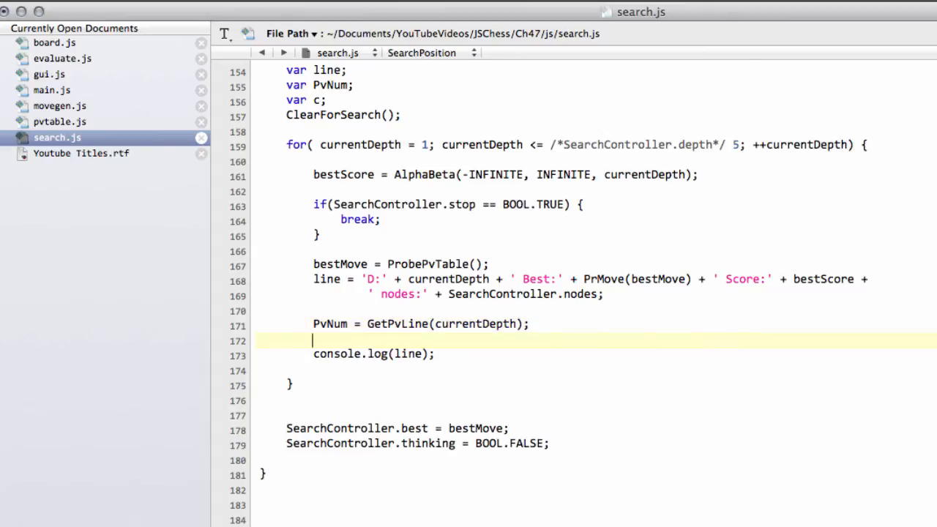
- Append ' Pv:' to line and open a for loop from c = 0 while c < PvNum
{"action": "type", "text": "line += '"}
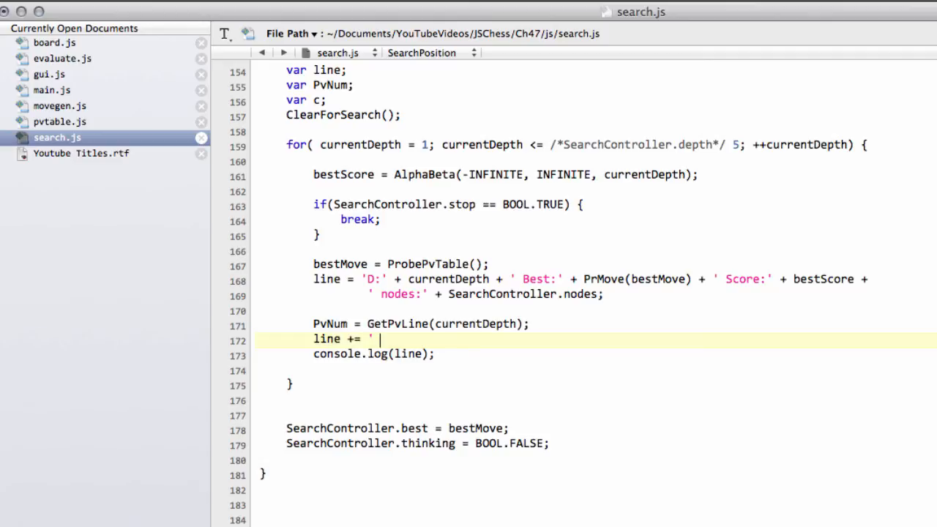
{"action": "type", "text": "Pv:'"}
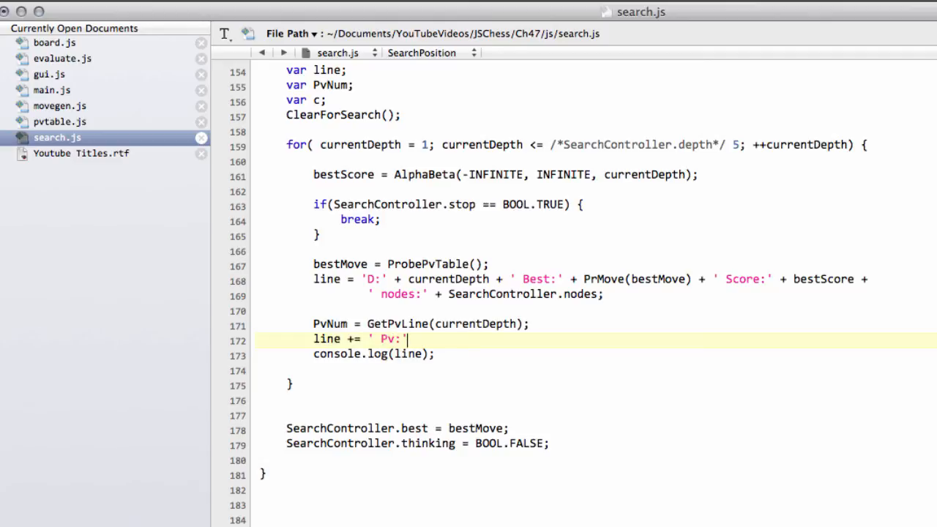
{"action": "type", "text": "fd"}
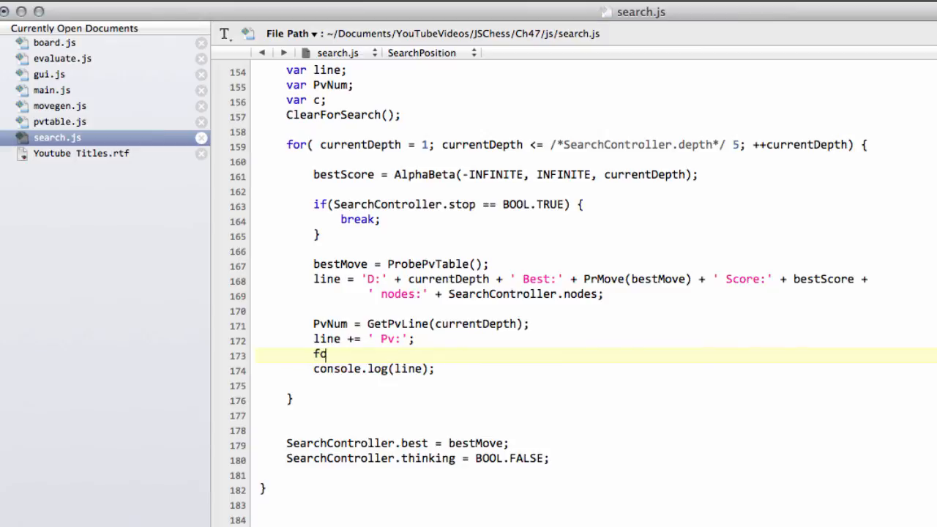
{"action": "type", "text": "or/("}
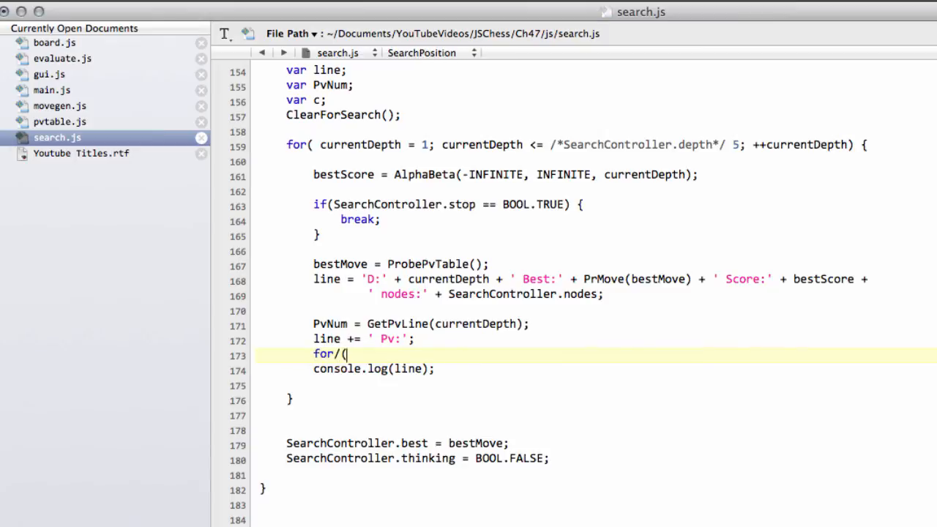
{"action": "type", "text": "c"}
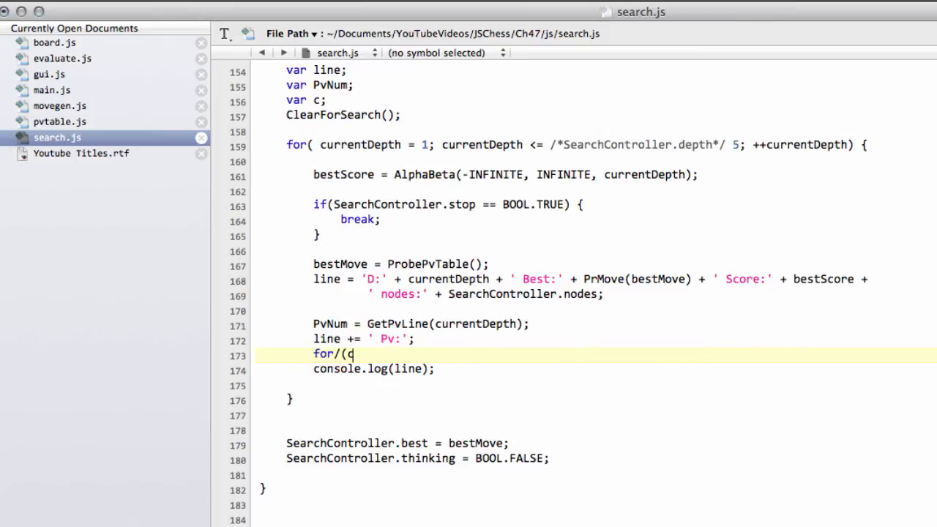
{"action": "key", "text": "Backspace"}
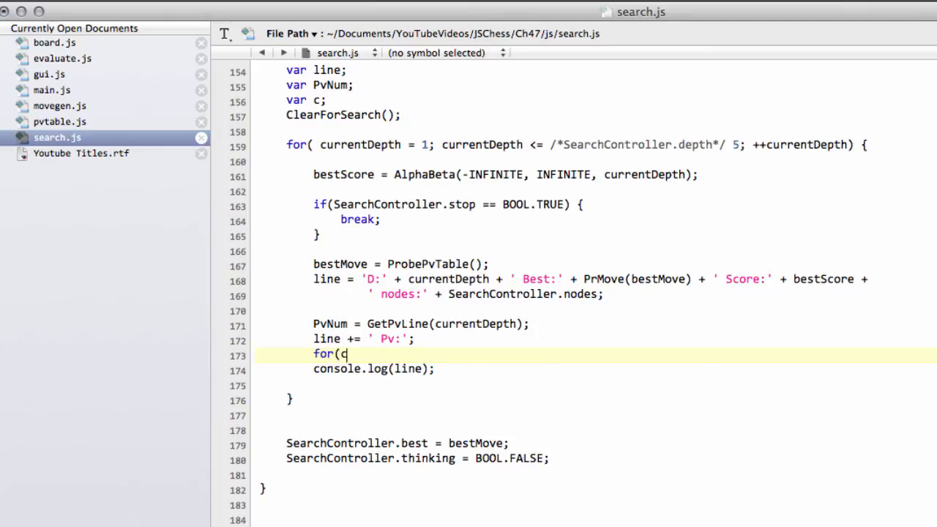
{"action": "type", "text": "=0;"}
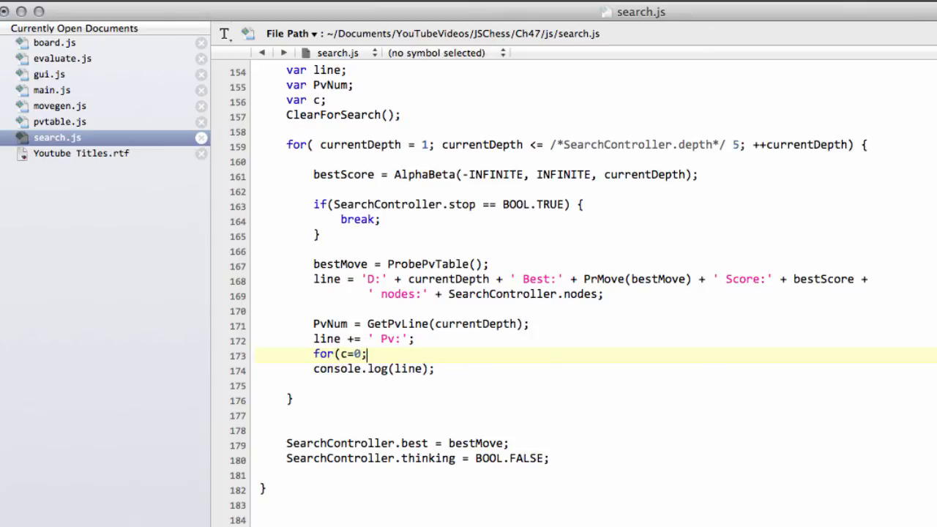
{"action": "type", "text": "c < PvNum; ++c"}
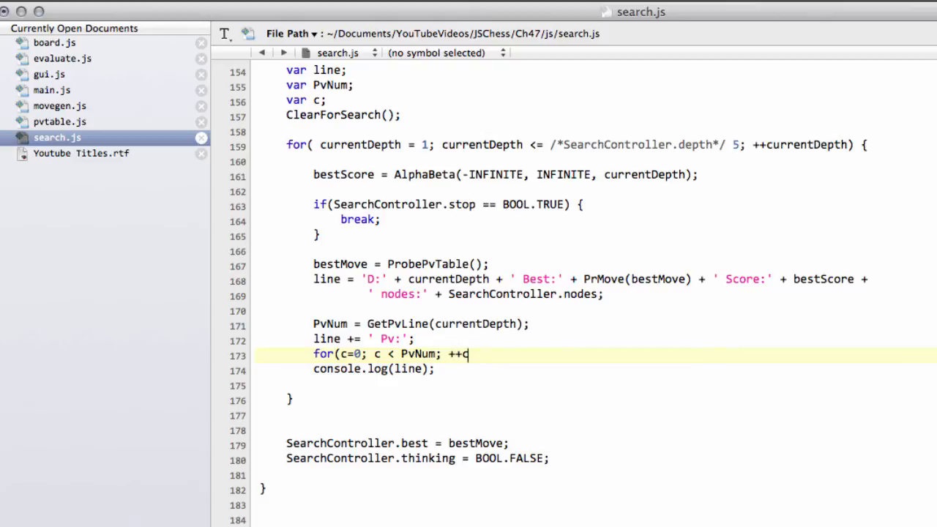
{"action": "type", "text": ")"}
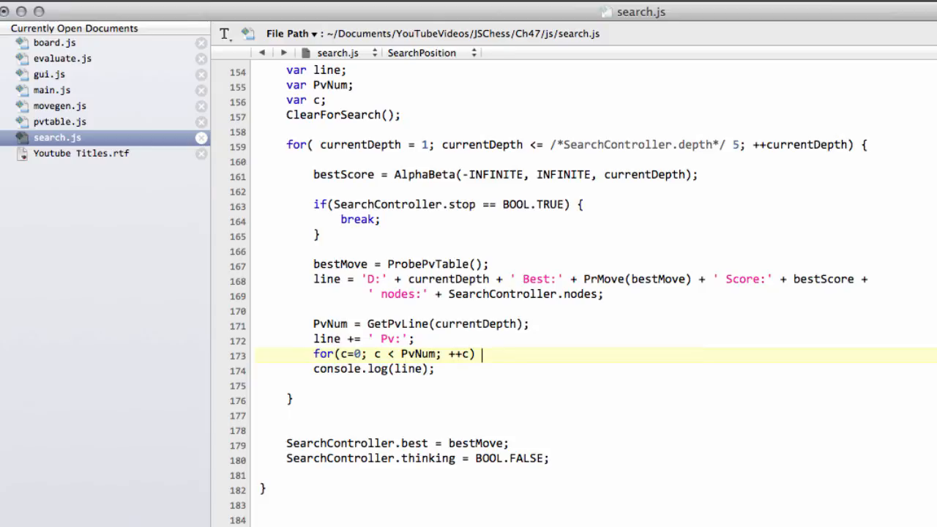
{"action": "type", "text": "{"}
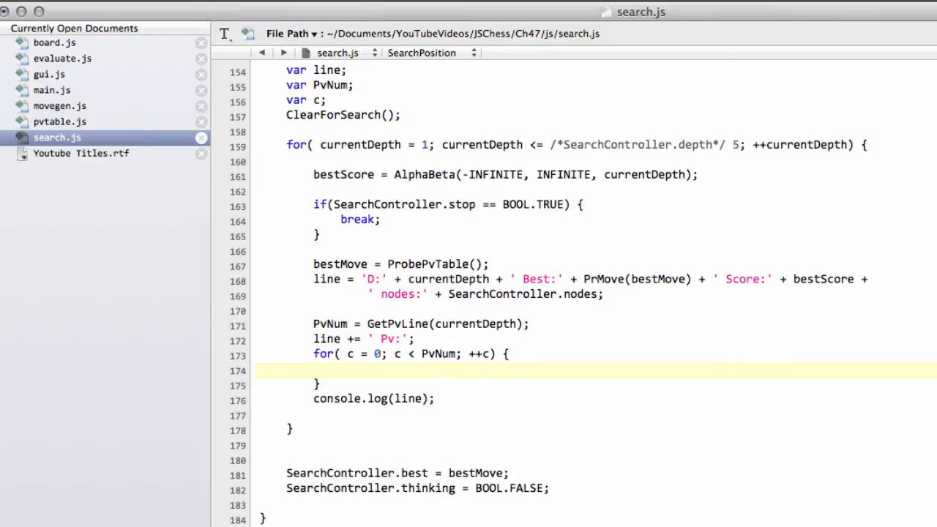
- Add each PrMove(GameBoard.PvArray[c]) to line in the loop and check the console output
{"action": "type", "text": "line"}
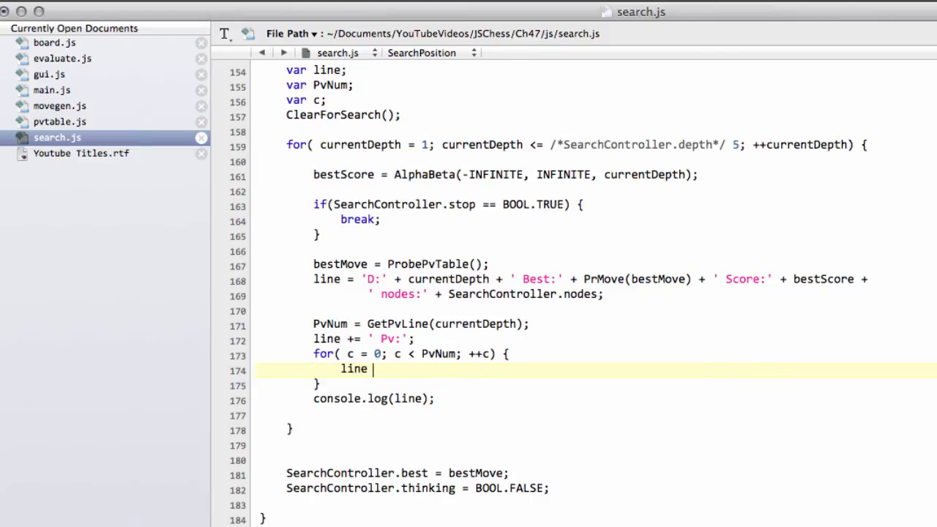
{"action": "type", "text": "+= ' ' + PrMove("}
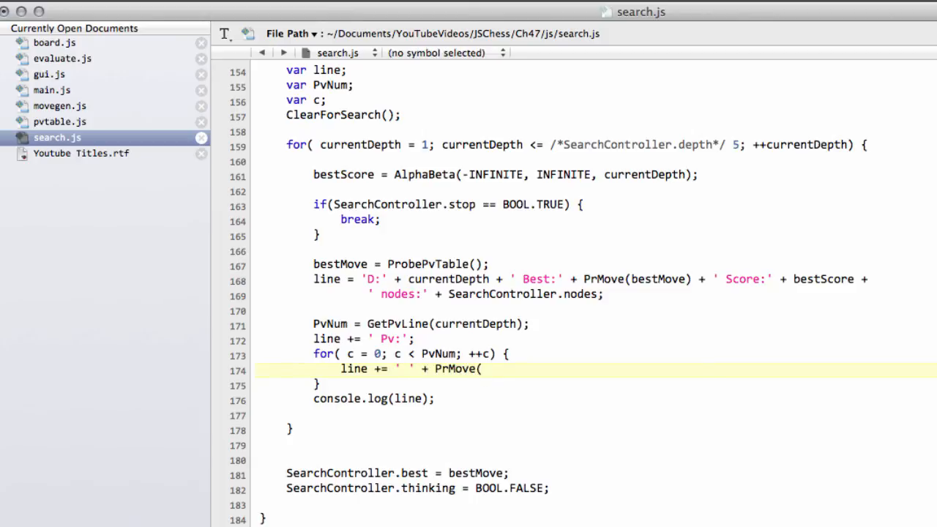
{"action": "type", "text": "Game"}
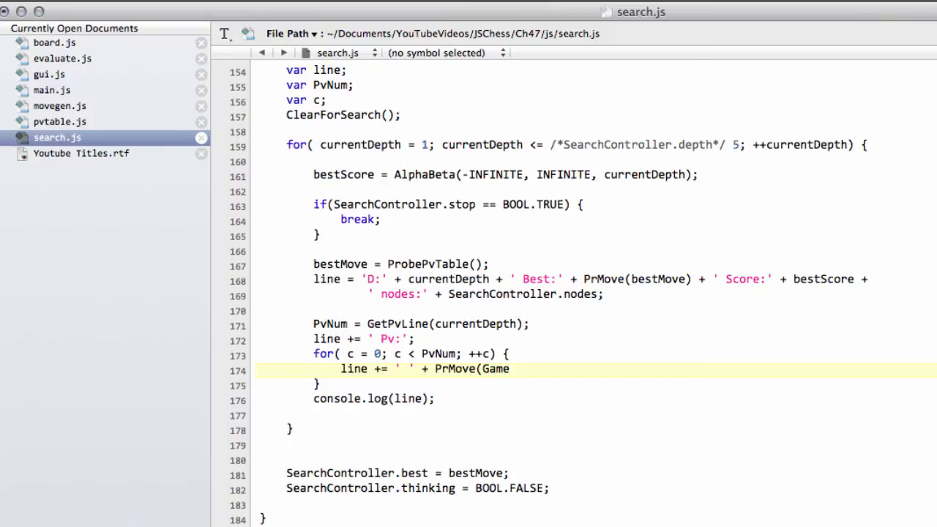
{"action": "type", "text": "Board."}
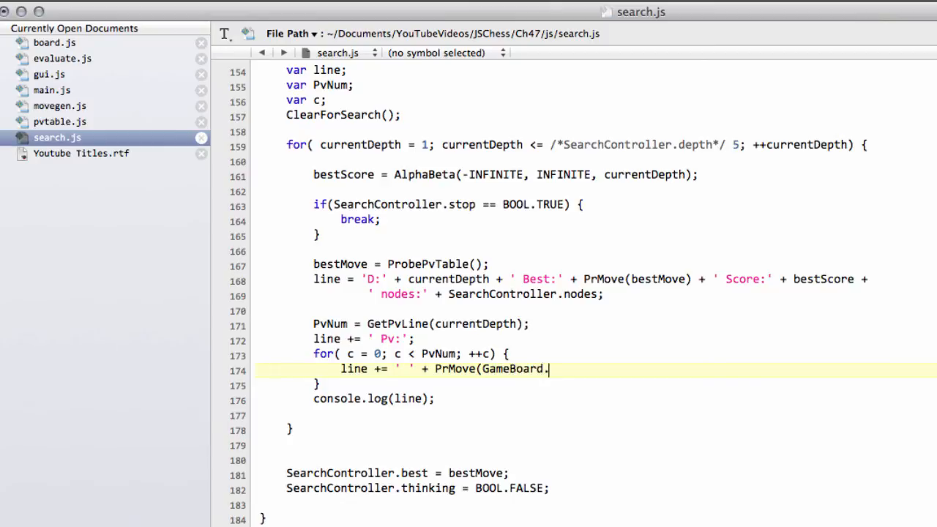
{"action": "type", "text": "PvArray"}
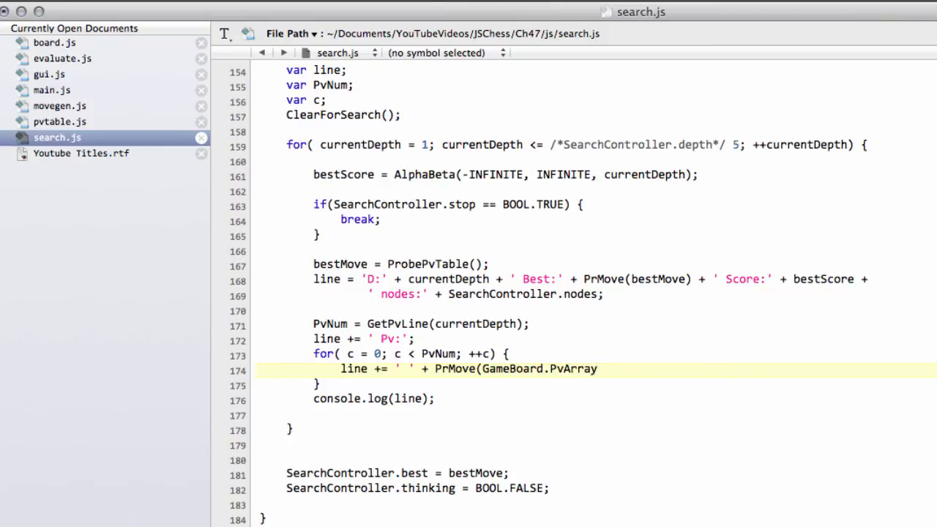
{"action": "type", "text": "[c]"}
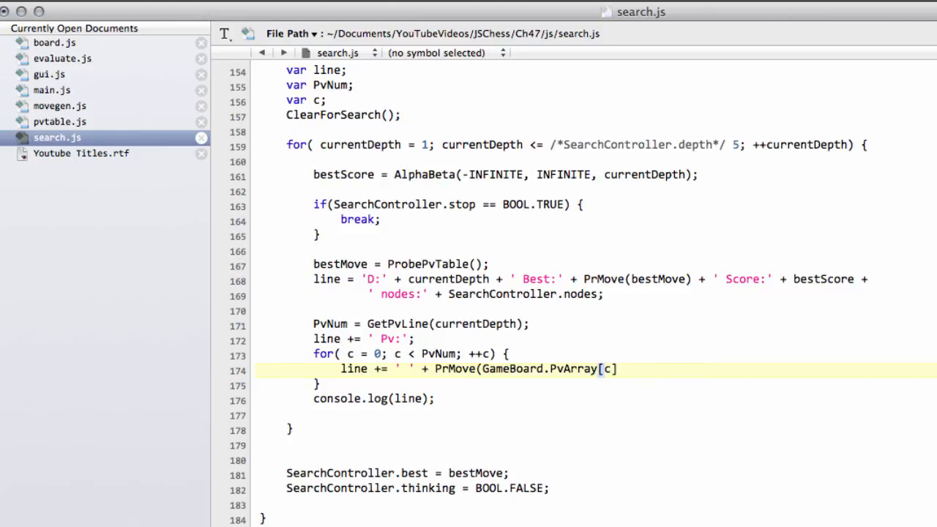
{"action": "type", "text": ");"}
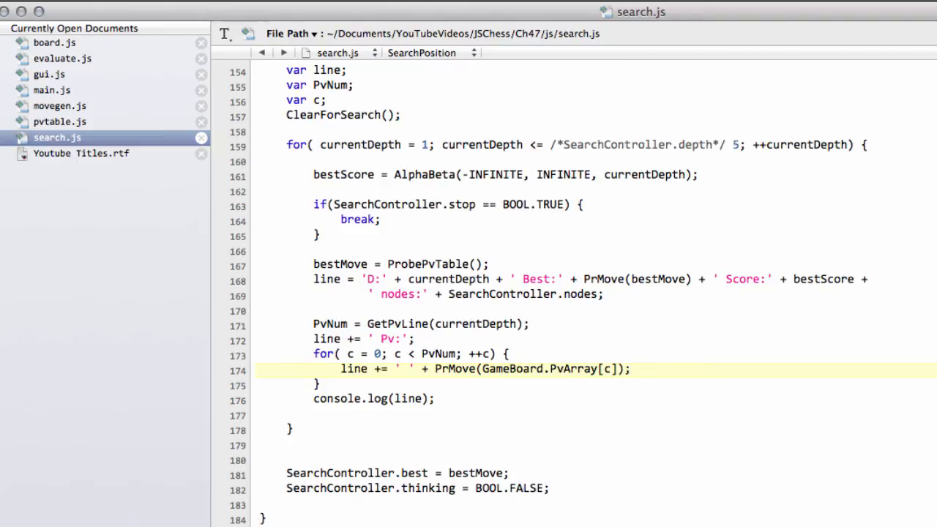
{"action": "left_click", "coordinate": [630, 369]}
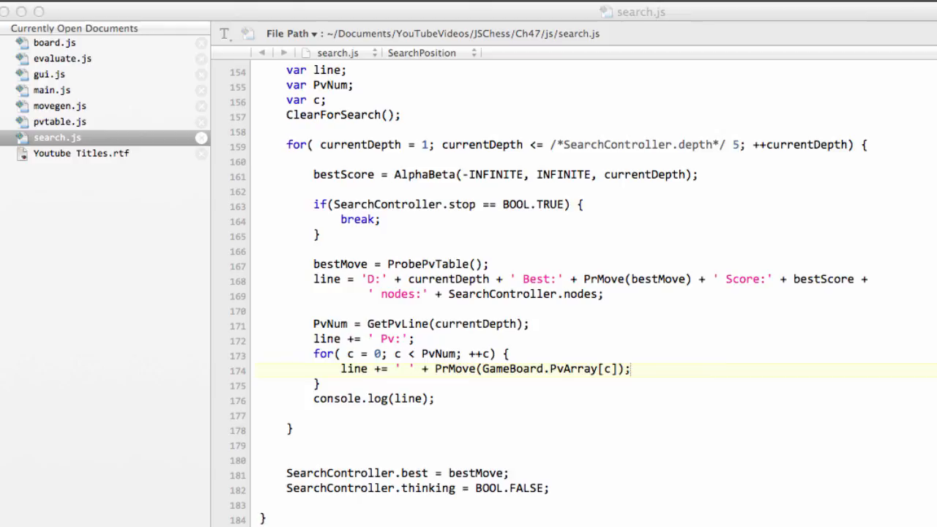
{"action": "scroll", "scroll_direction": "down", "scroll_amount": 3}
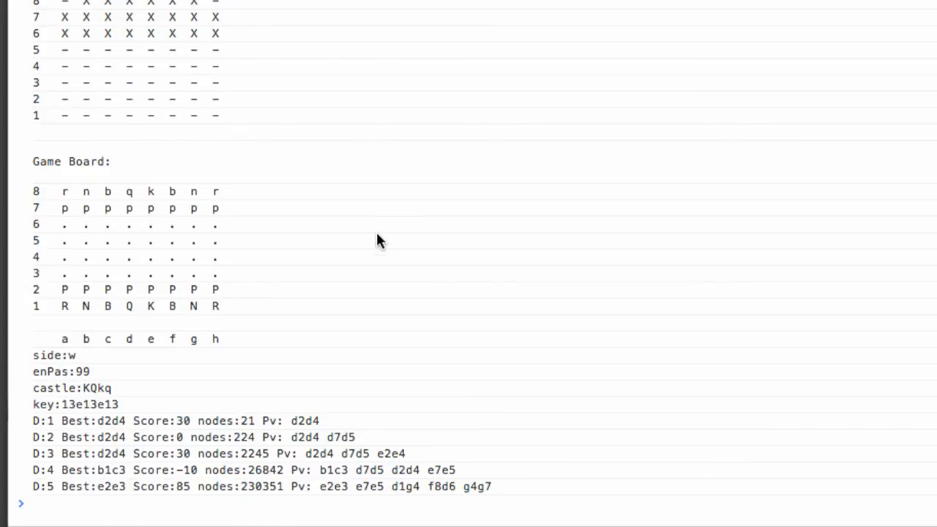
{"action": "mouse_move", "coordinate": [57, 428]}
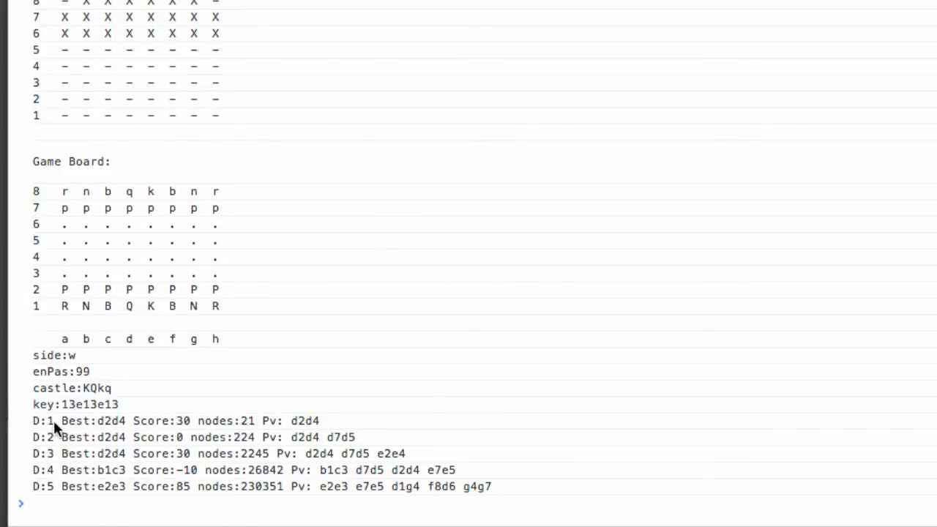
{"action": "mouse_move", "coordinate": [214, 421]}
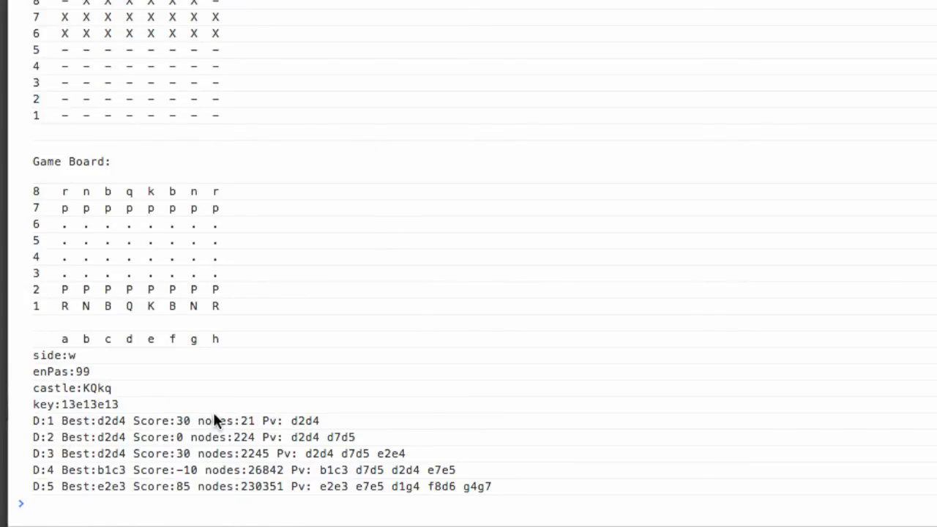
{"action": "mouse_move", "coordinate": [196, 496]}
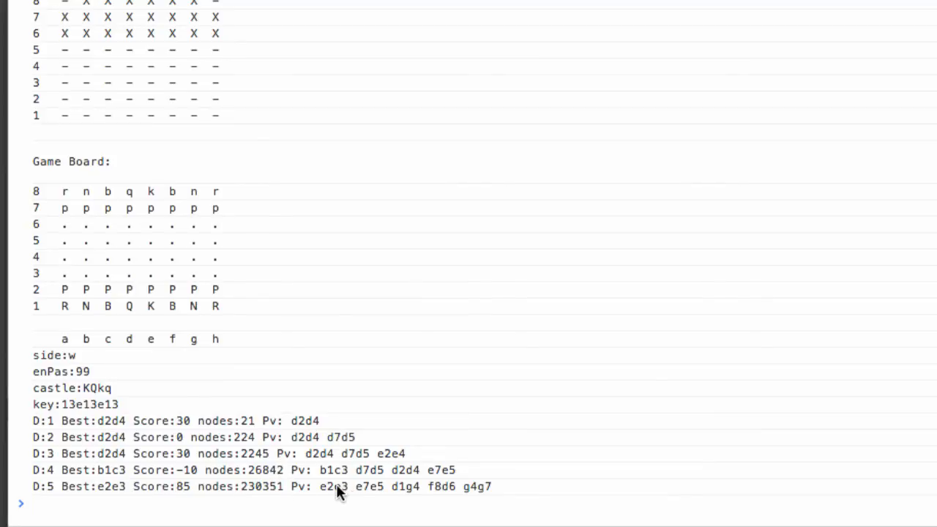
{"action": "mouse_move", "coordinate": [338, 498]}
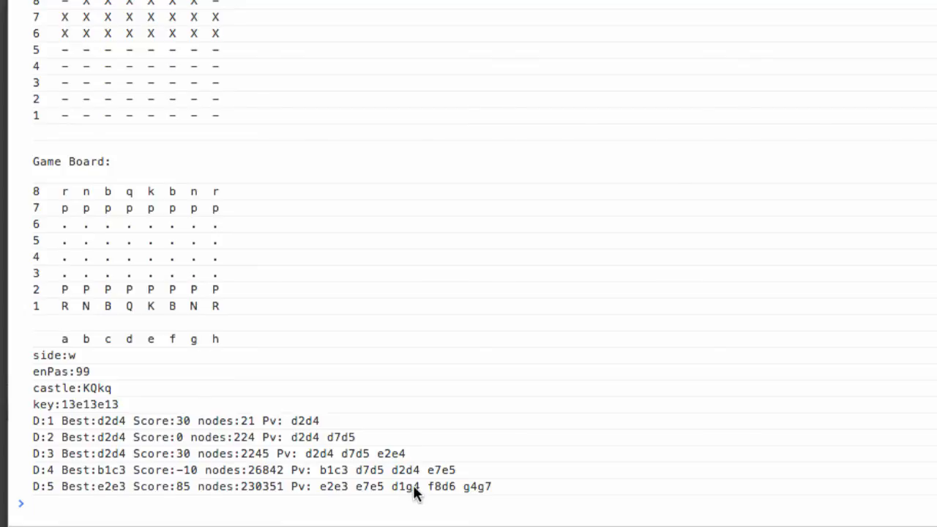
{"action": "mouse_move", "coordinate": [688, 358]}
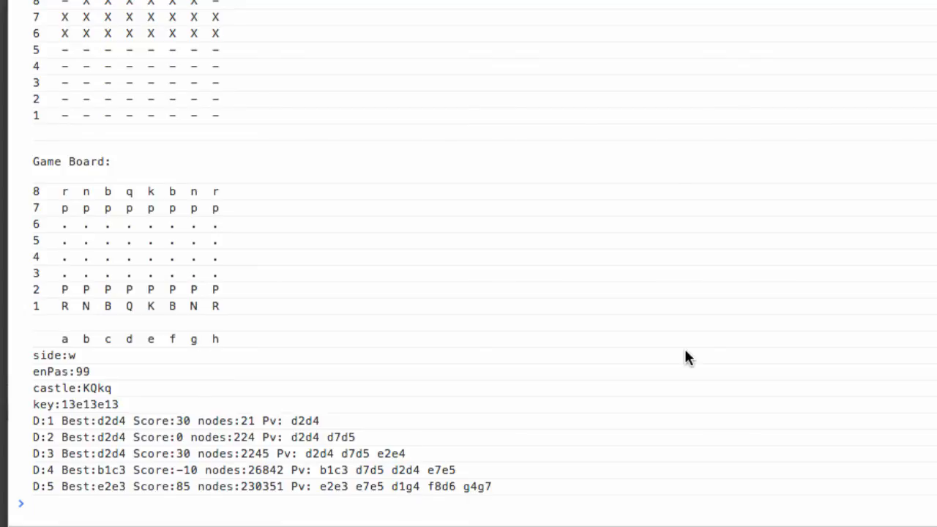
{"action": "mouse_move", "coordinate": [185, 271]}
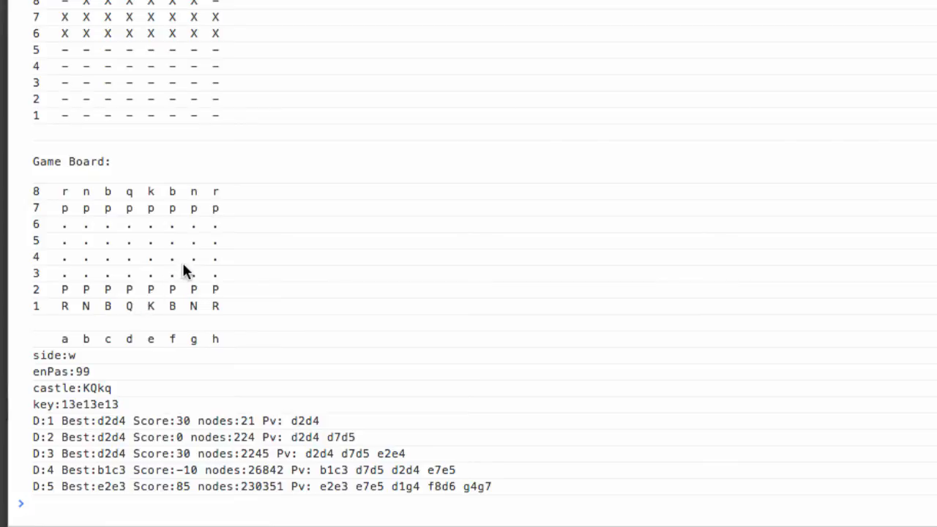
{"action": "mouse_move", "coordinate": [176, 194]}
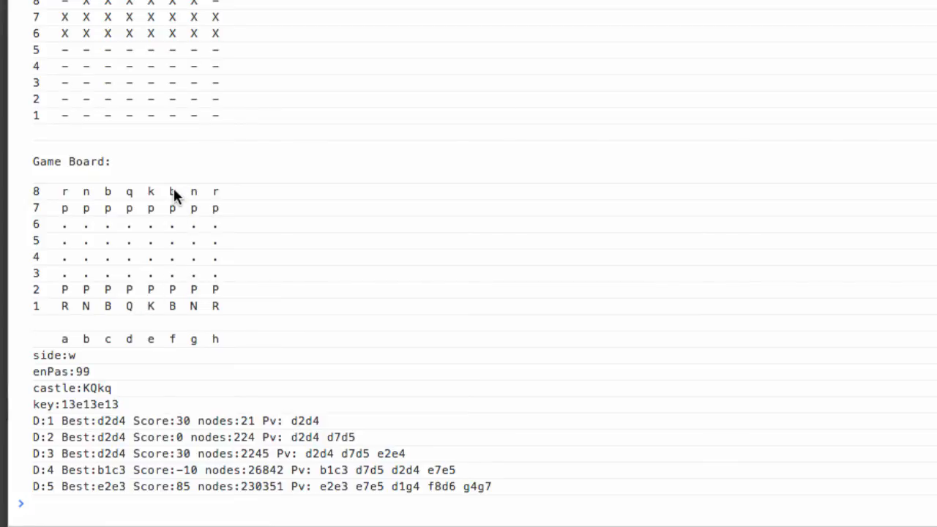
{"action": "mouse_move", "coordinate": [195, 305]}
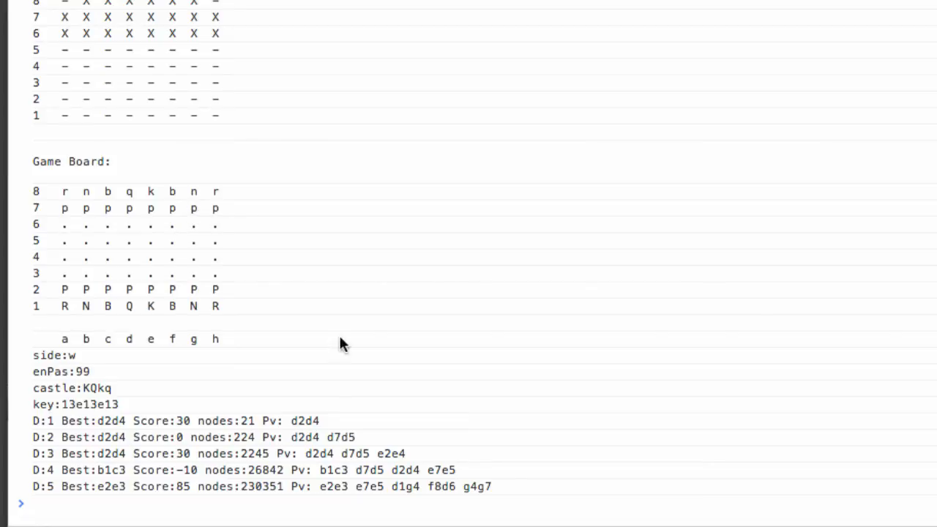
{"action": "mouse_move", "coordinate": [183, 497]}
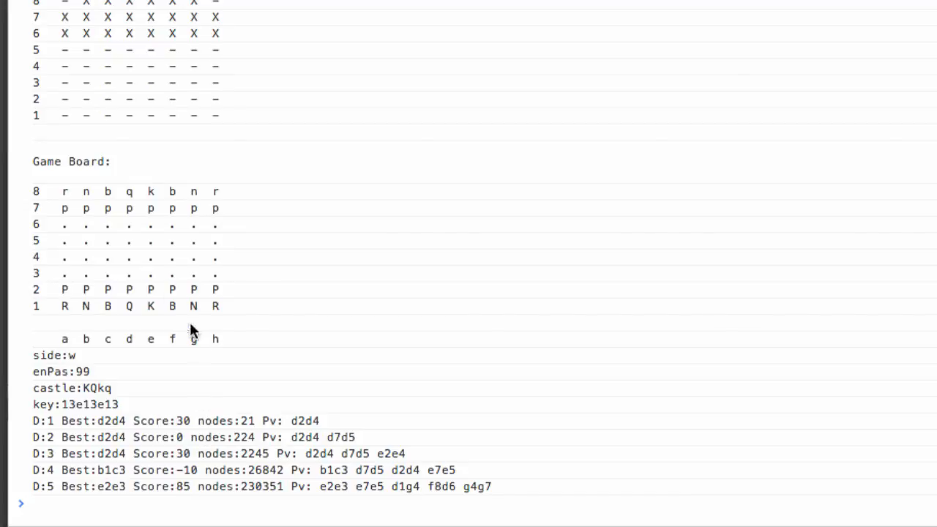
{"action": "mouse_move", "coordinate": [157, 261]}
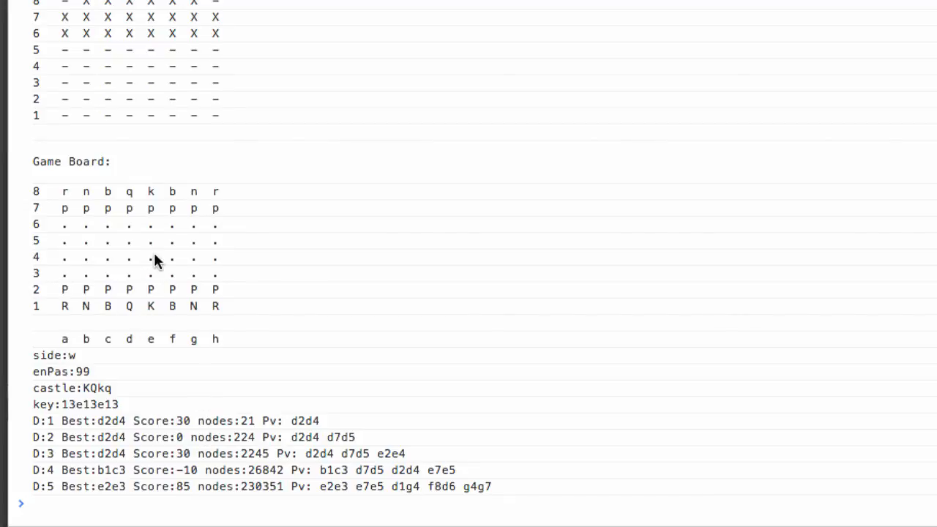
{"action": "mouse_move", "coordinate": [120, 251]}
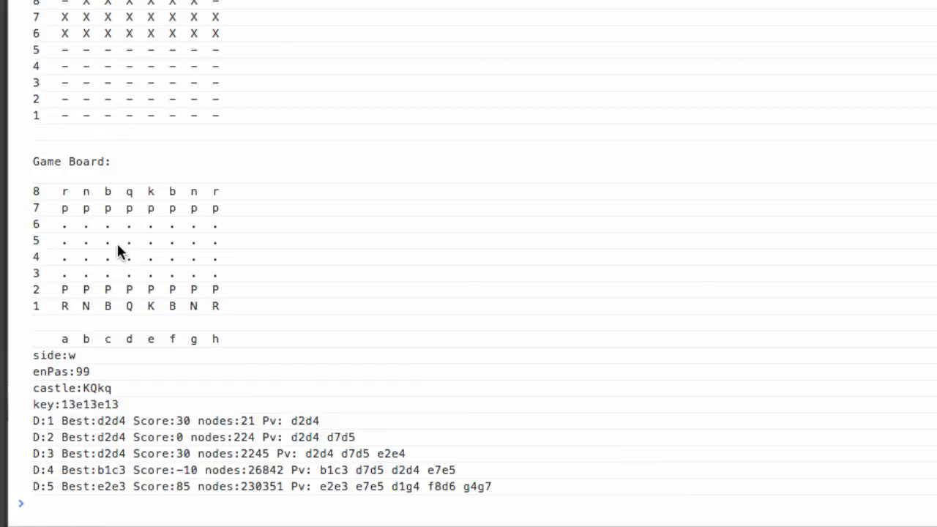
{"action": "mouse_move", "coordinate": [59, 144]}
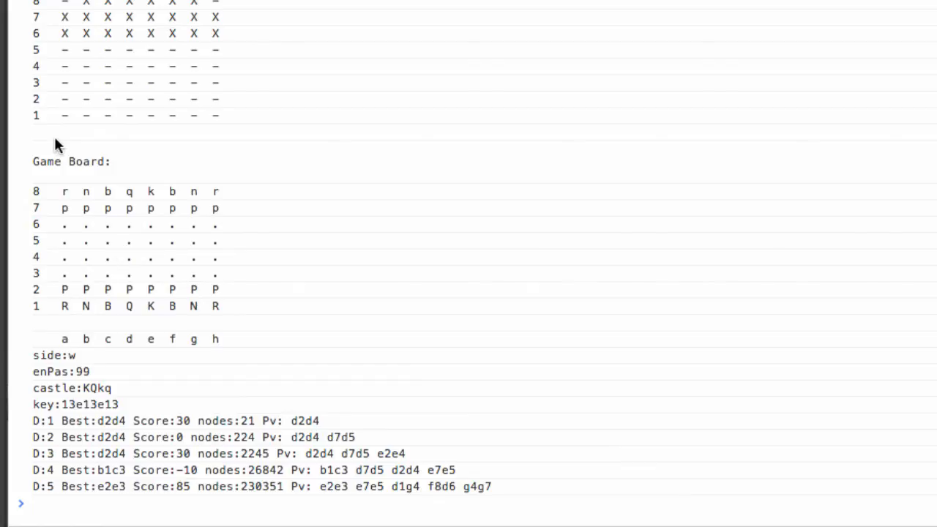
{"action": "mouse_move", "coordinate": [209, 245]}
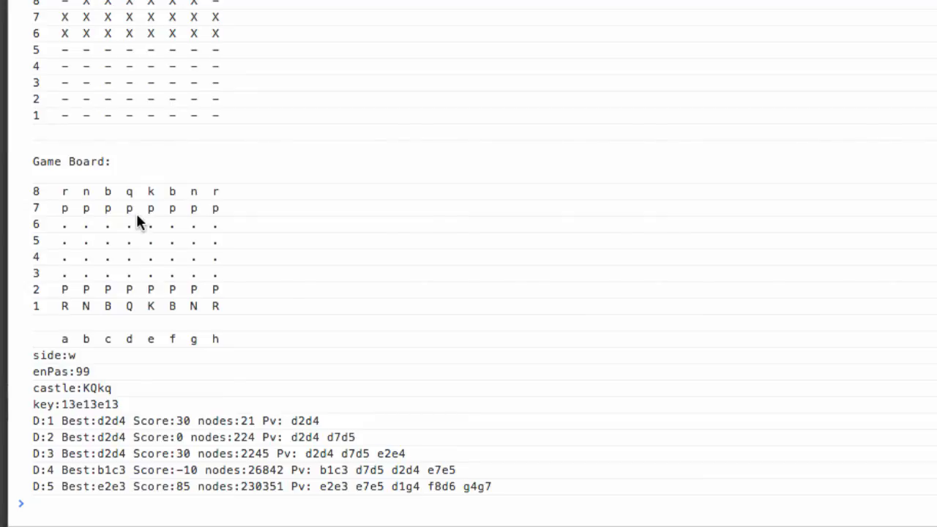
{"action": "mouse_move", "coordinate": [249, 109]}
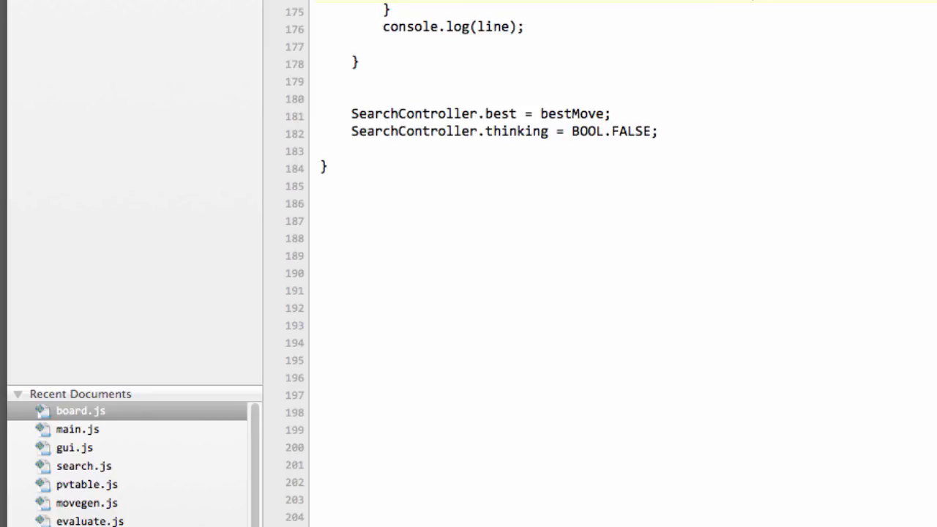
- Scroll up to function AlphaBeta in search.js and select its depth parameter
{"action": "scroll", "scroll_direction": "up", "scroll_amount": 3}
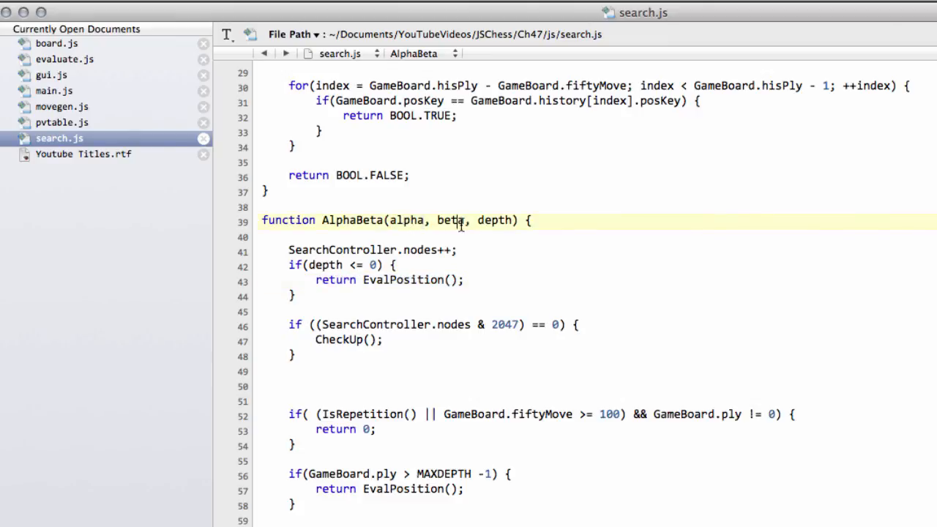
{"action": "double_click", "coordinate": [494, 220]}
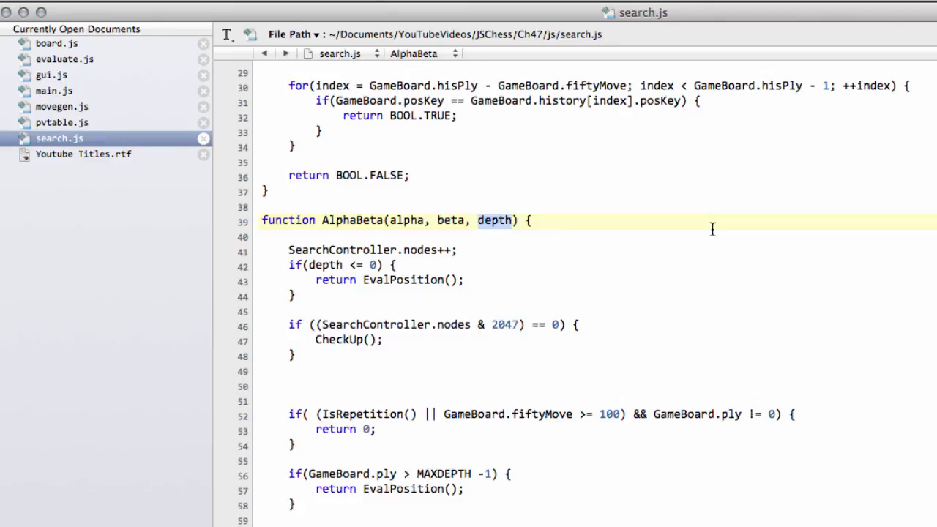